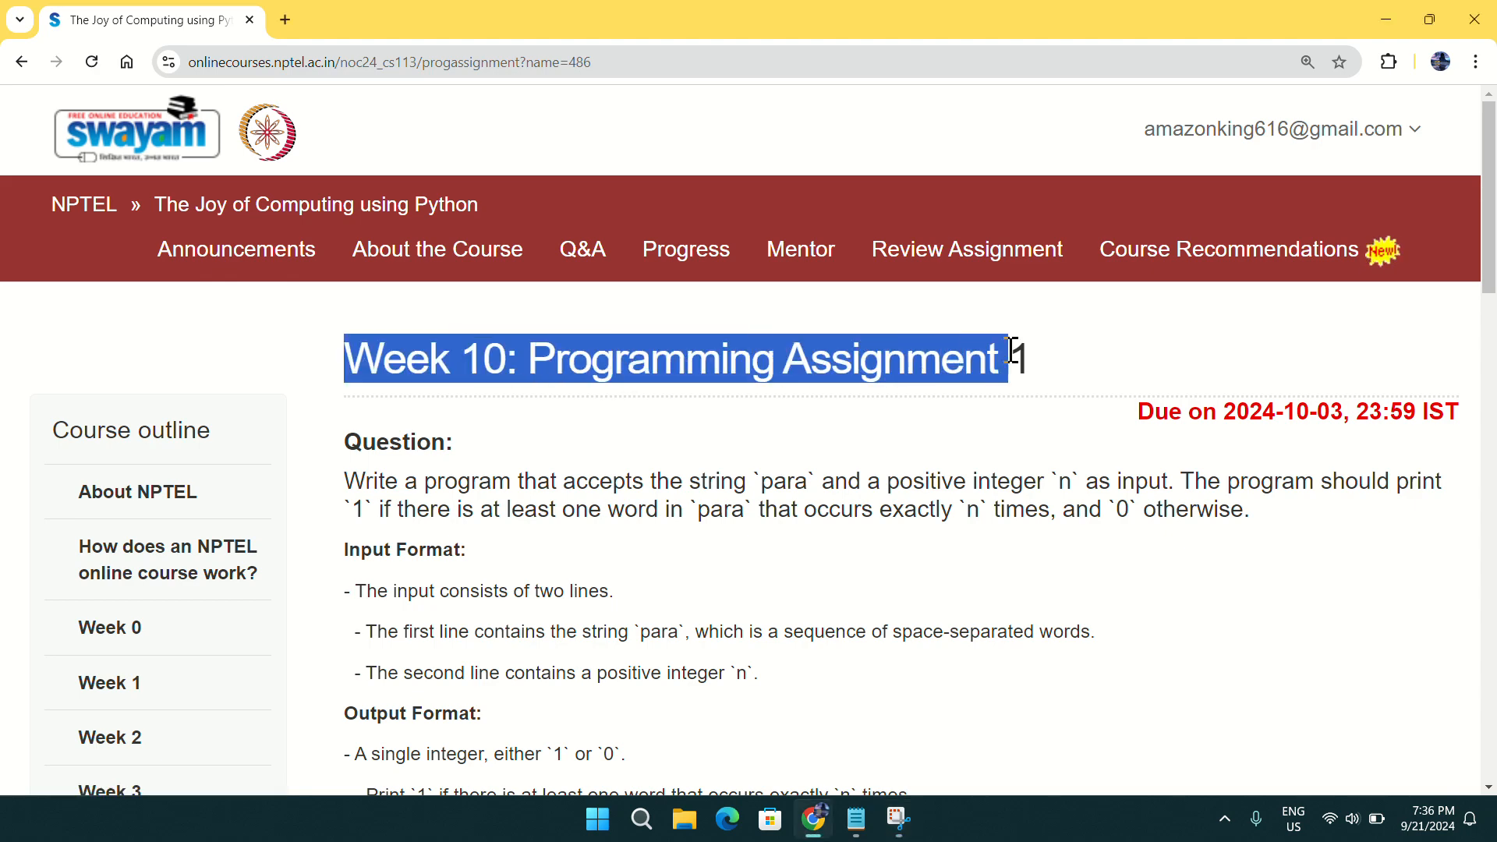
Step: Copy the getpythoncode python.html link from the Notepad notes for pasting into a new tab
scroll(down, 3)
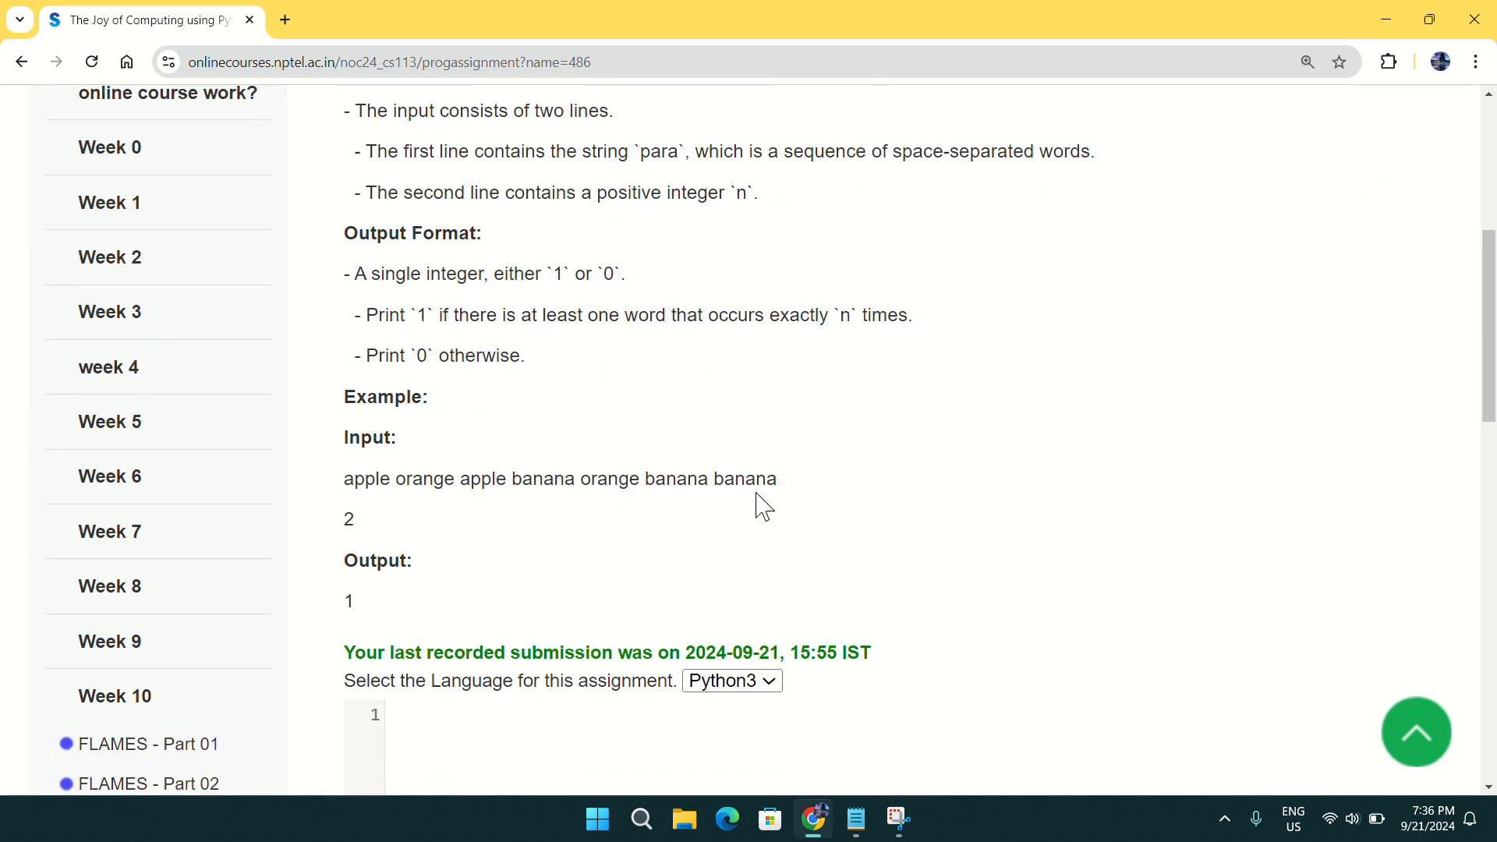
scroll(down, 3)
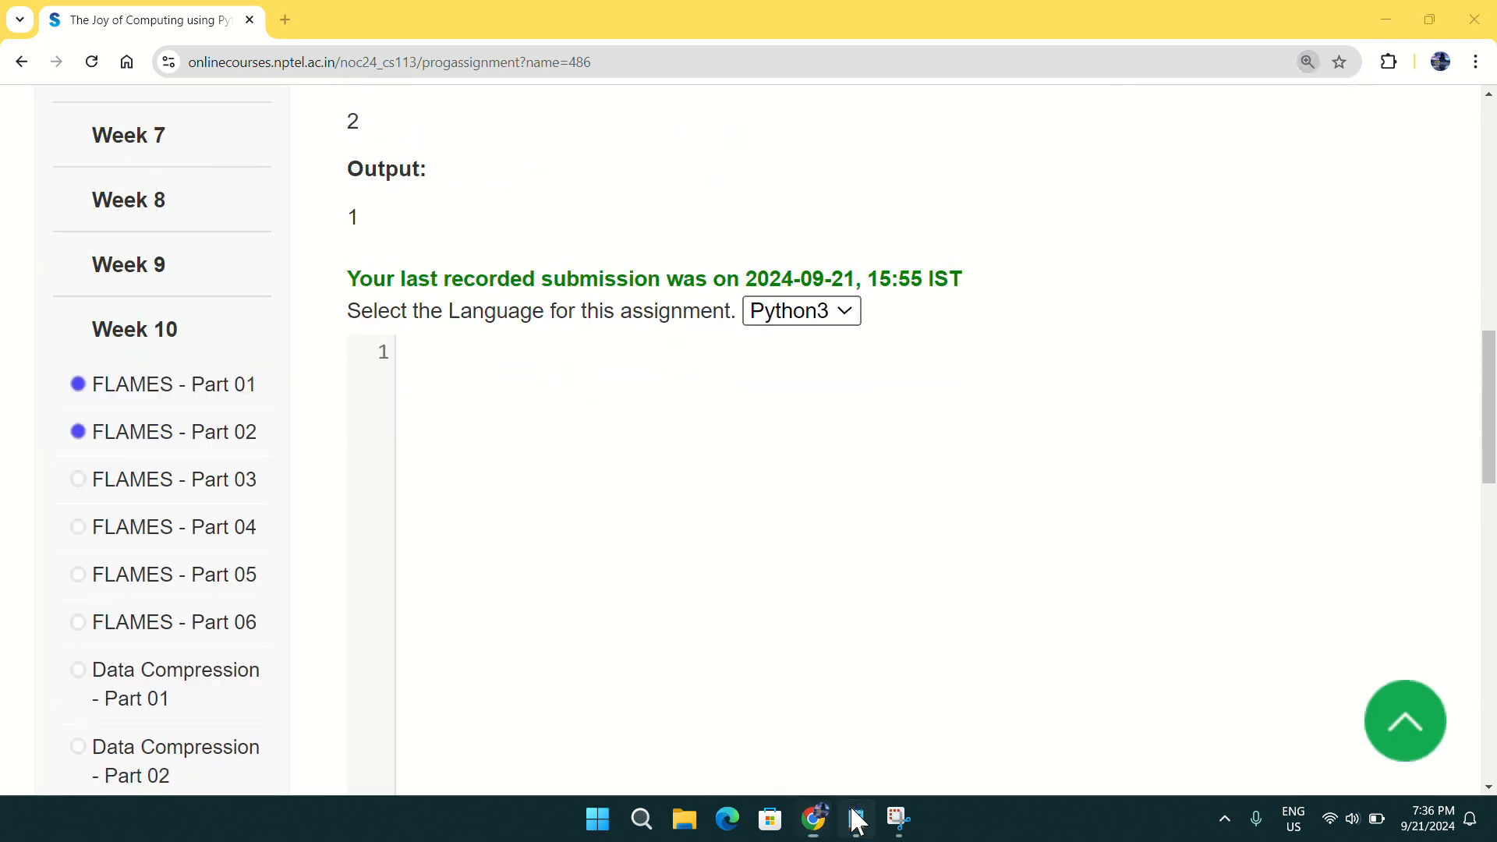
click(855, 819)
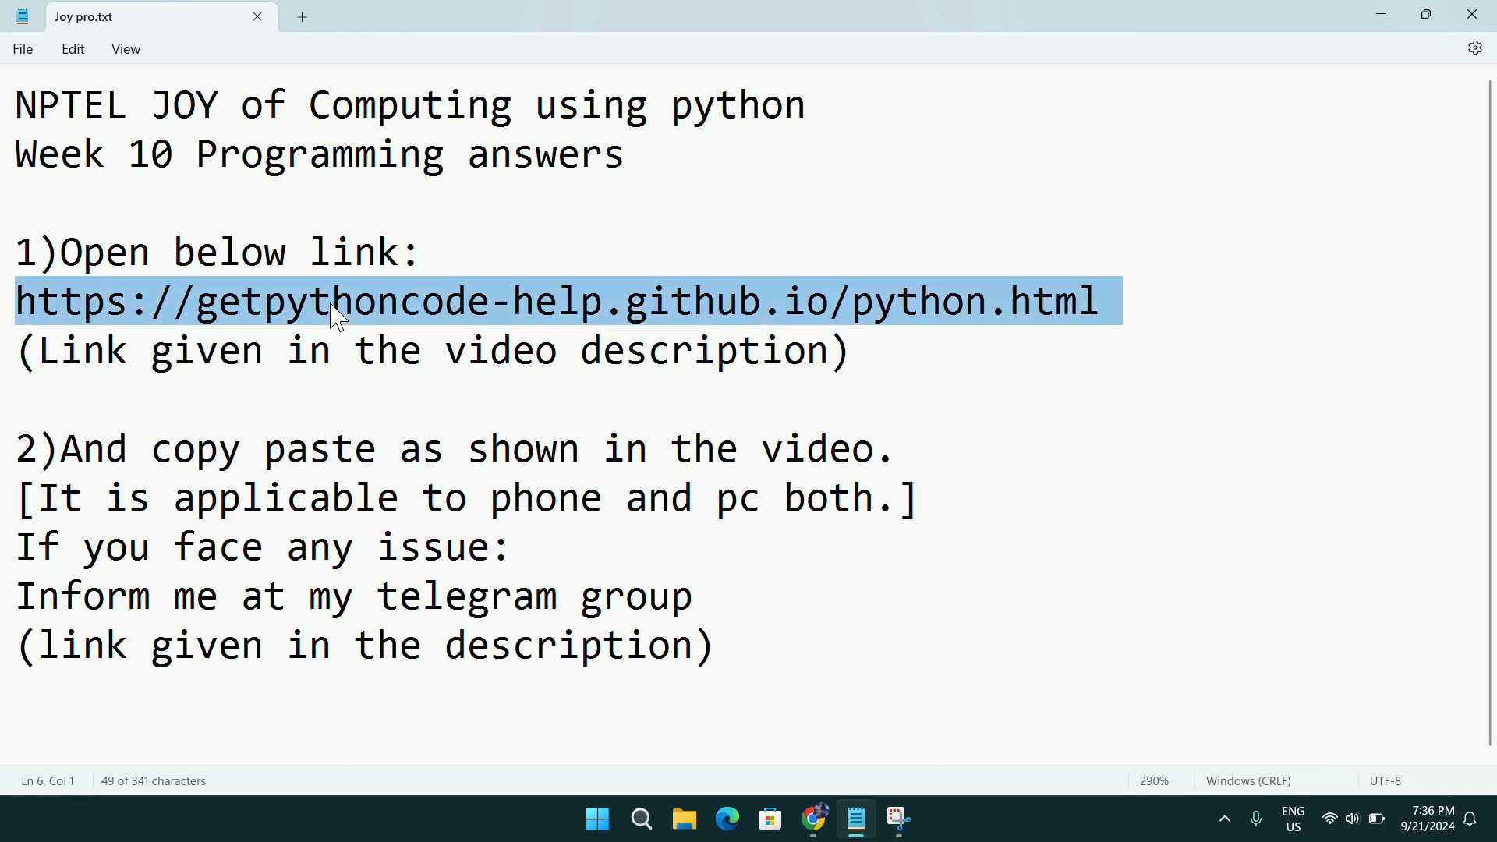
right_click(334, 315)
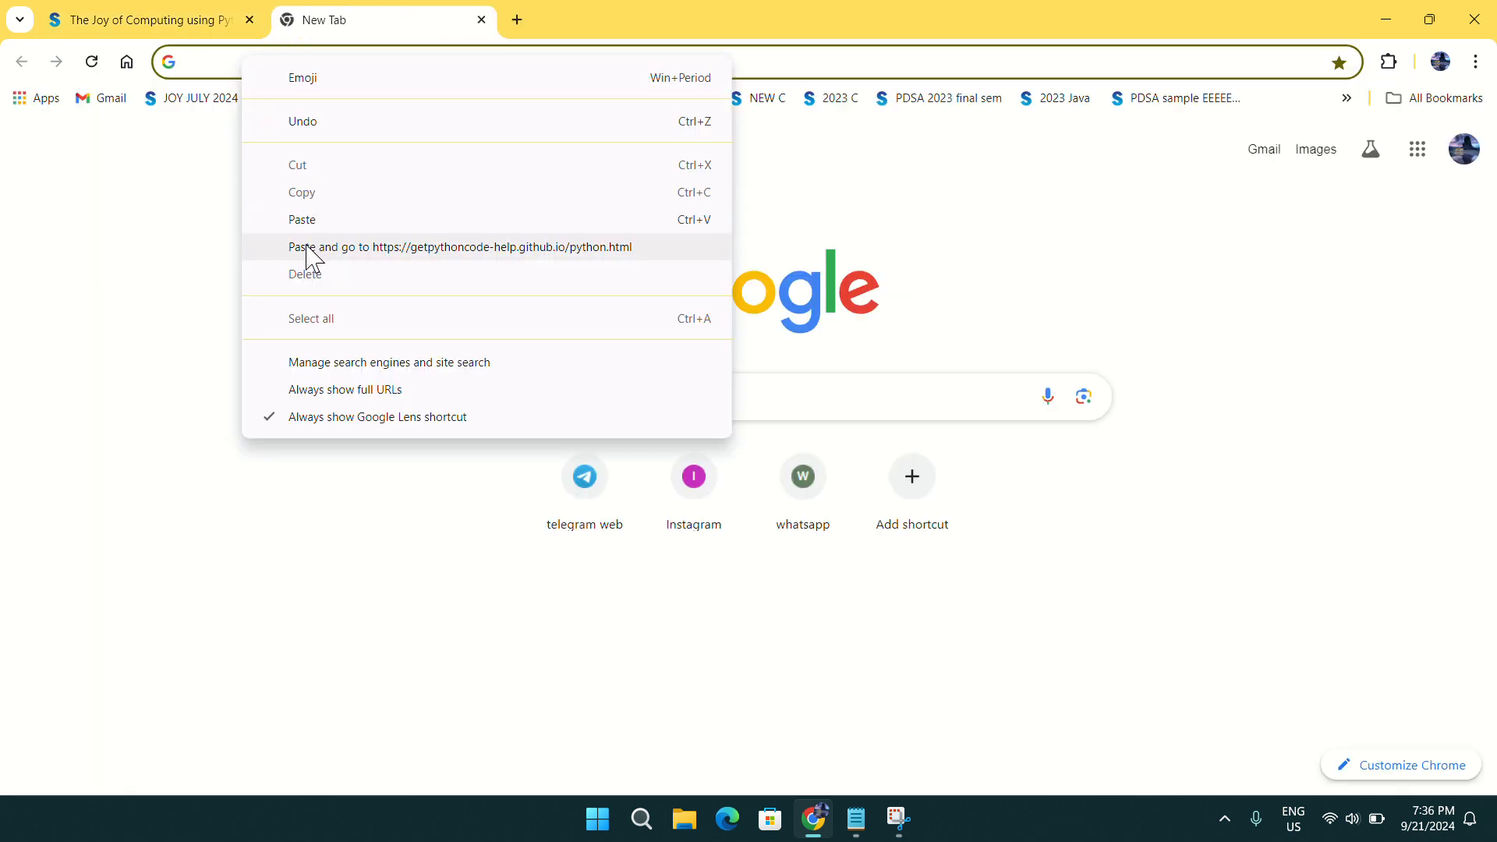
Step: Load the helper site via Paste and go and scroll to the Week 10 answers
click(458, 246)
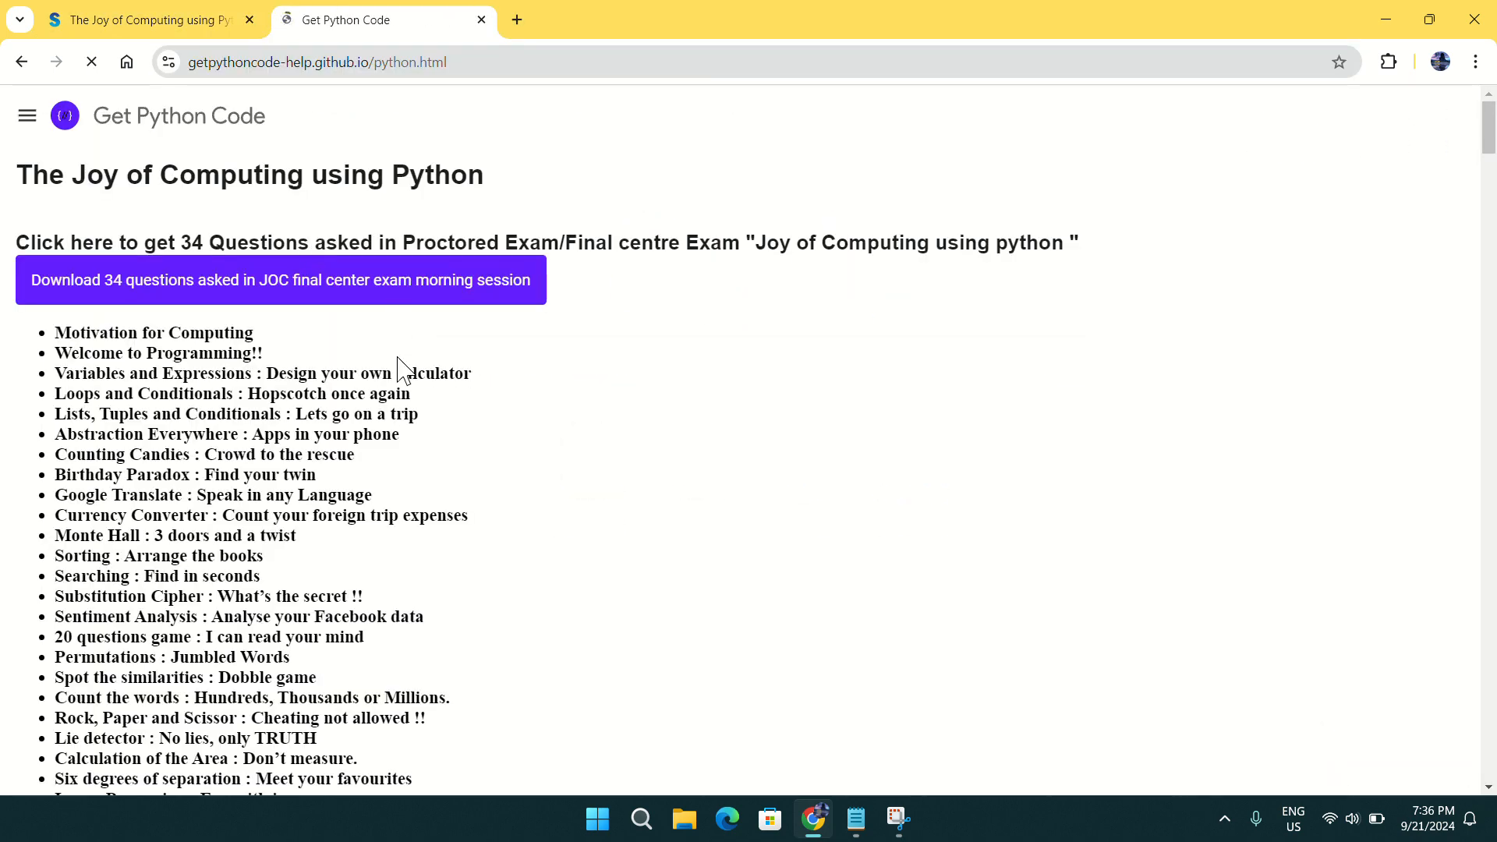
scroll(down, 3)
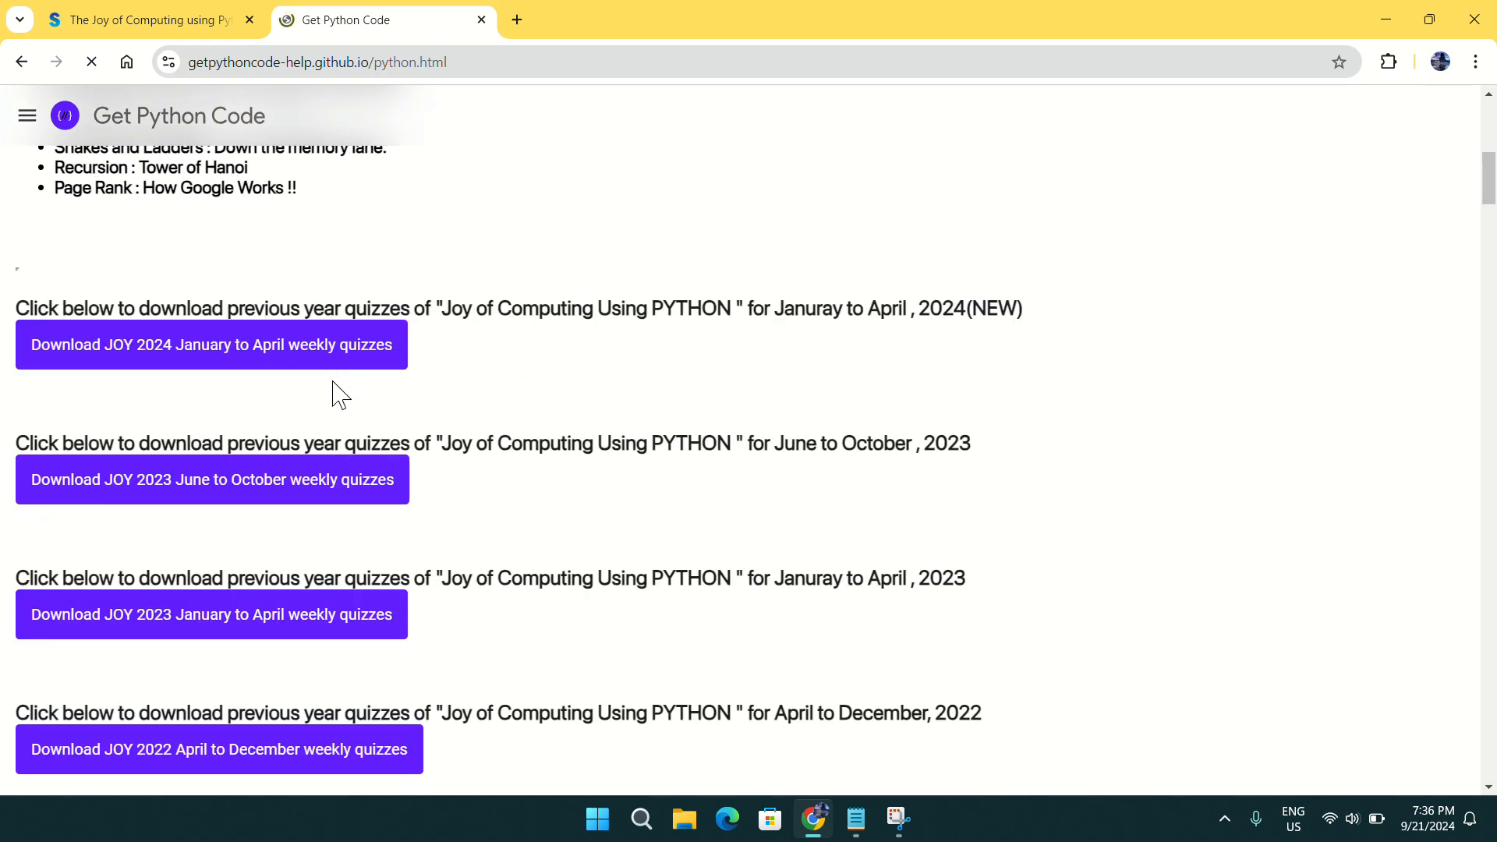
scroll(down, 3)
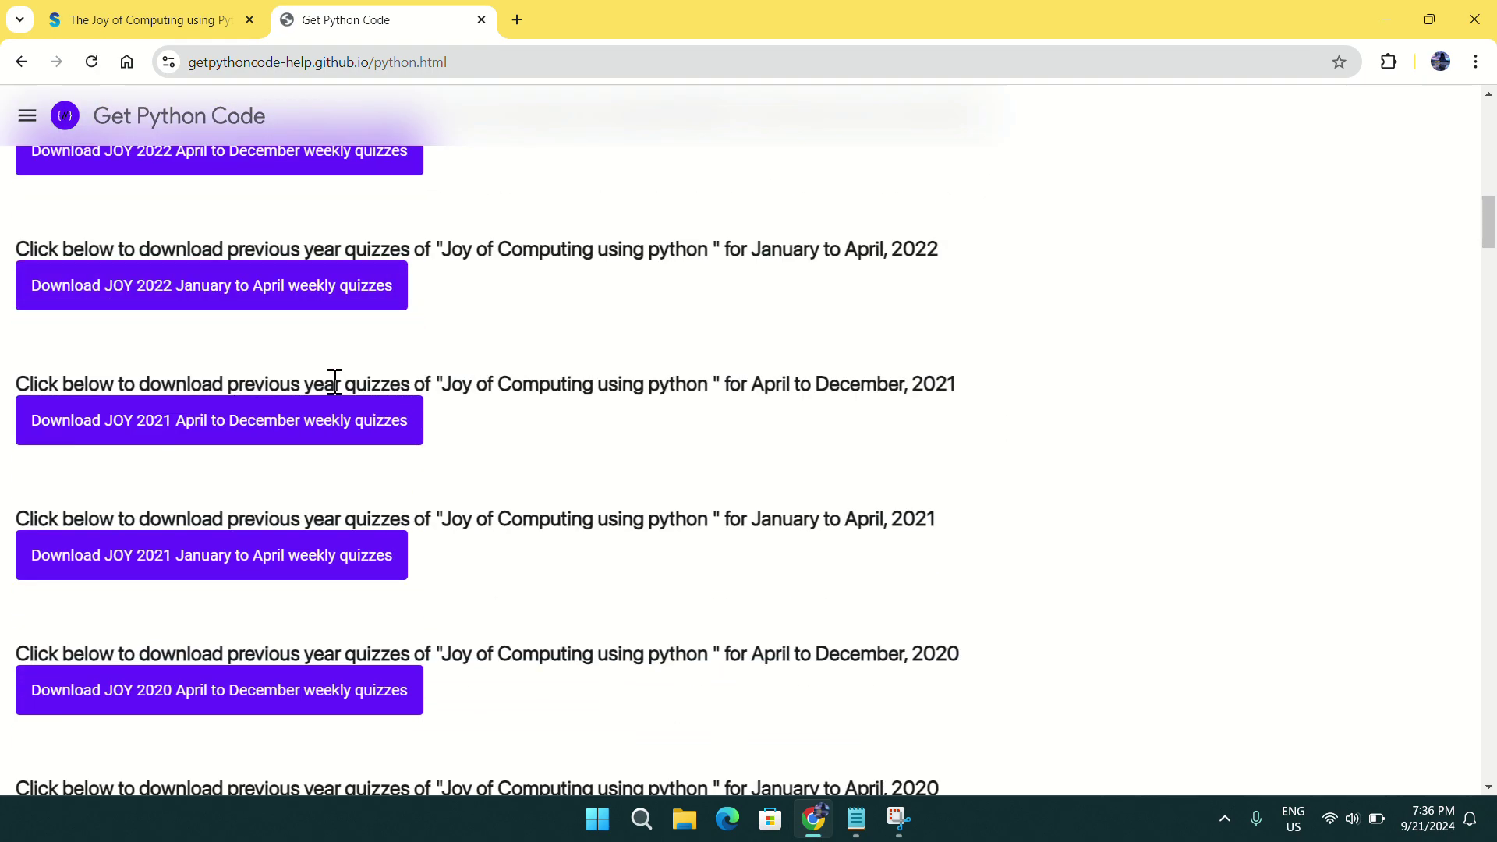
scroll(down, 3)
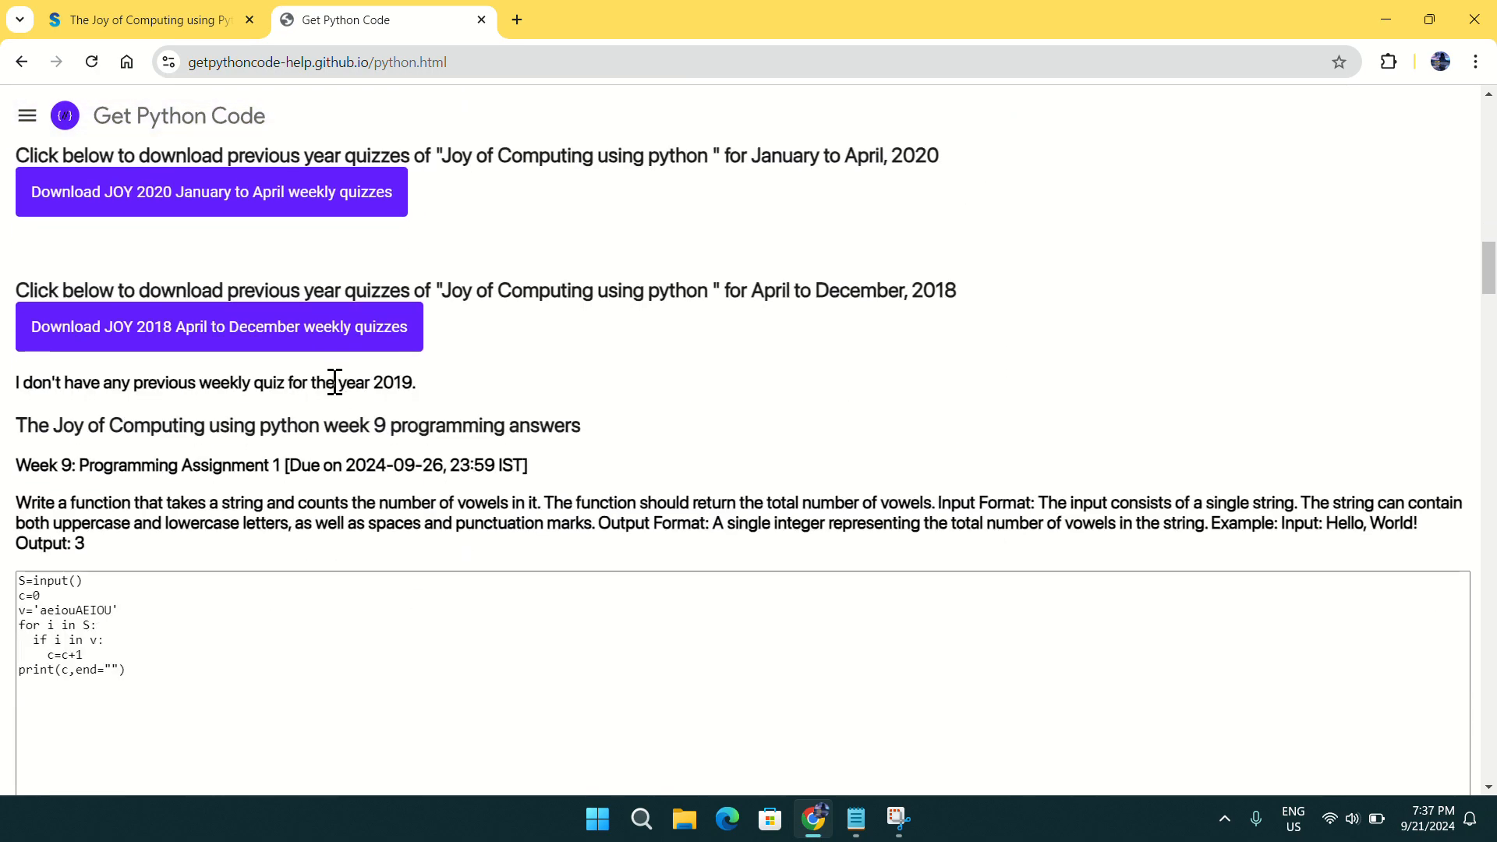
scroll(down, 3)
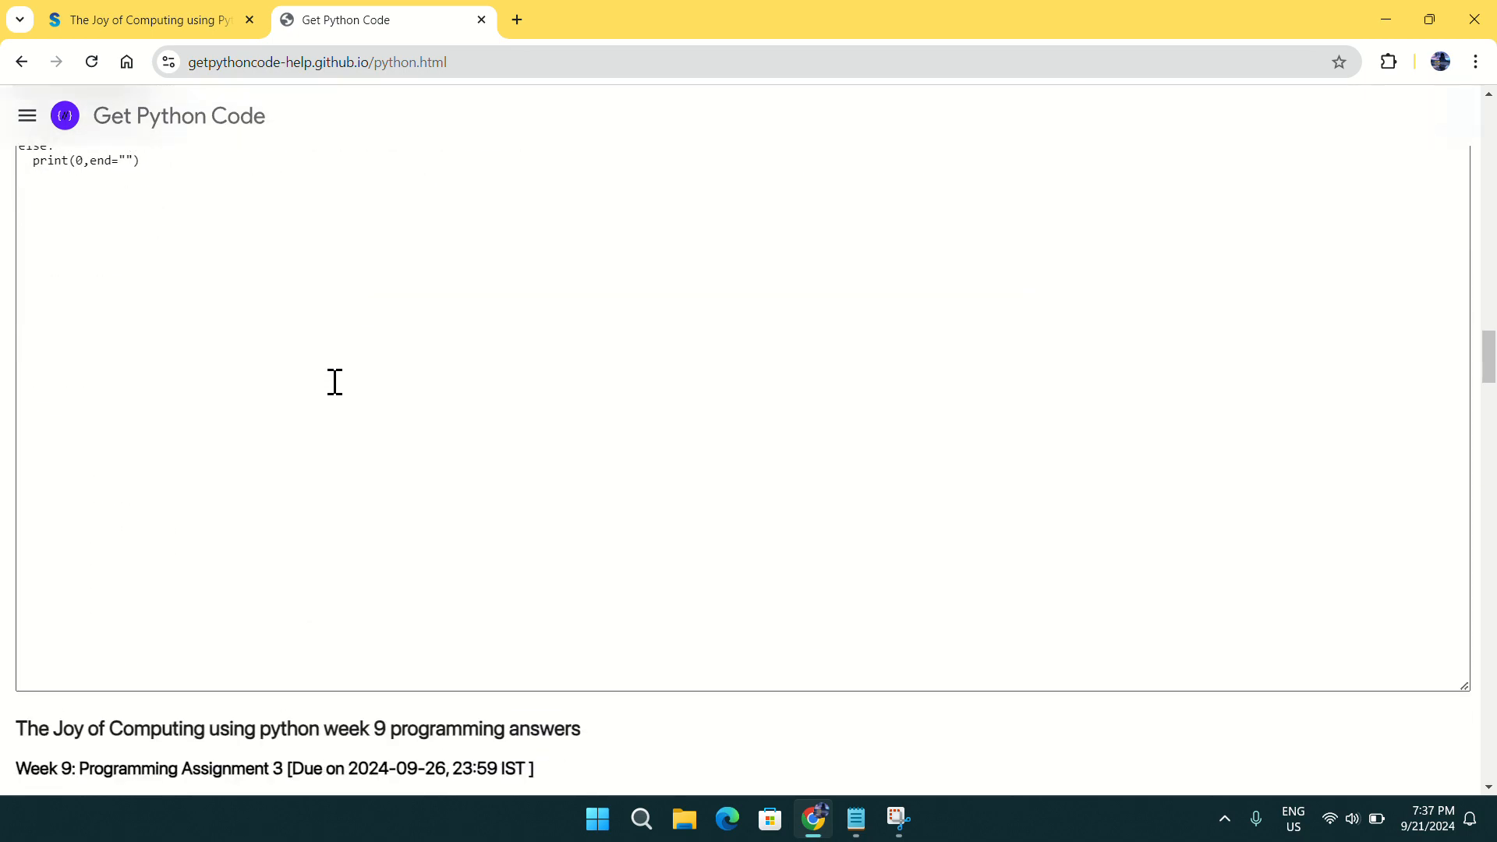
scroll(down, 3)
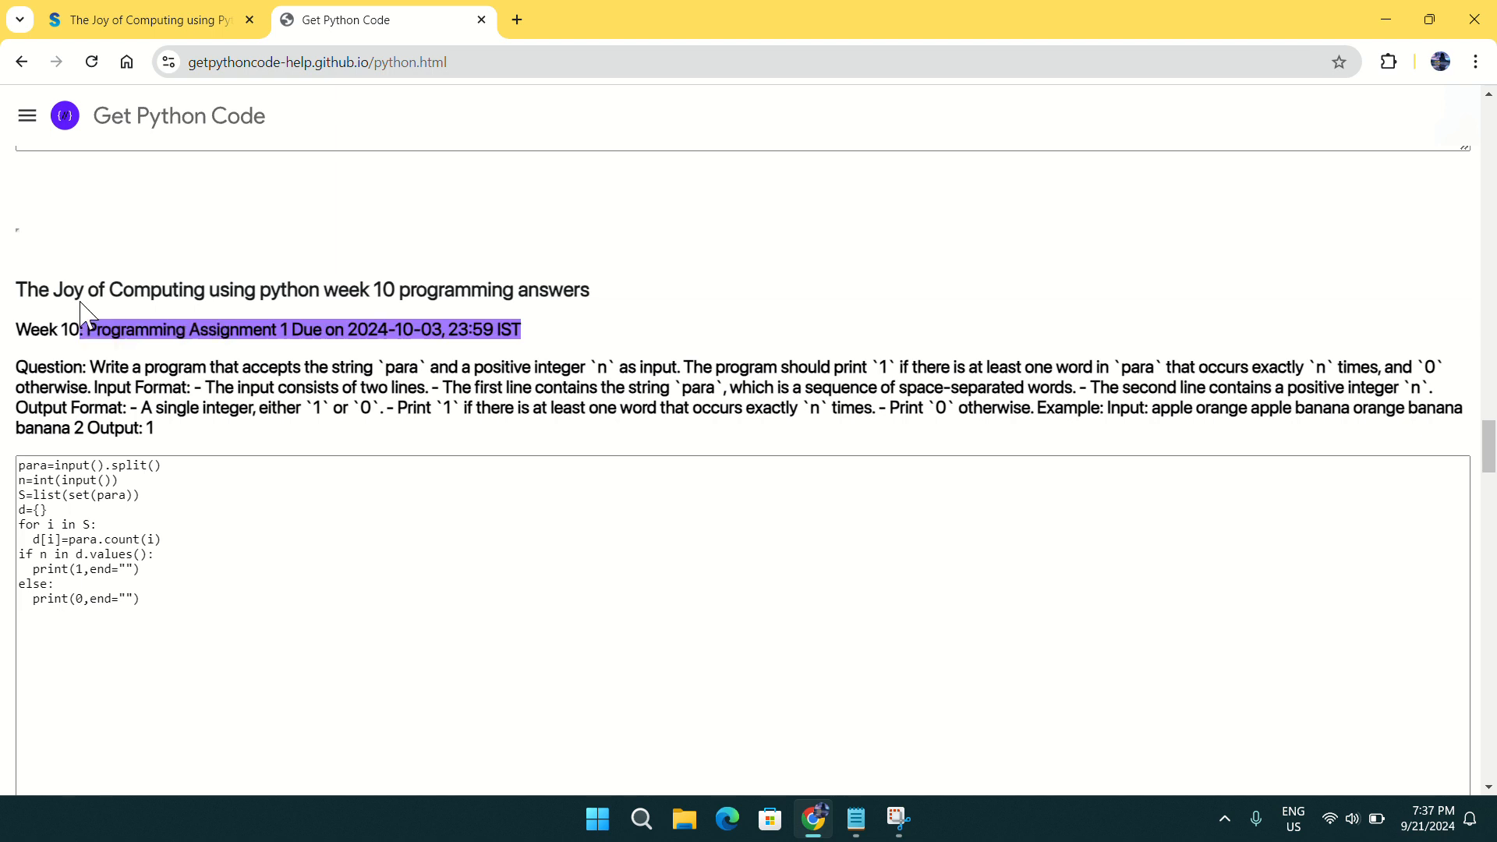
Step: Copy the Week 10 Assignment 1 answer code from Get Python Code
click(152, 598)
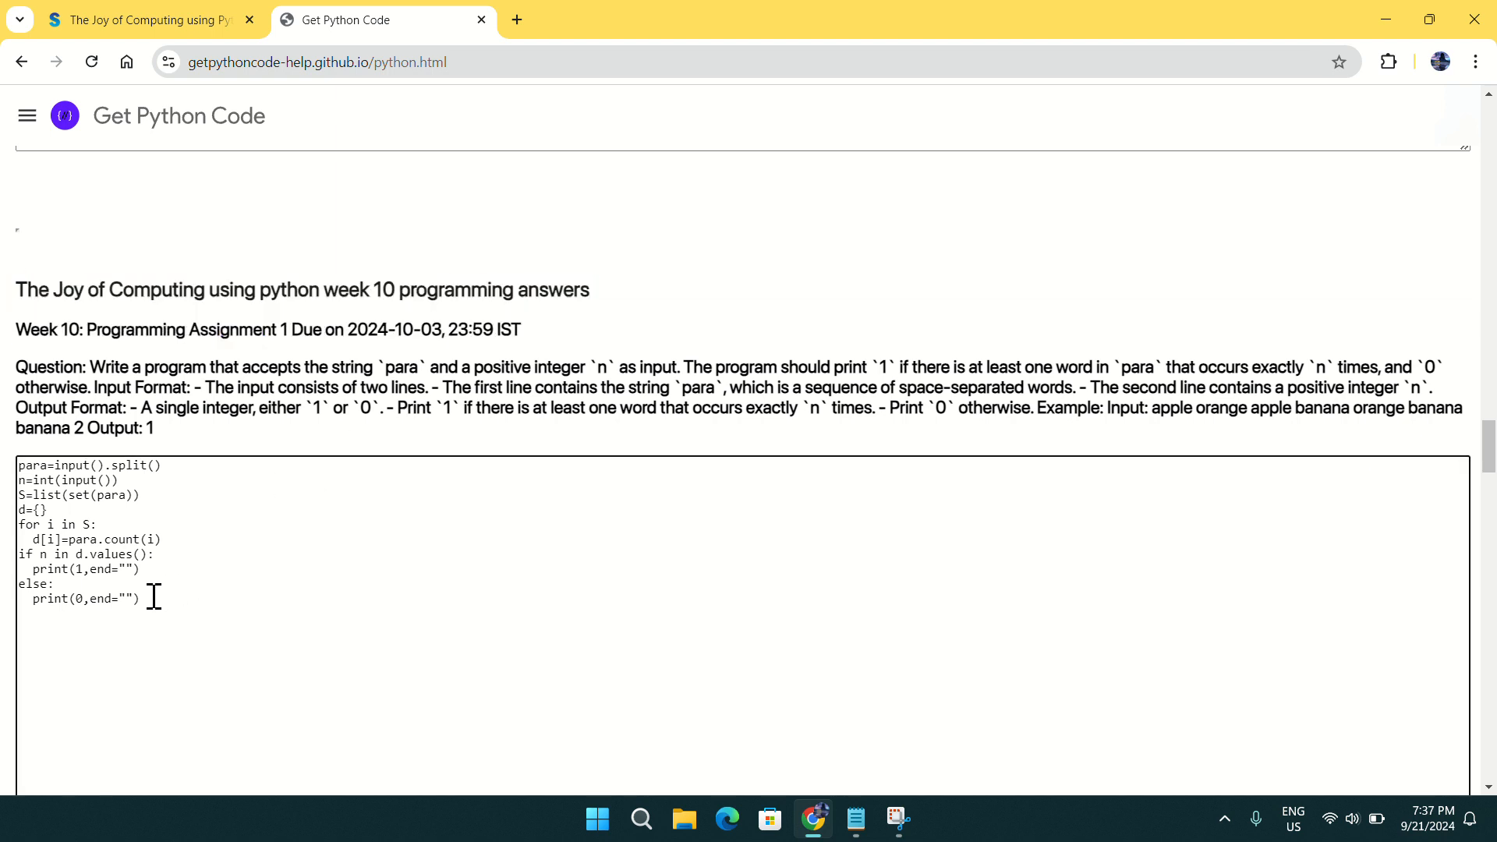
right_click(86, 554)
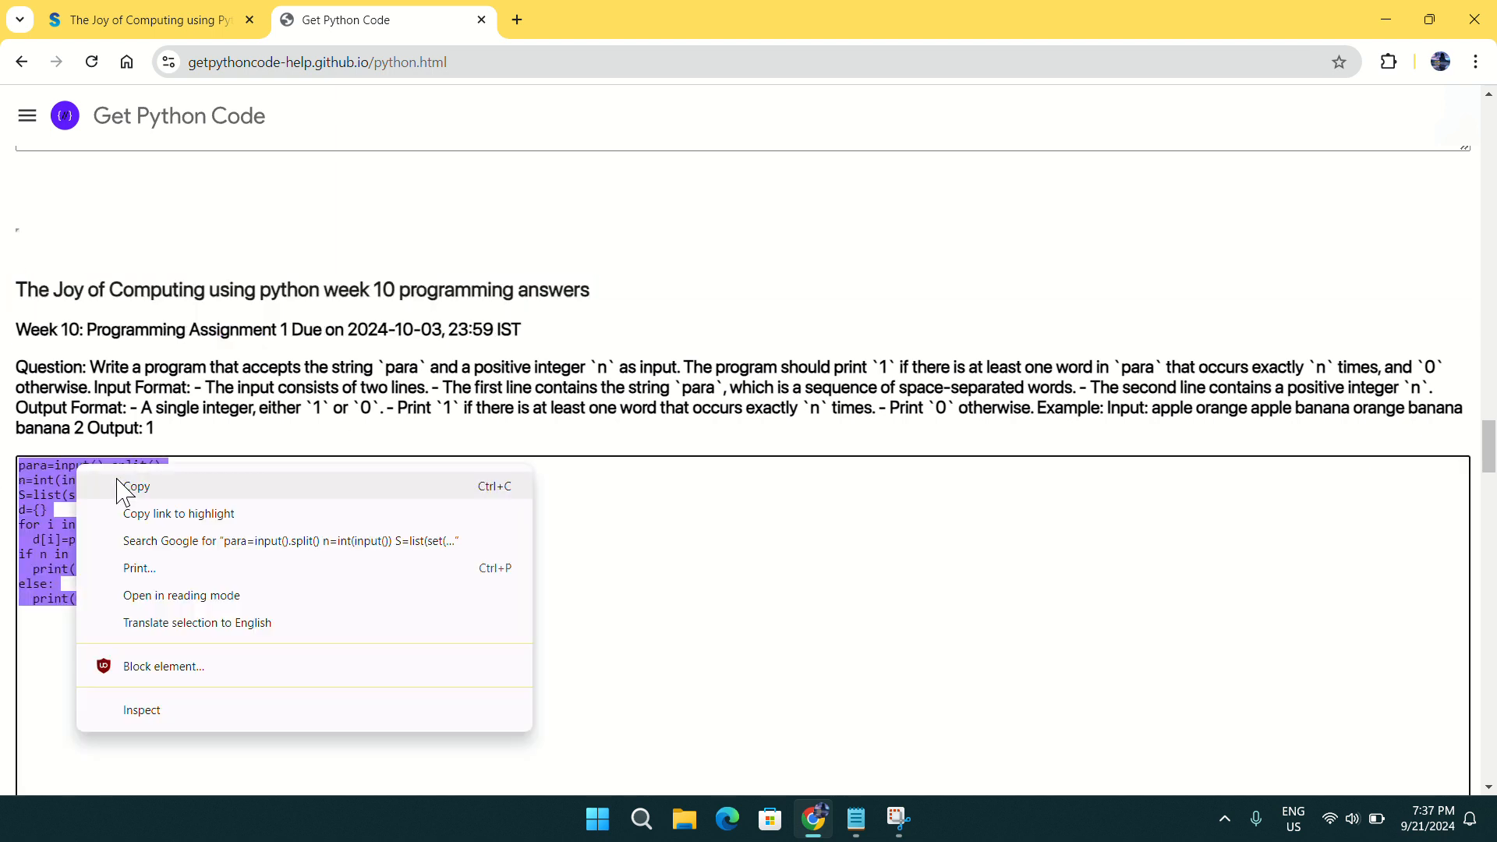
click(143, 18)
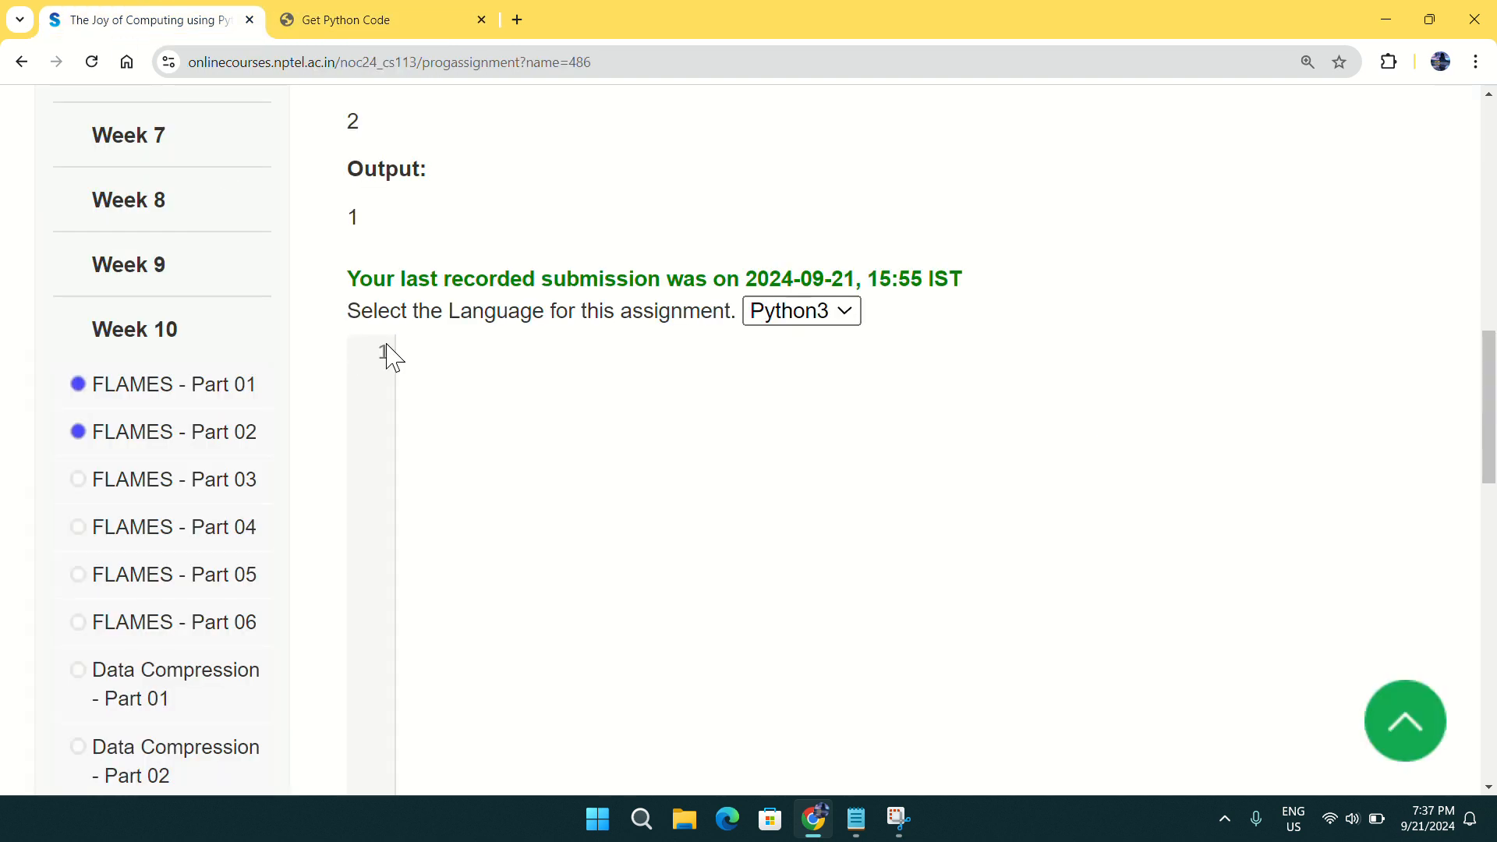
Step: Paste the word-counting Python program into the NPTEL Assignment 1 editor
right_click(401, 351)
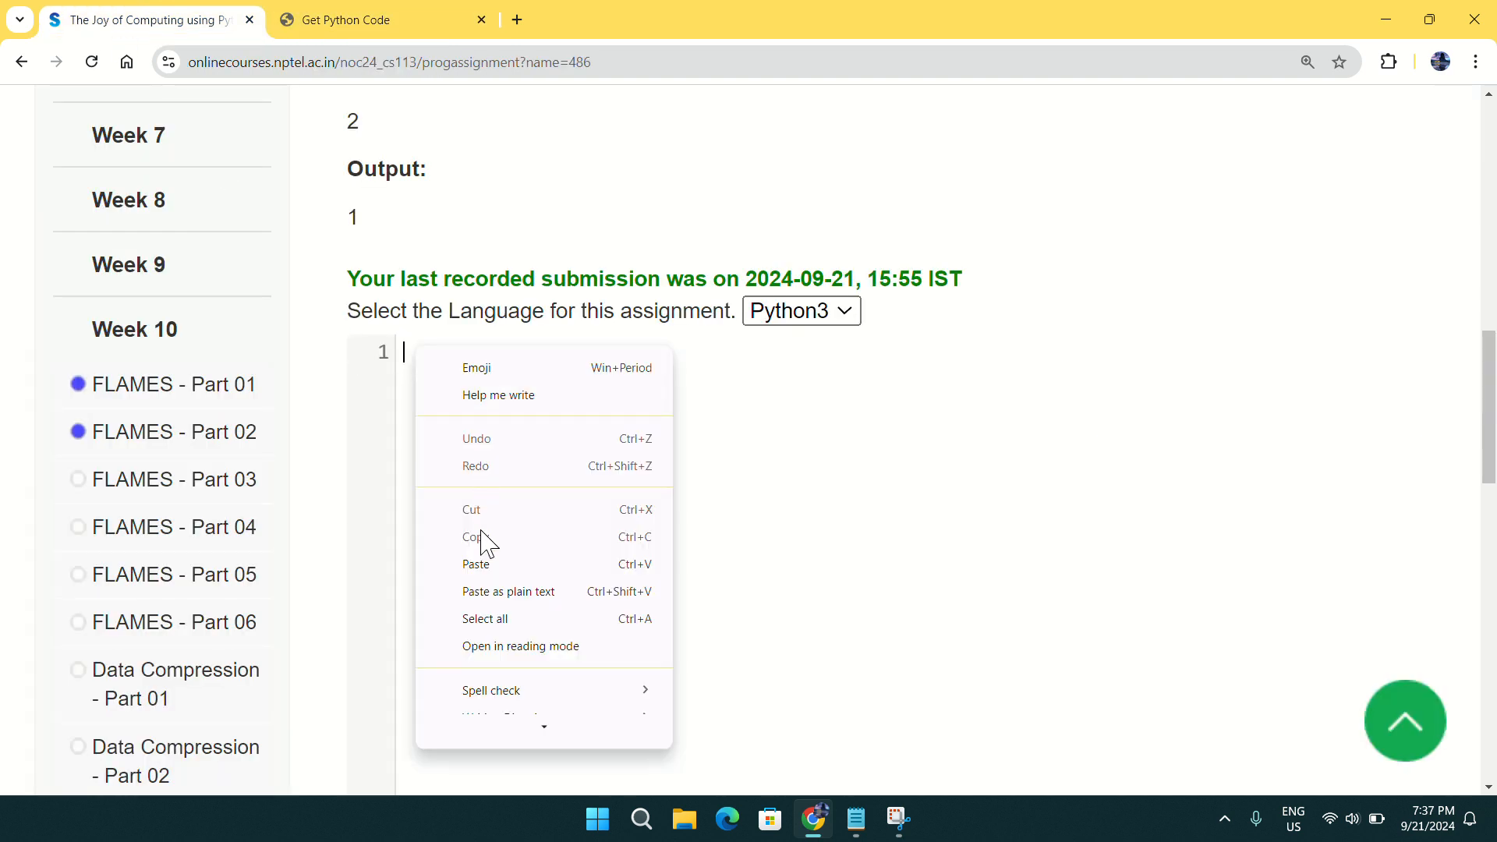
click(476, 562)
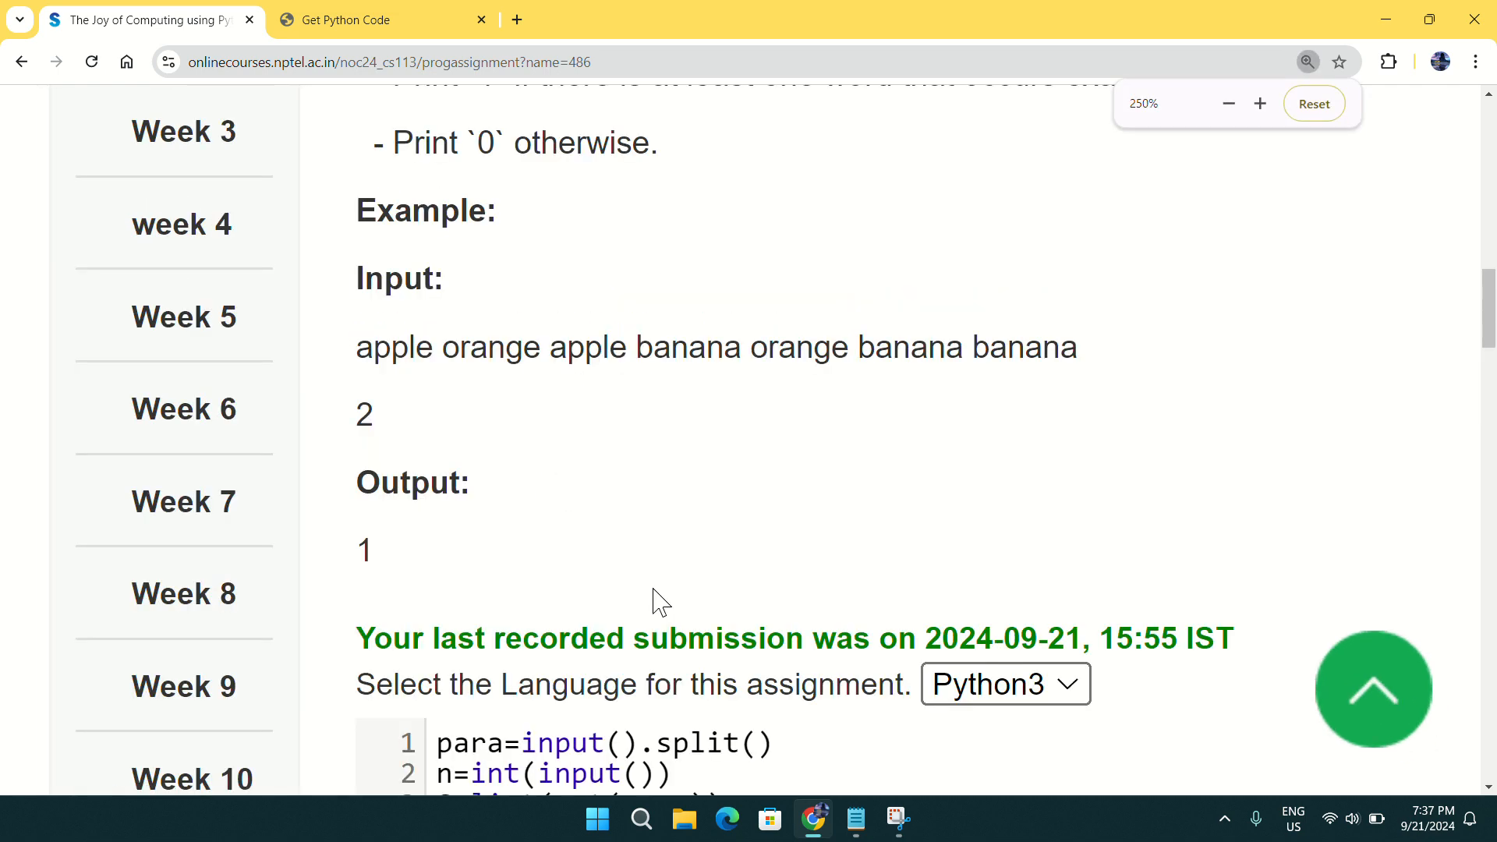
scroll(down, 3)
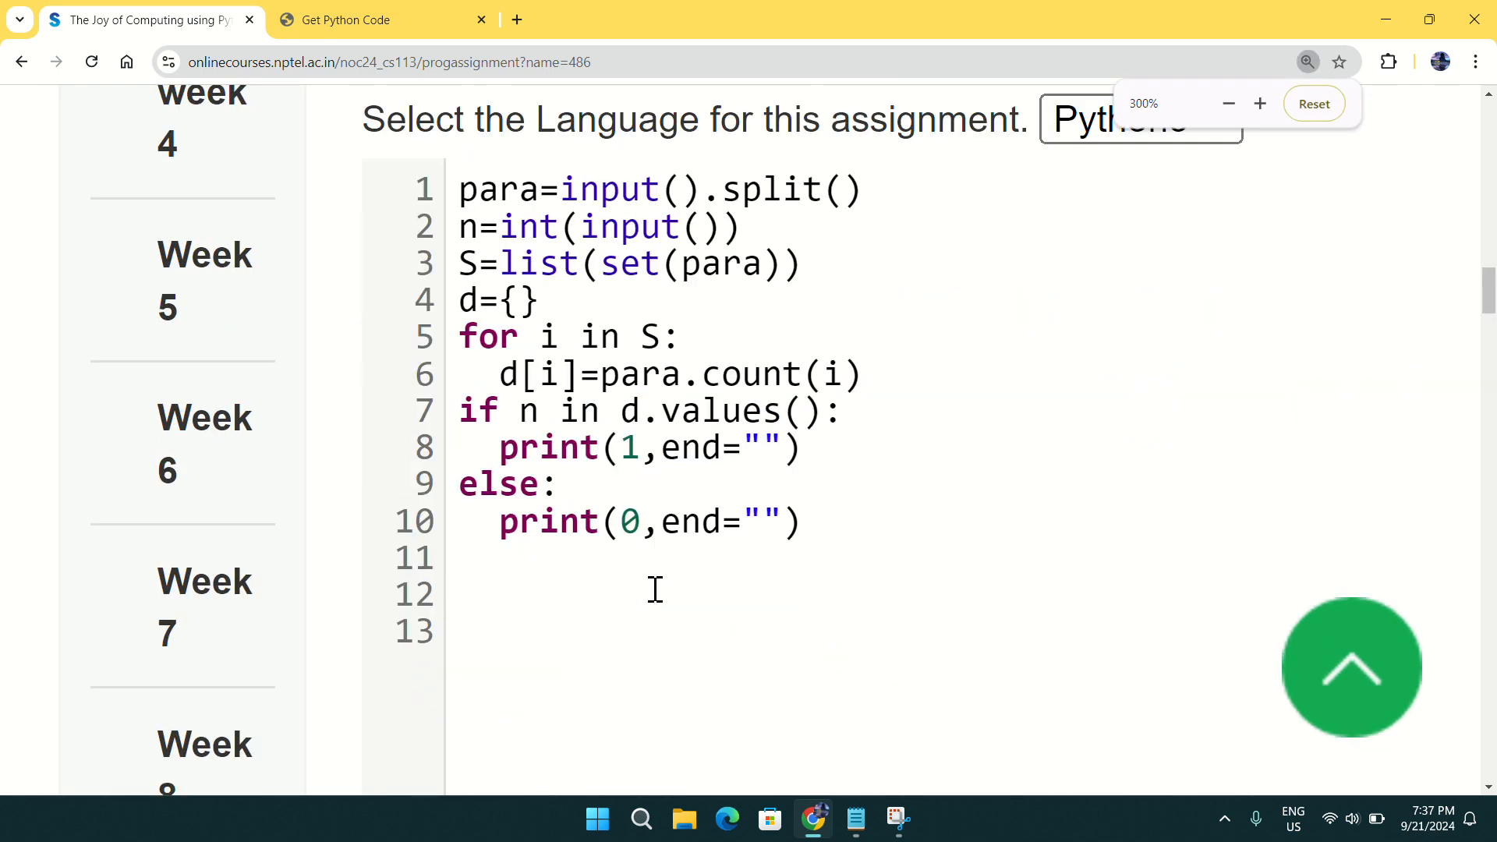
click(1260, 103)
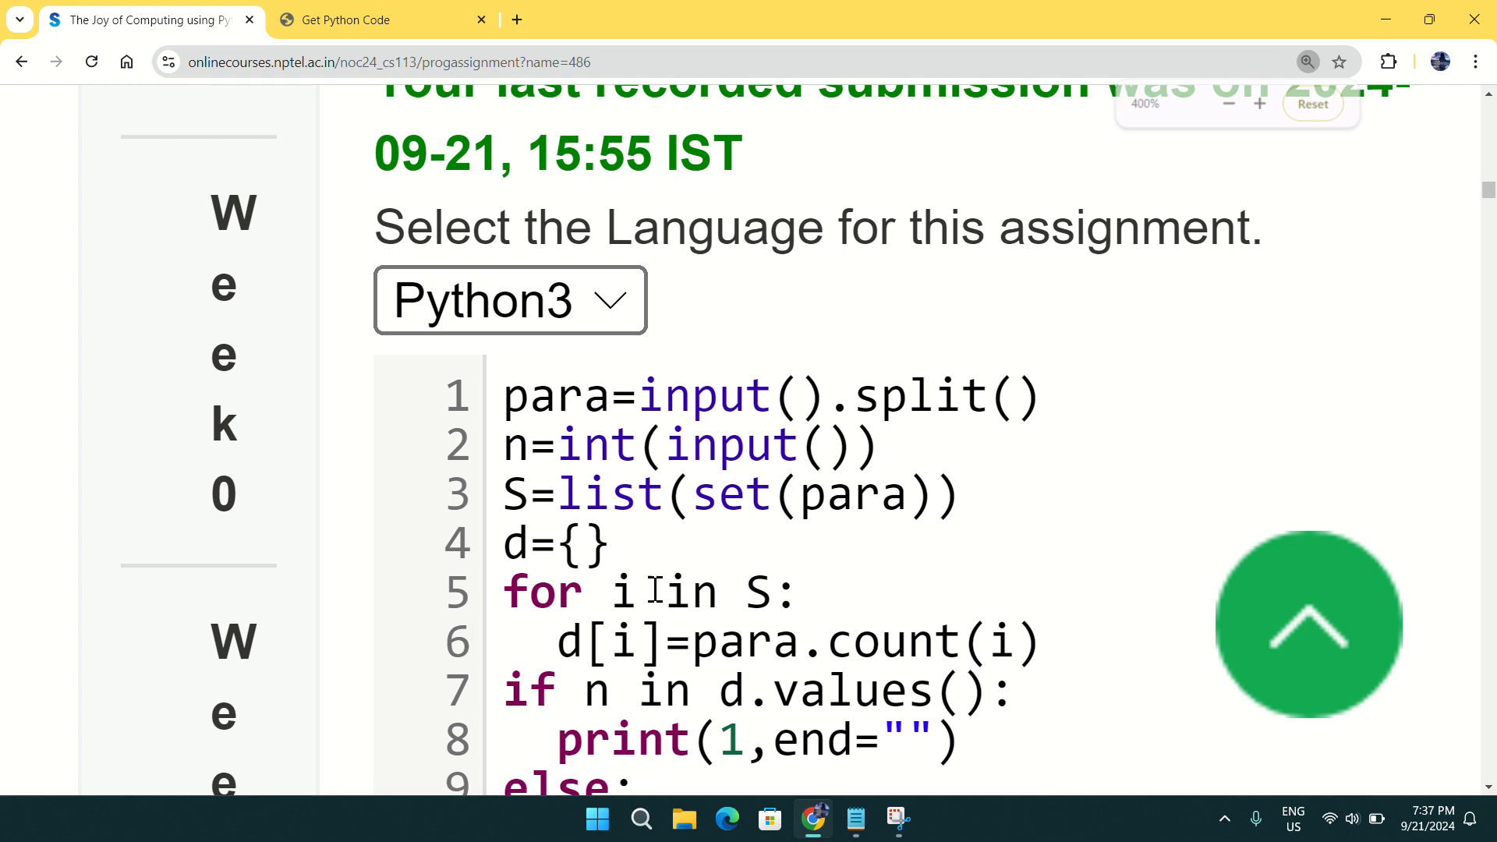
Step: Run the Assignment 1 code against the public test cases with Compile & Run
scroll(down, 3)
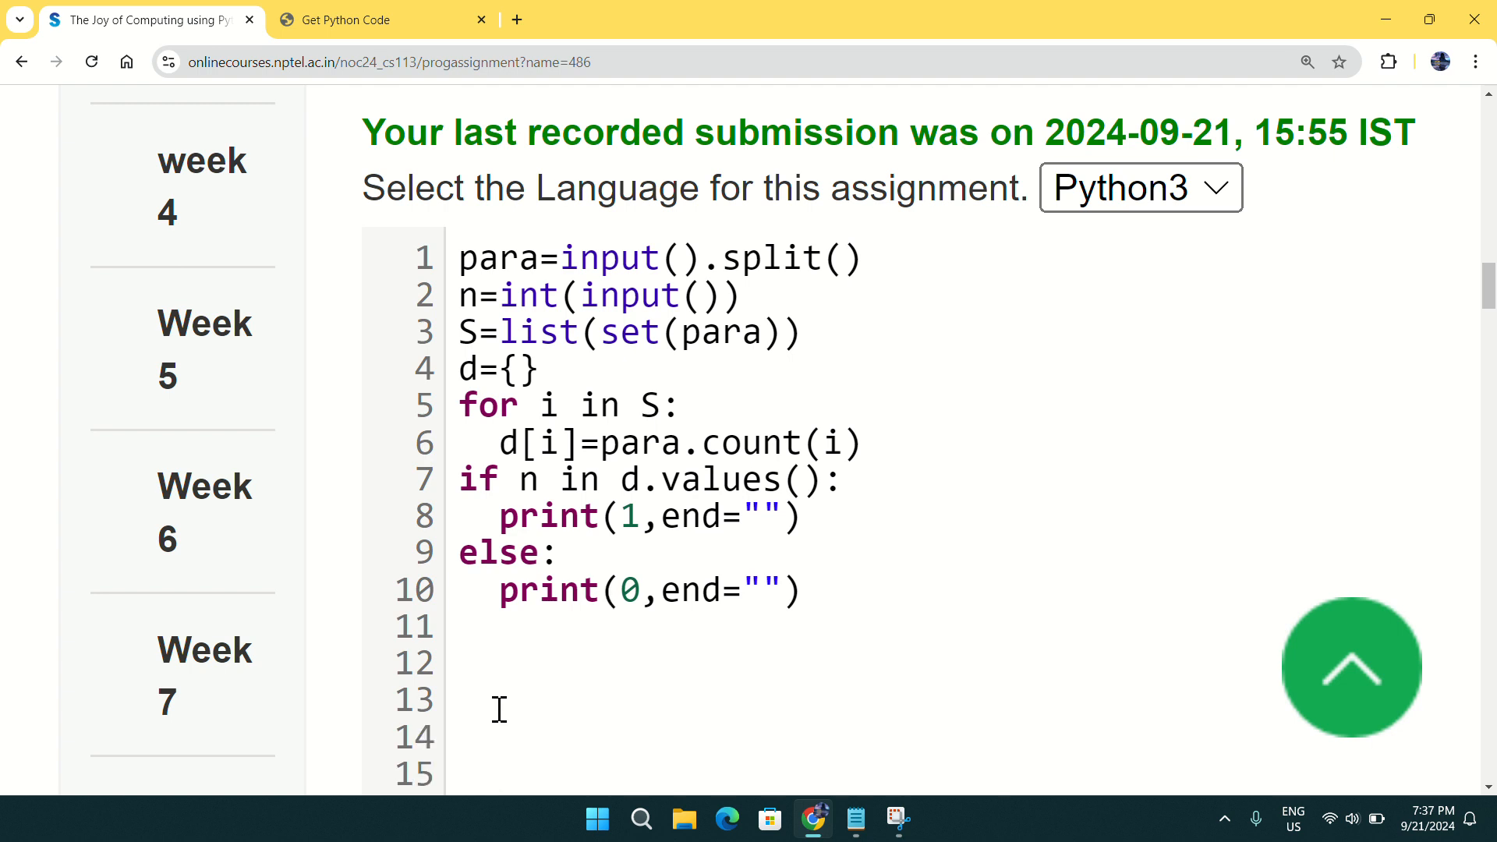
mouse_move(496, 760)
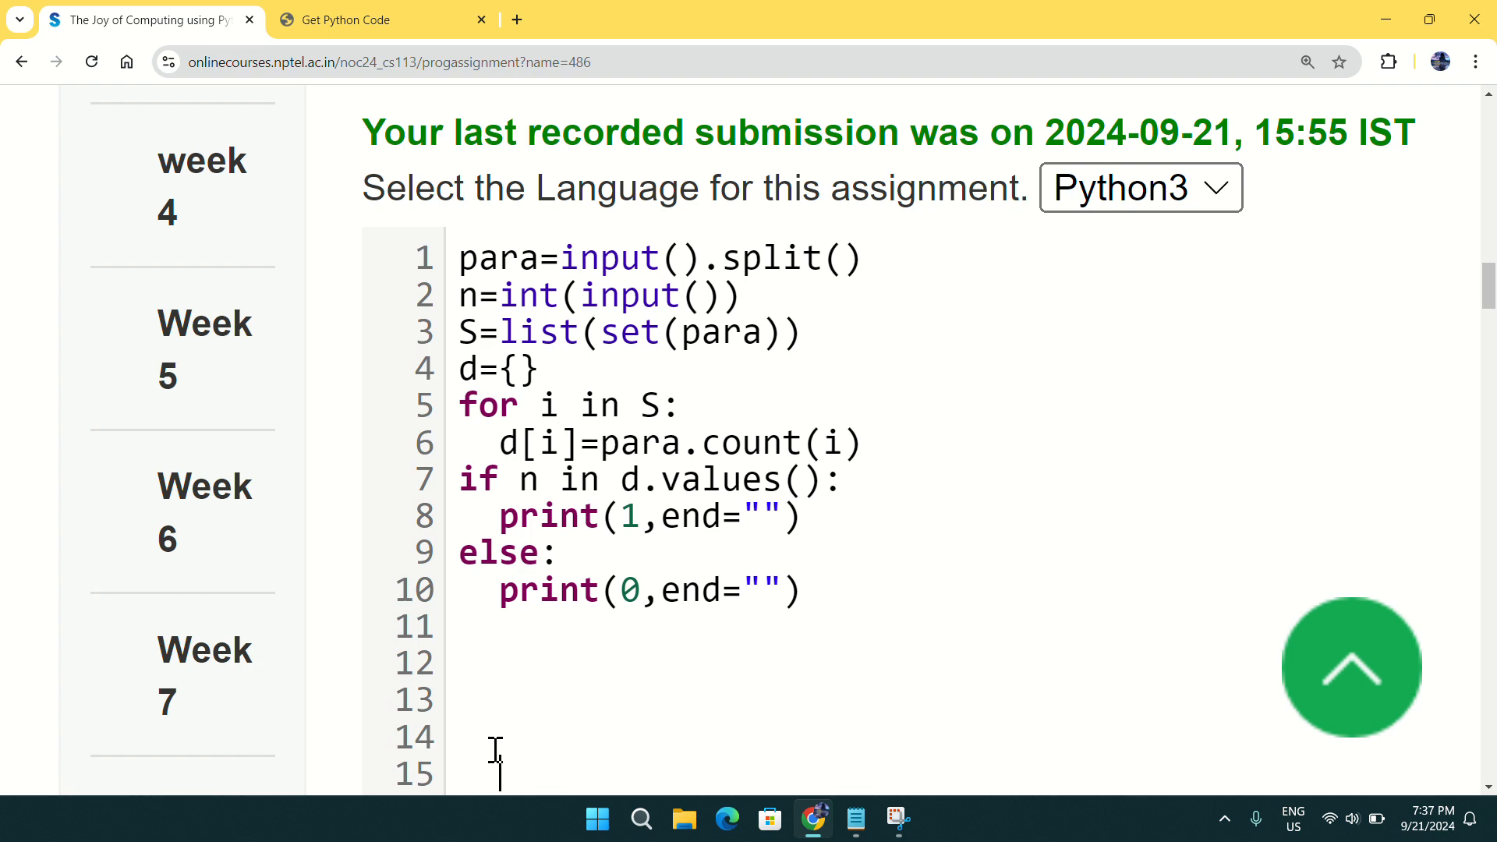
scroll(down, 3)
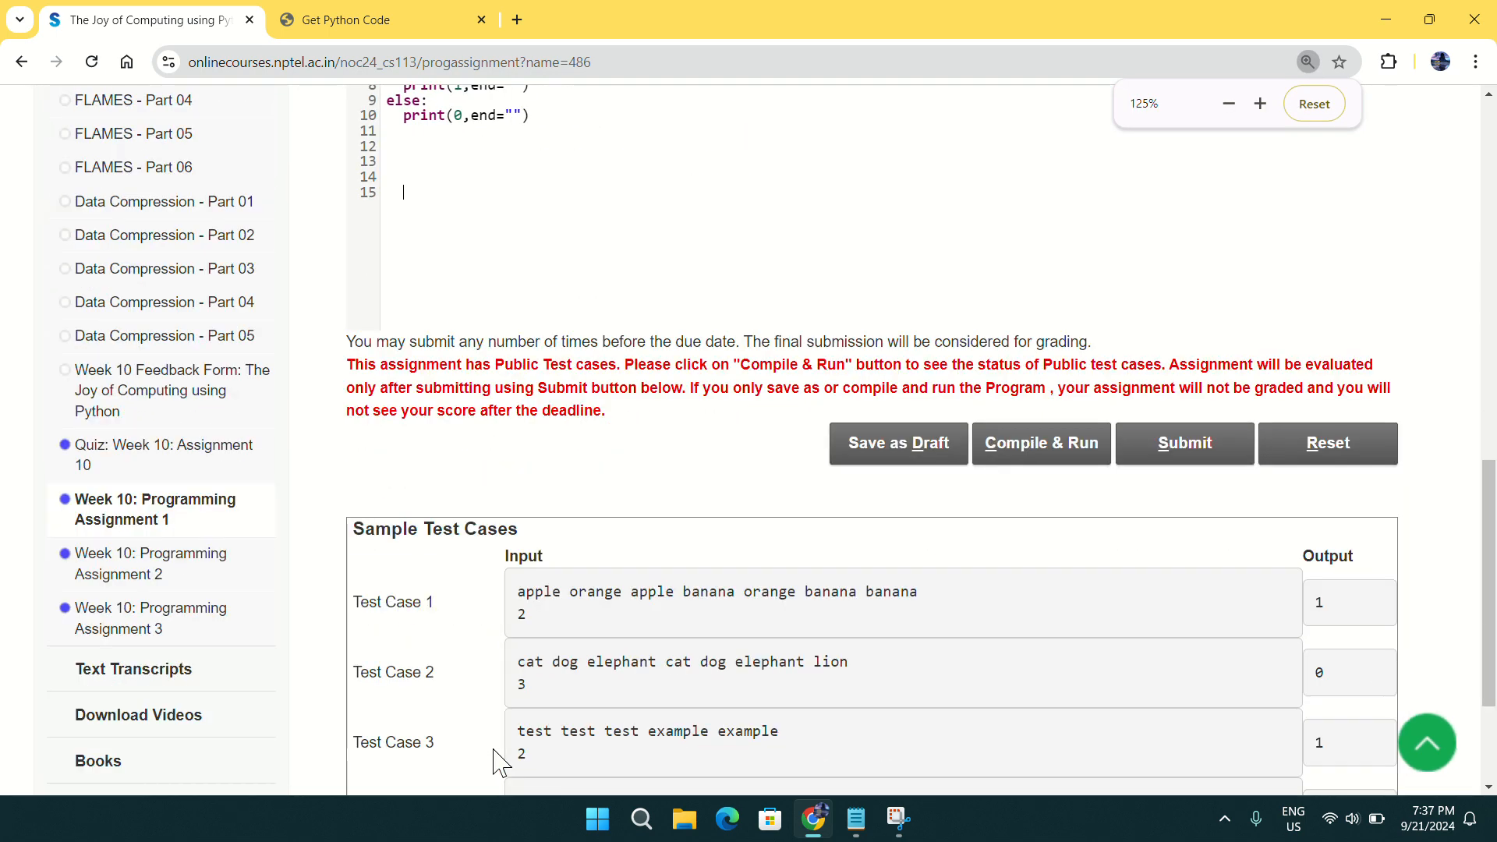
click(1040, 441)
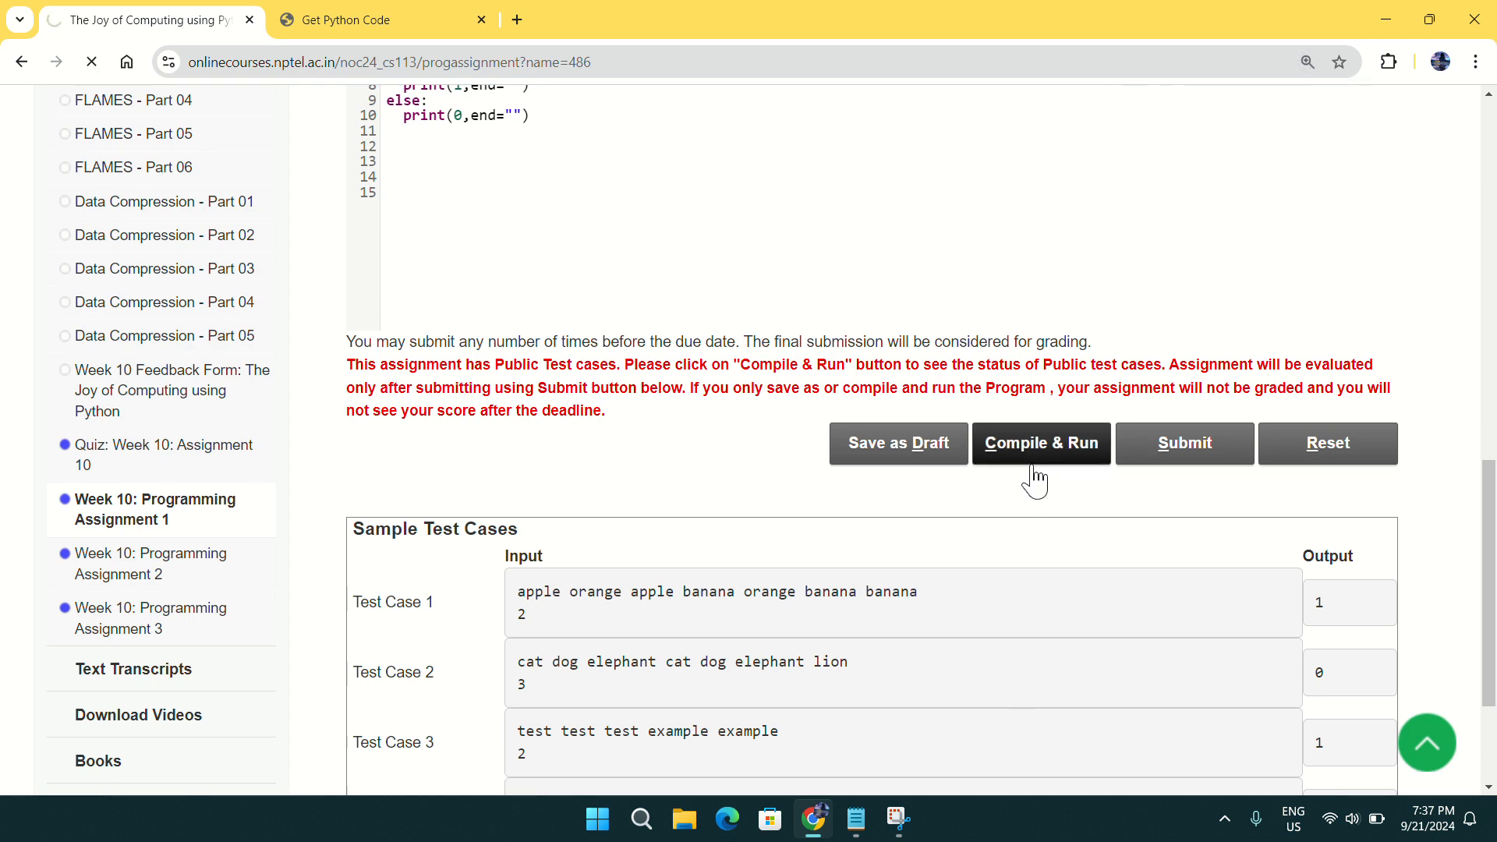
Step: Confirm compilation passed with all 4 public test cases and start submitting Assignment 1
click(1040, 441)
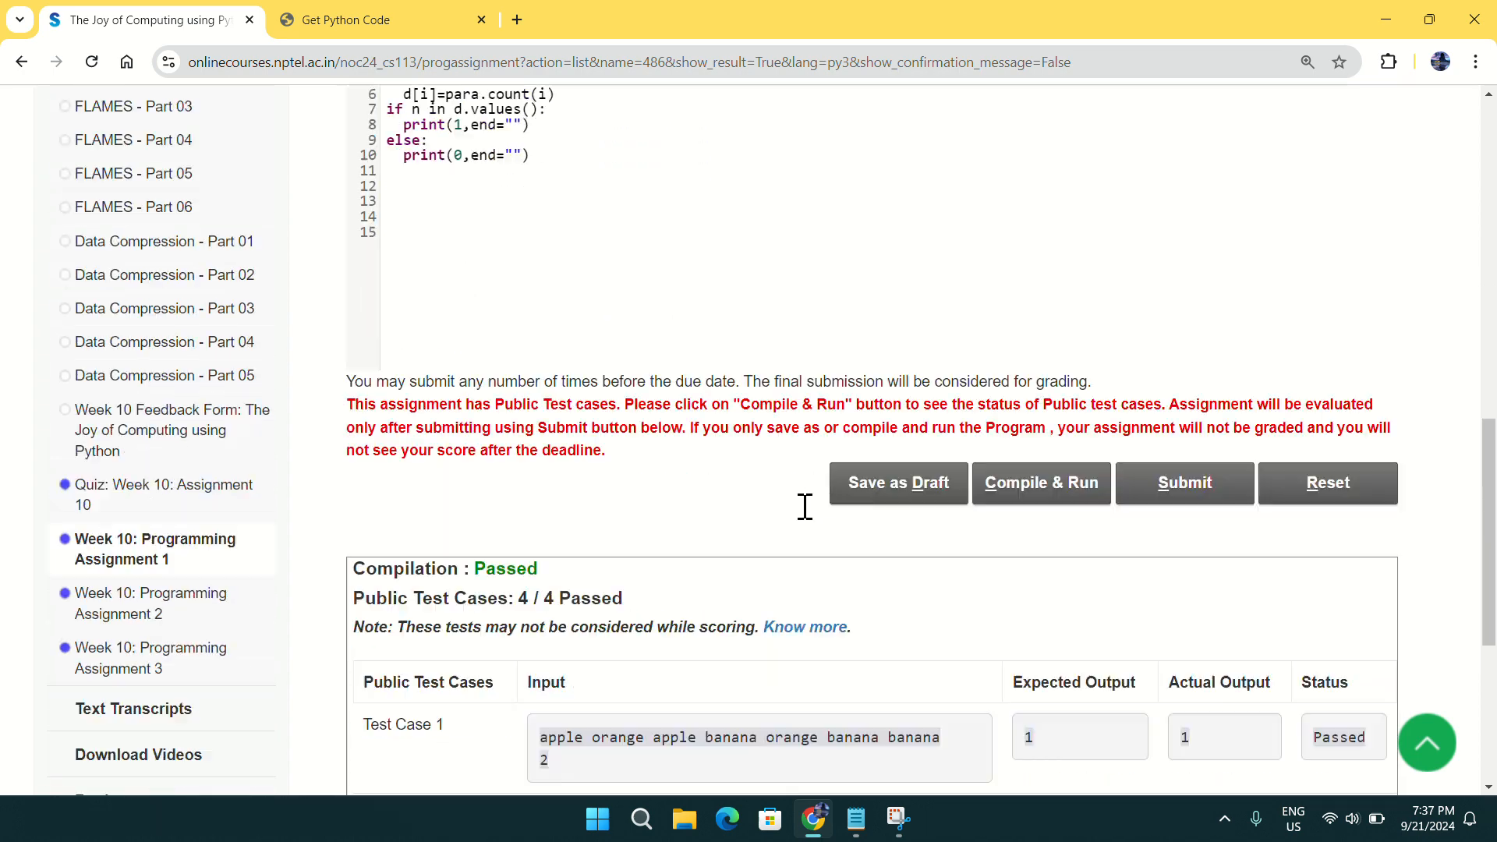
scroll(down, 3)
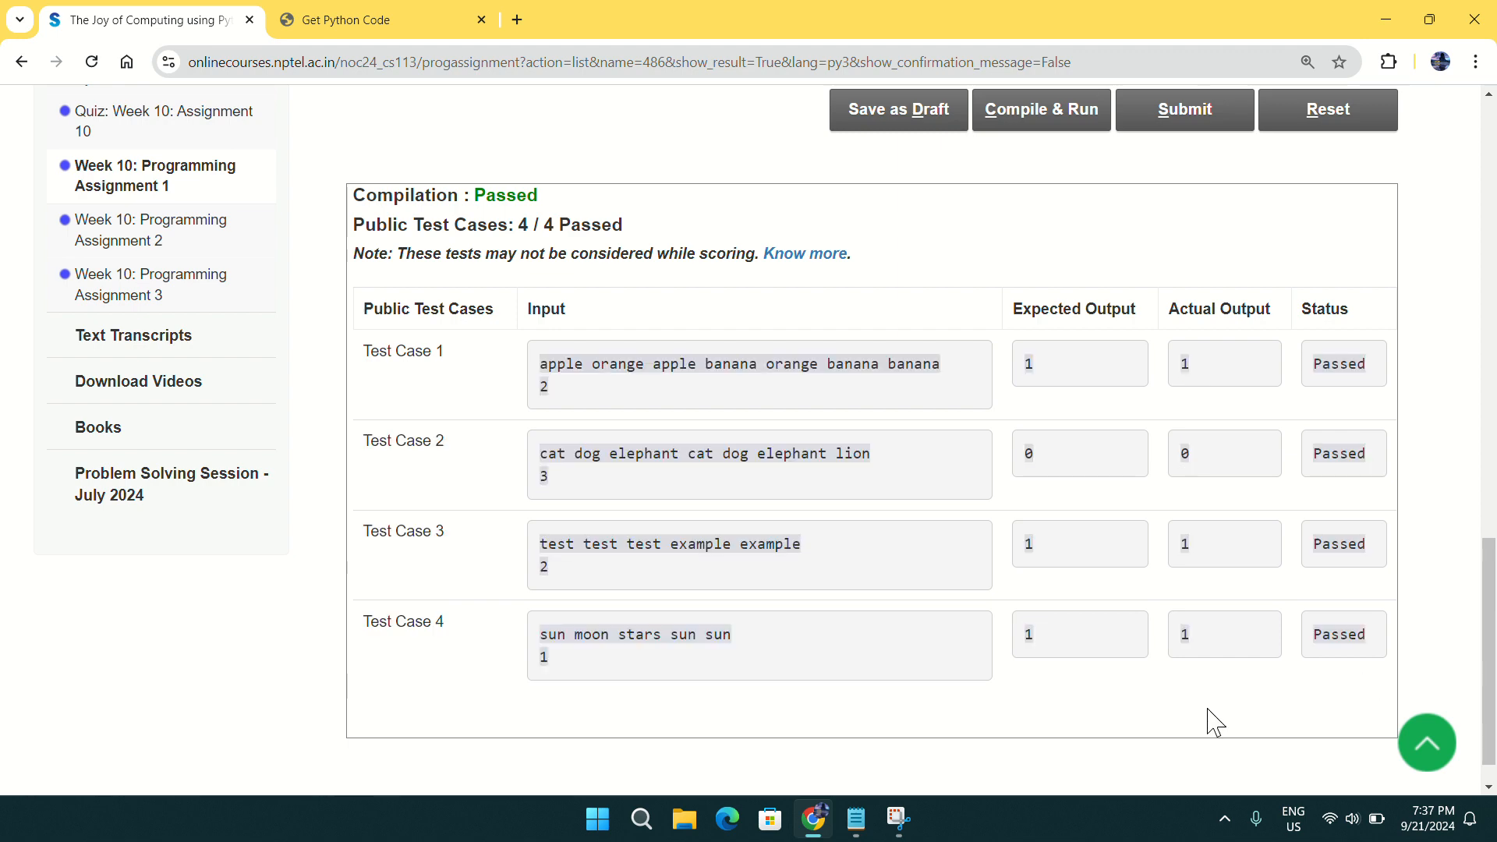
click(1183, 109)
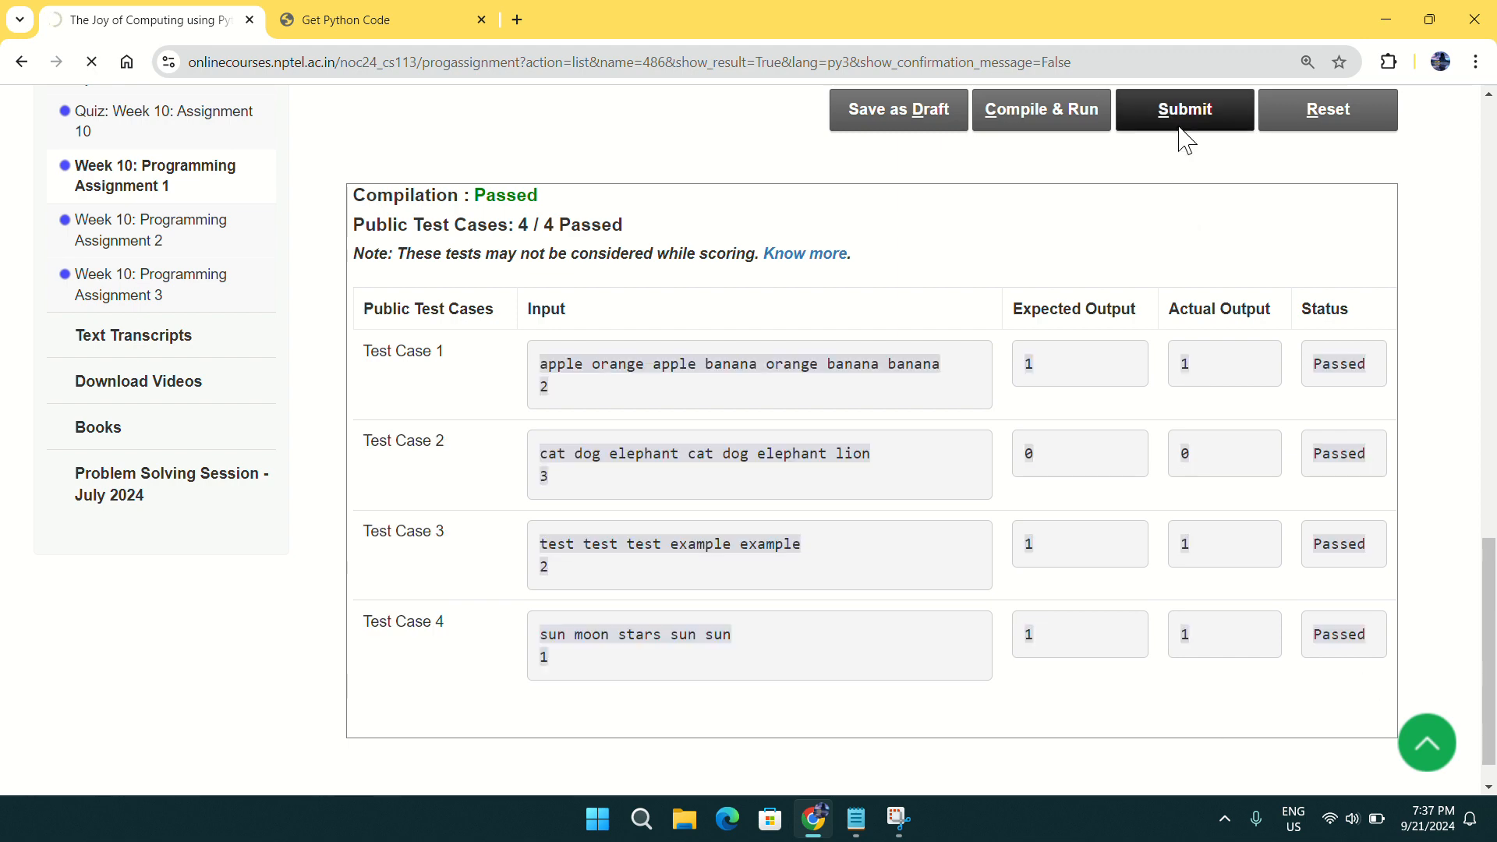
Step: Submit Assignment 1 with all 4 private test cases passed and move to Assignment 2
click(1183, 110)
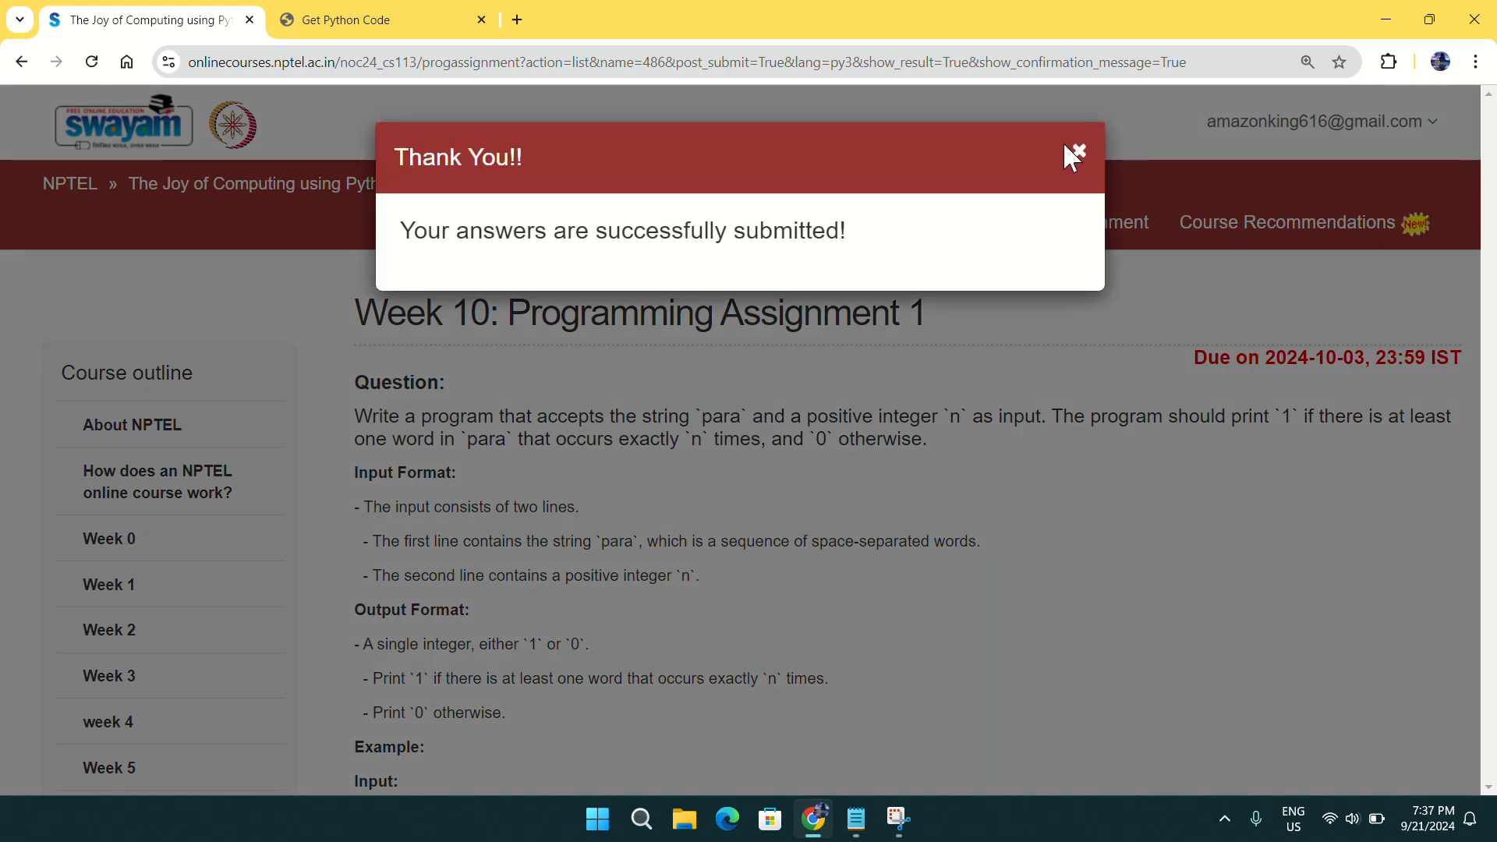
click(1072, 156)
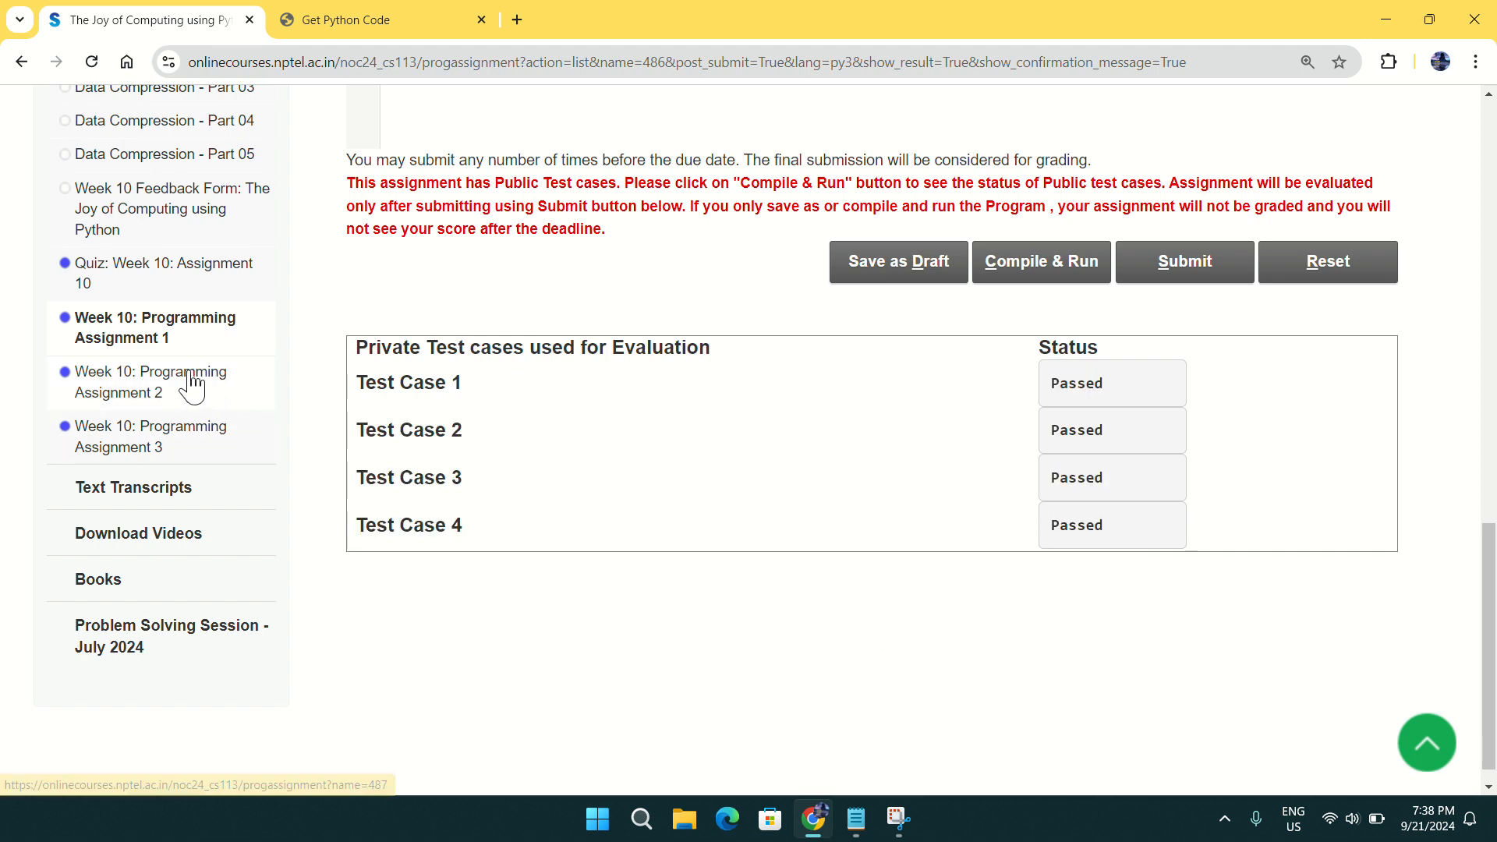
click(150, 382)
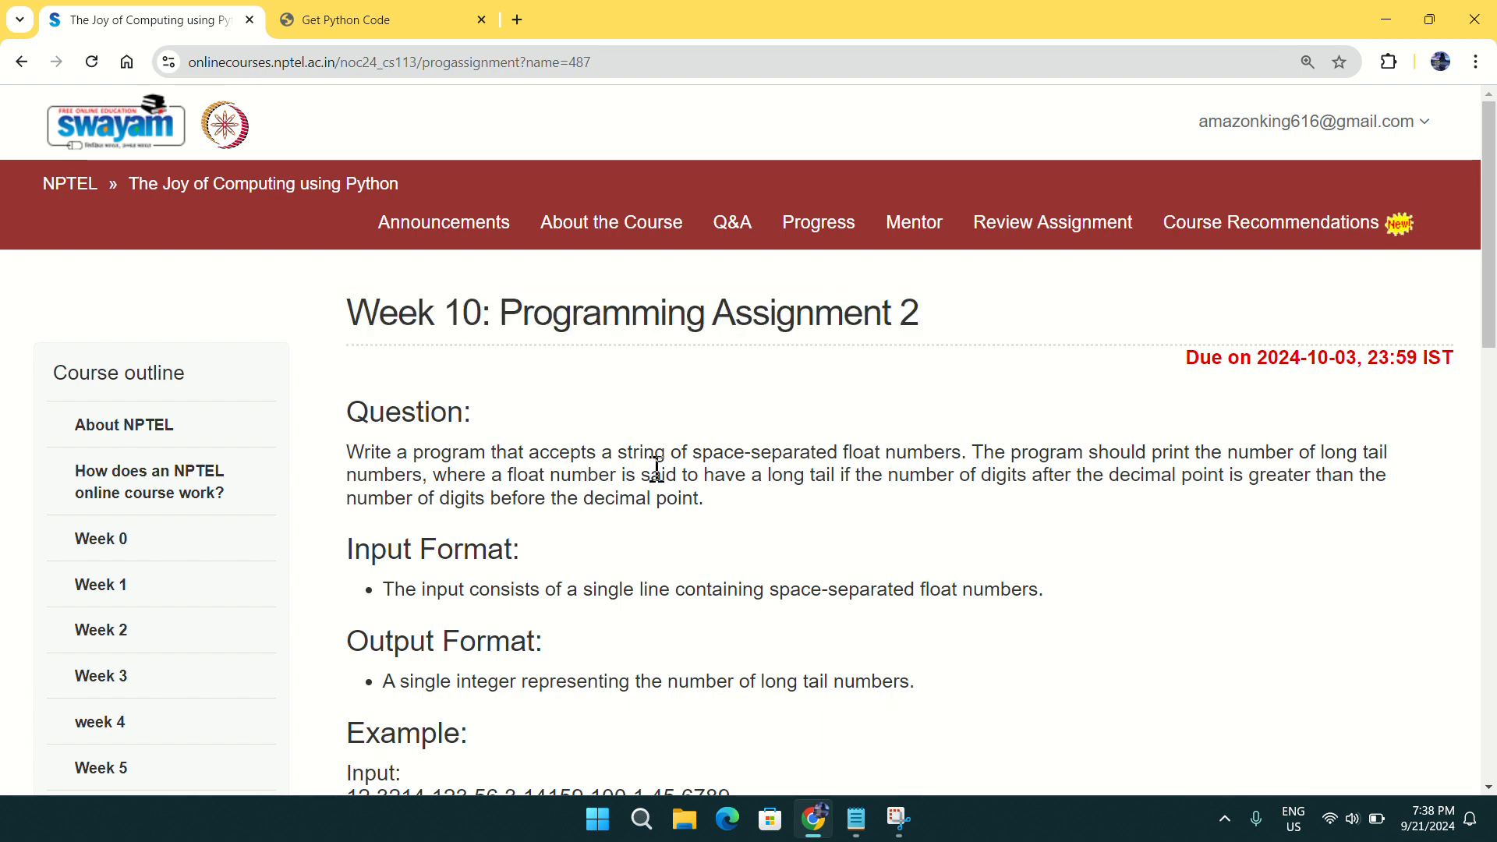
Step: View Assignment 2's empty editor and return to the Get Python Code helper tab
scroll(down, 3)
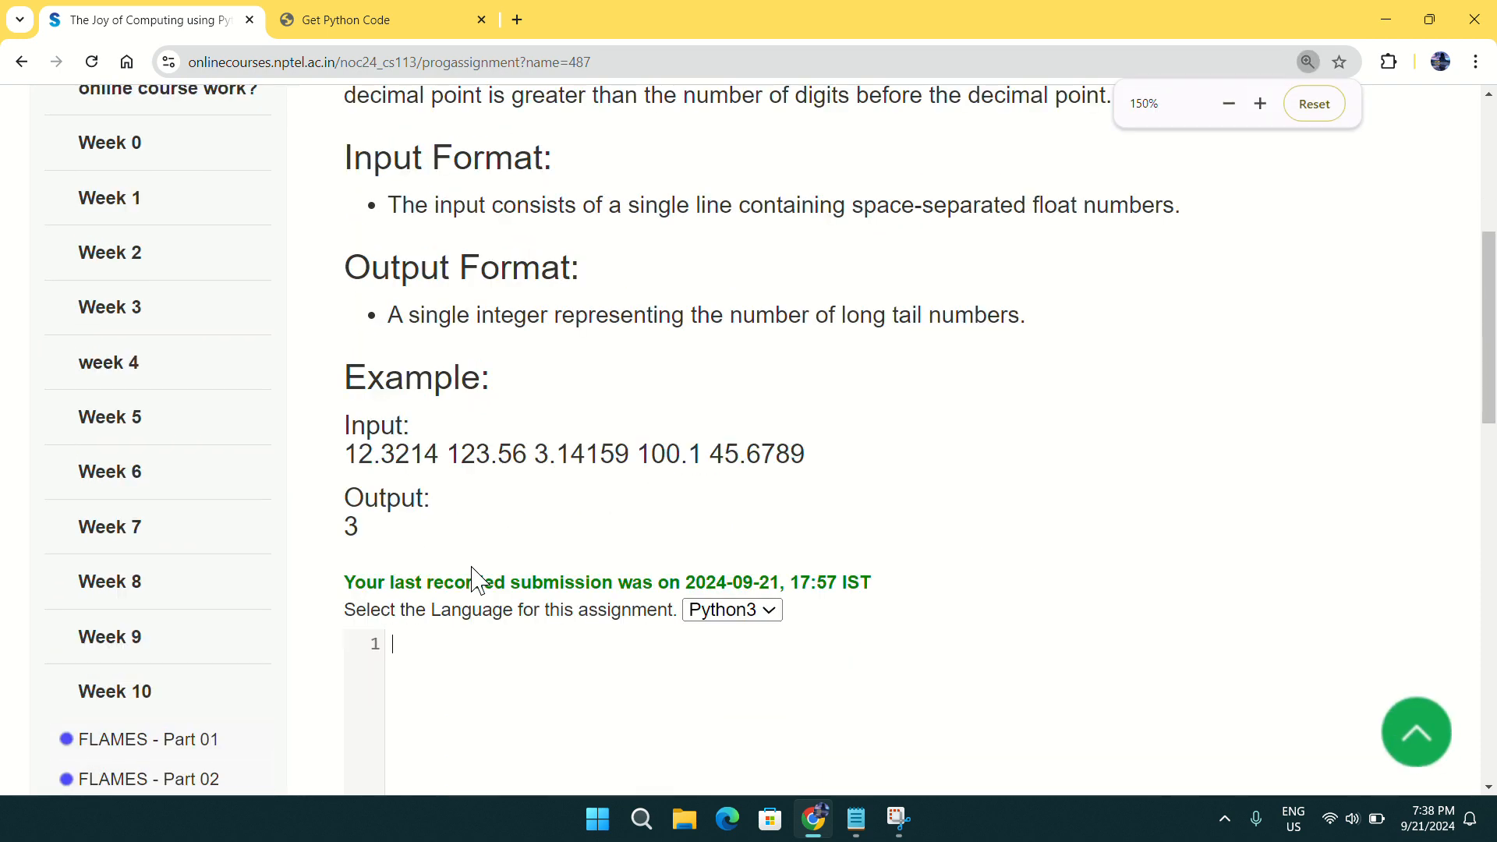
click(382, 19)
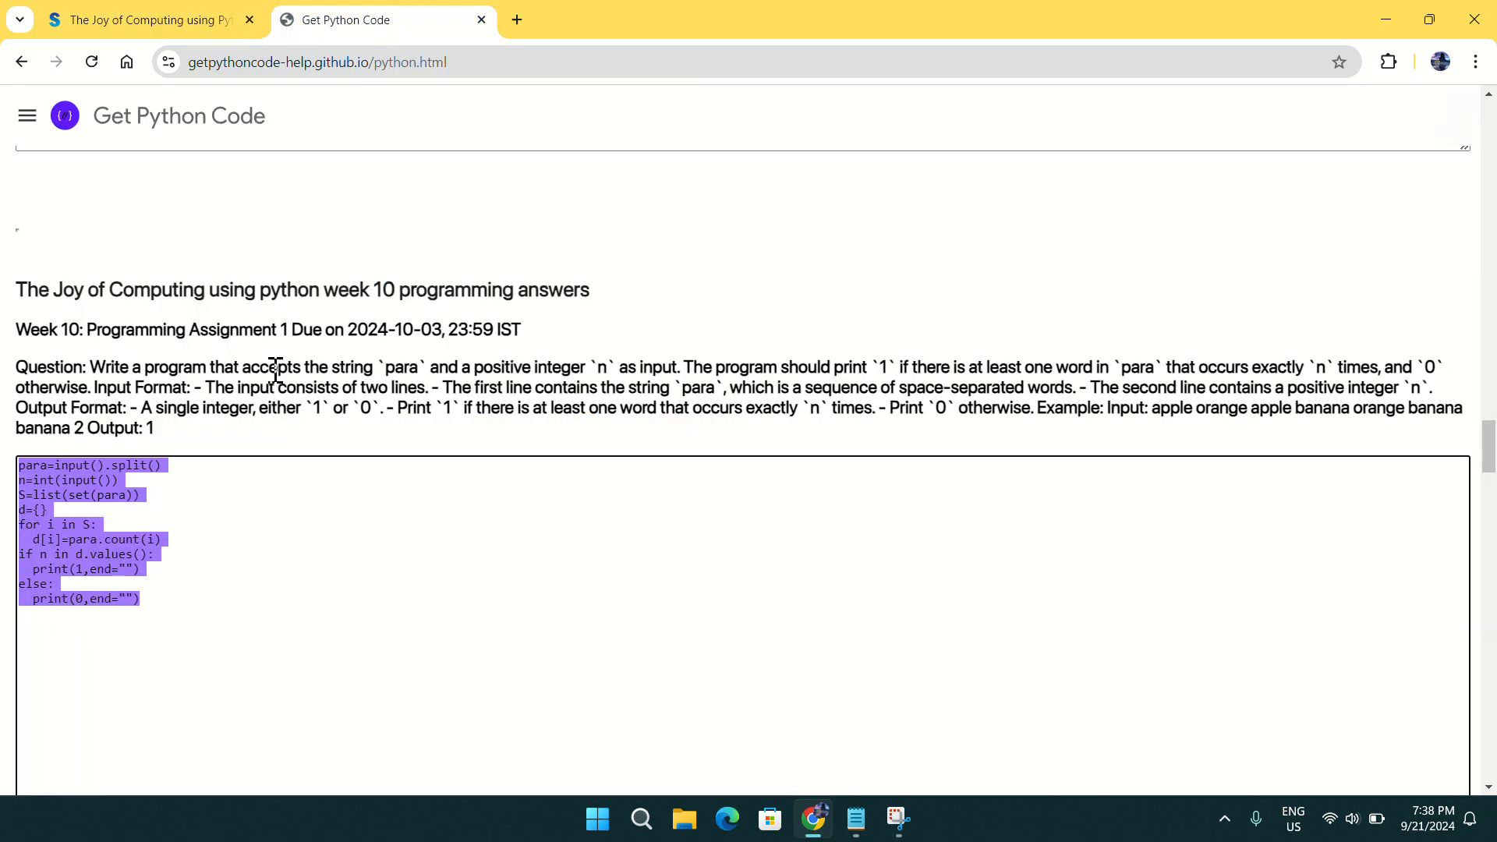
Step: Select the Week 10 Assignment 2 long-tail solution code for copying
scroll(down, 3)
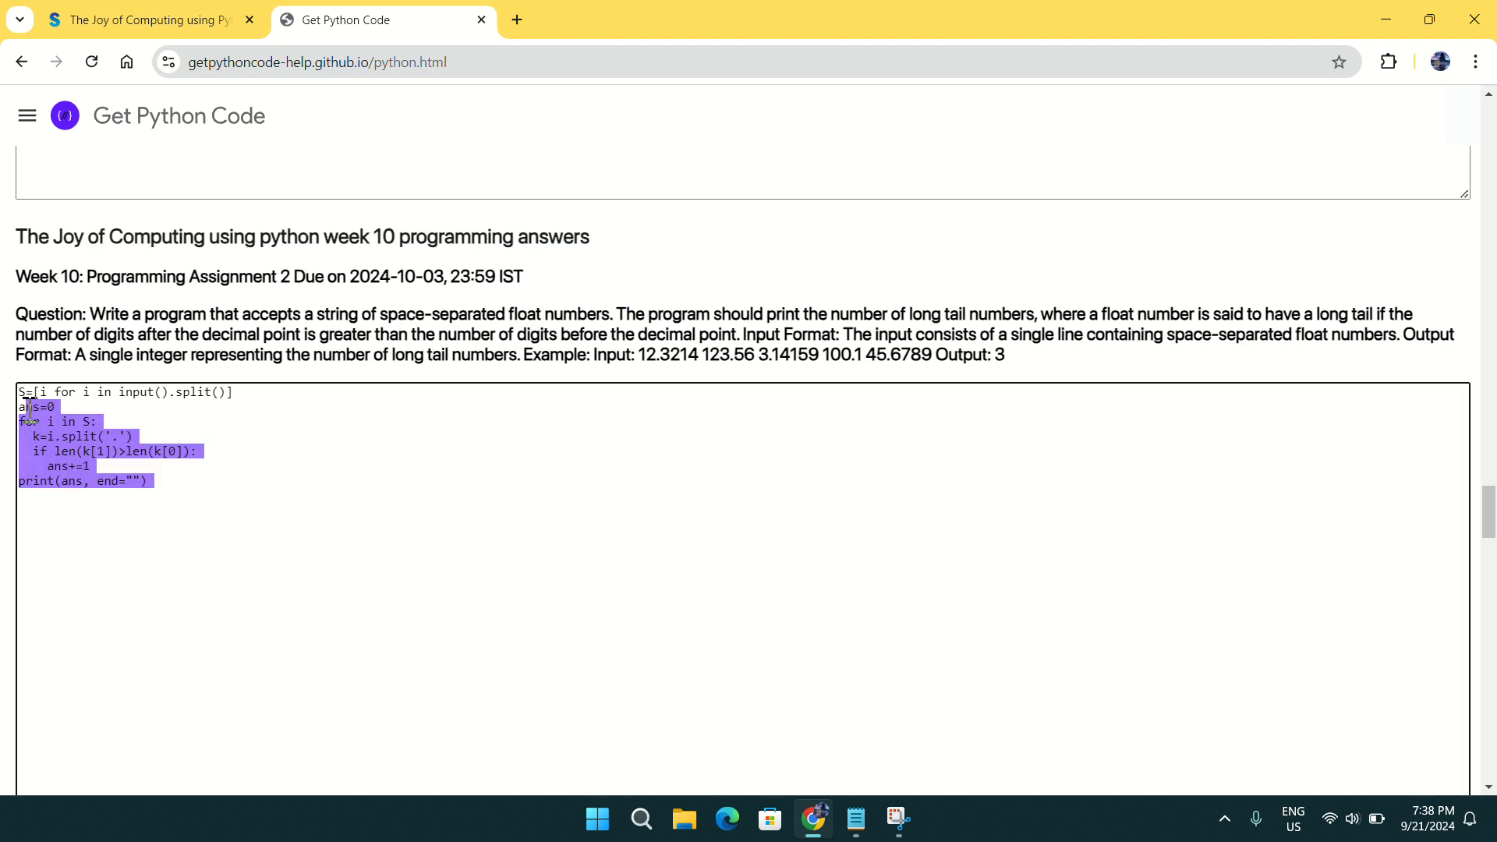
right_click(95, 430)
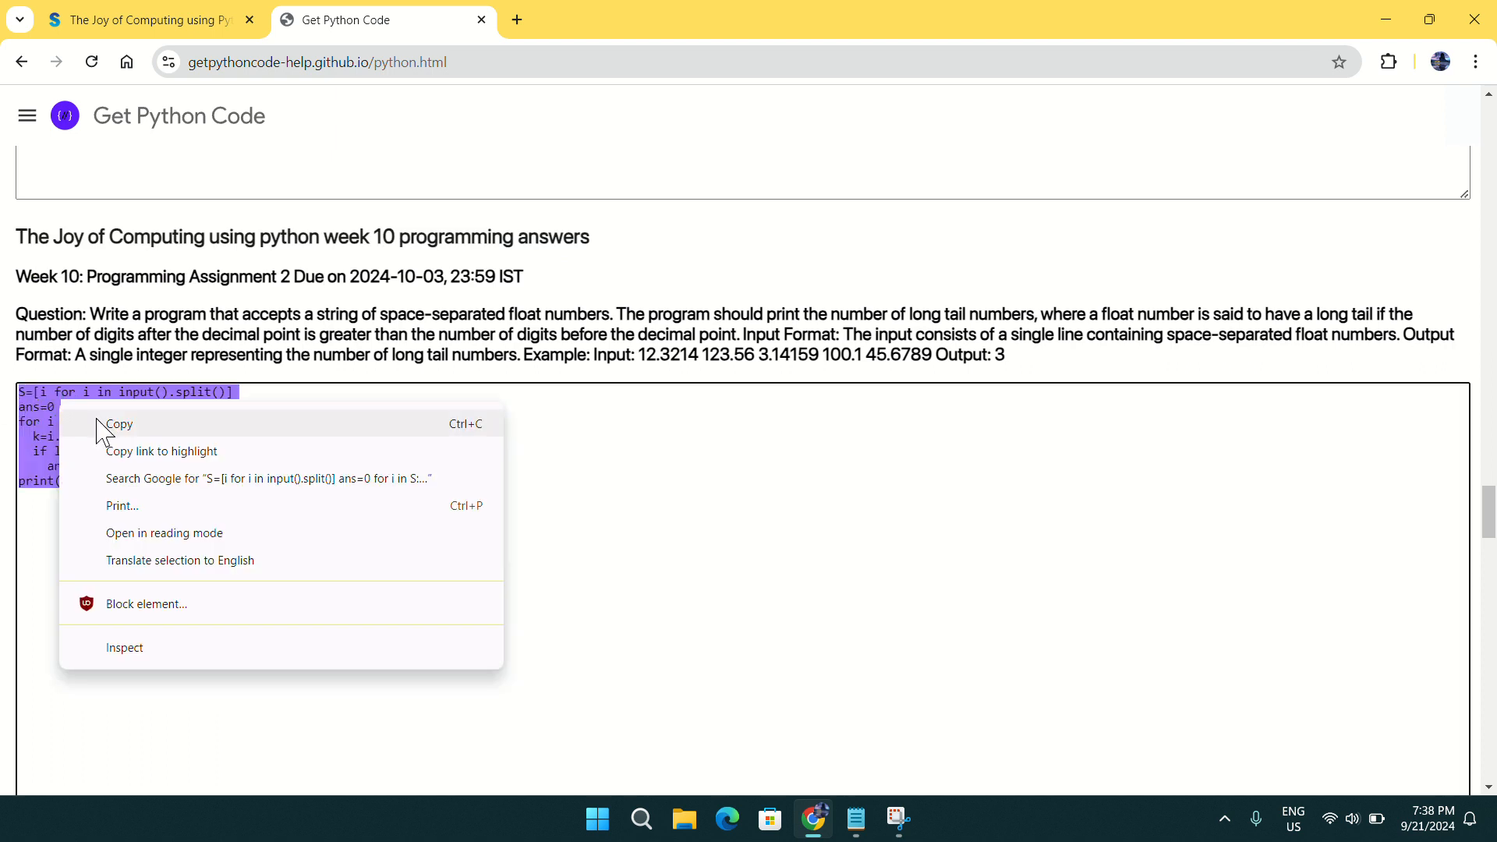
Step: Paste the seven-line long-tail float counting code into the NPTEL Assignment 2 editor and check it
click(143, 19)
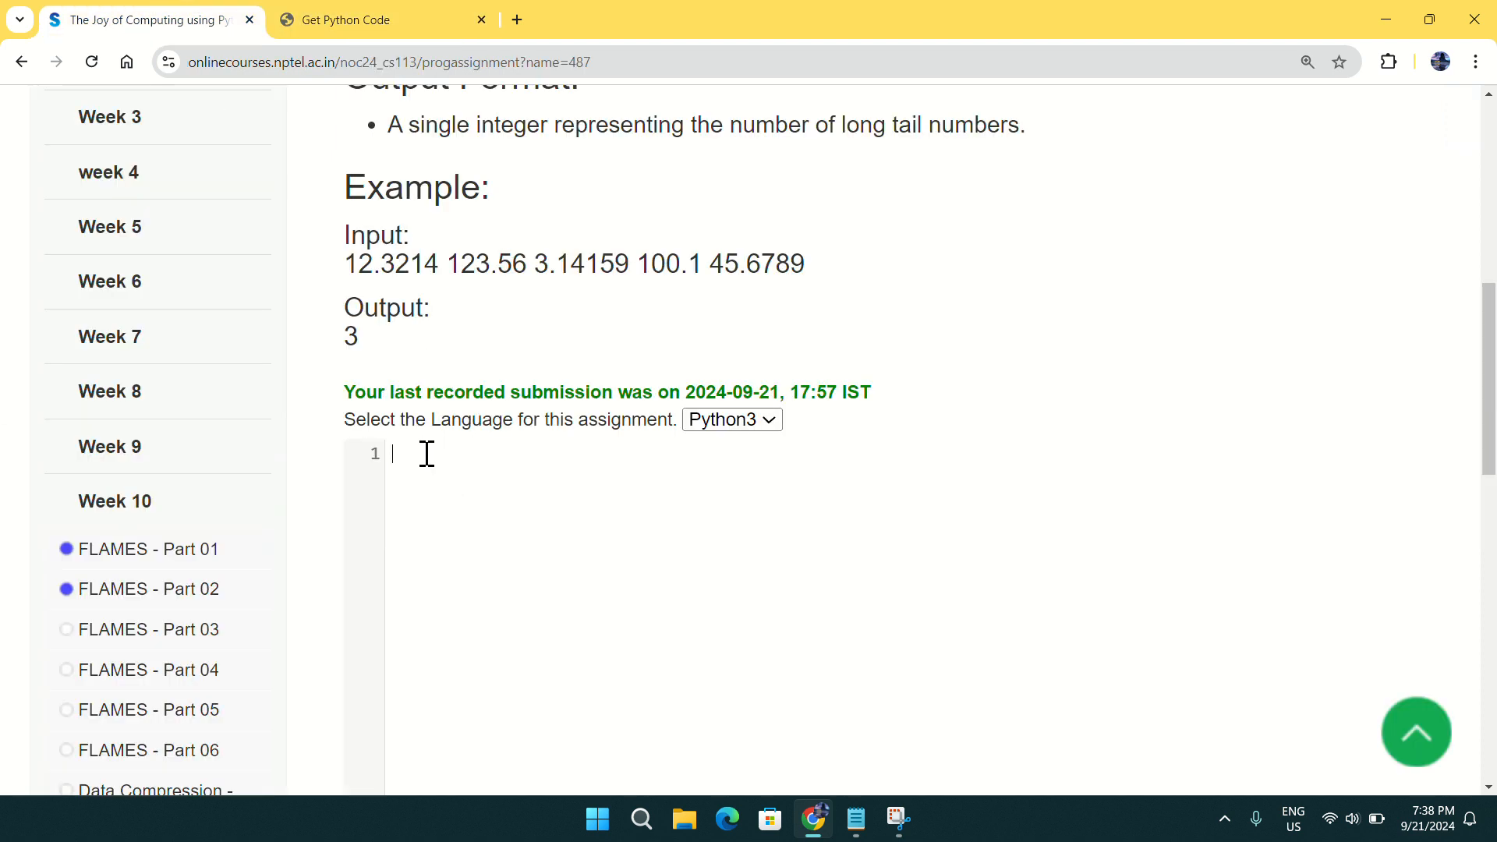
right_click(426, 453)
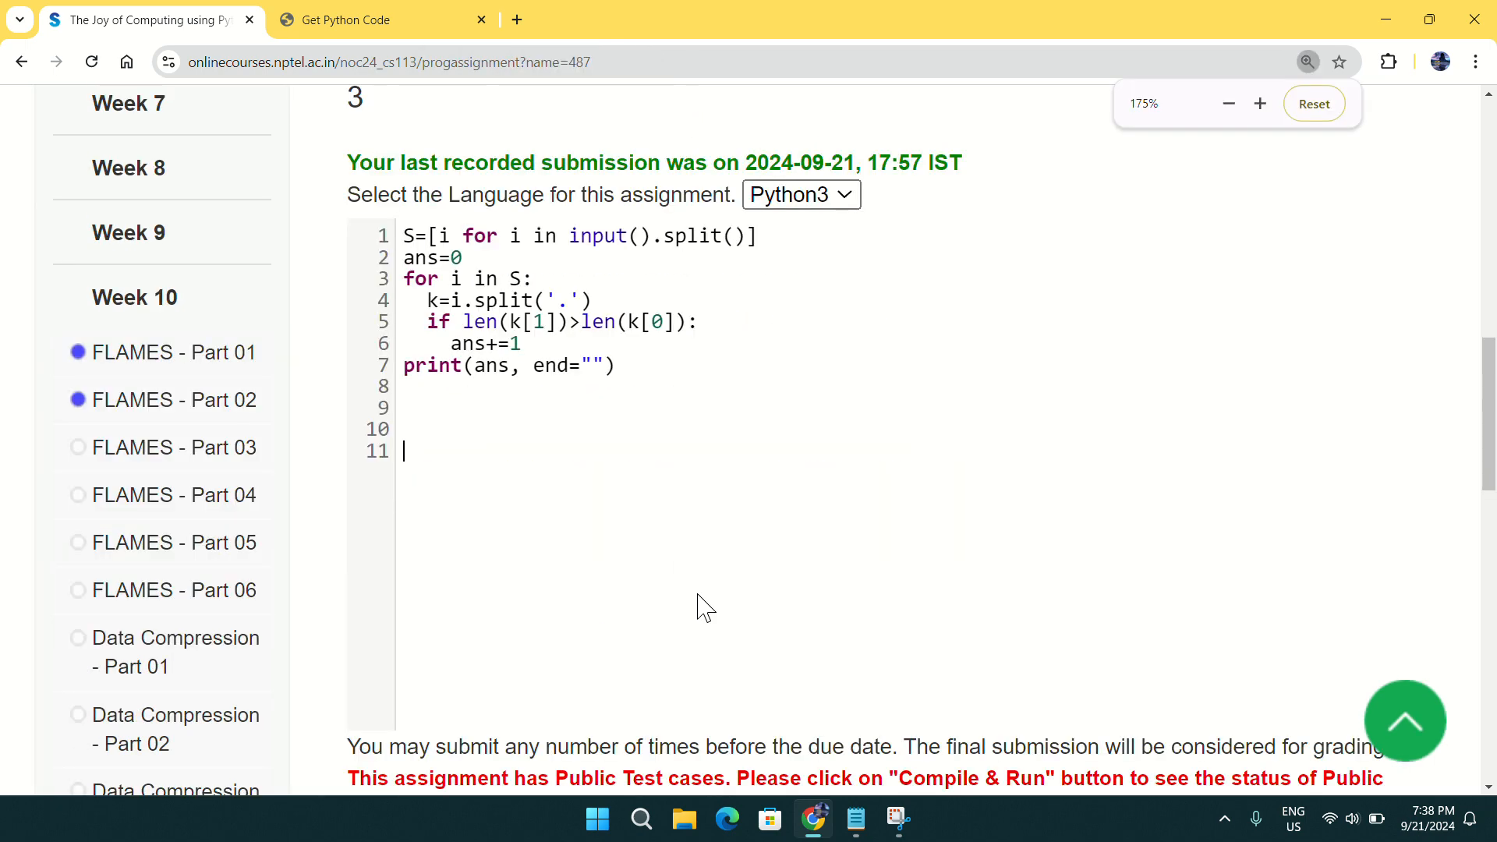
click(1260, 103)
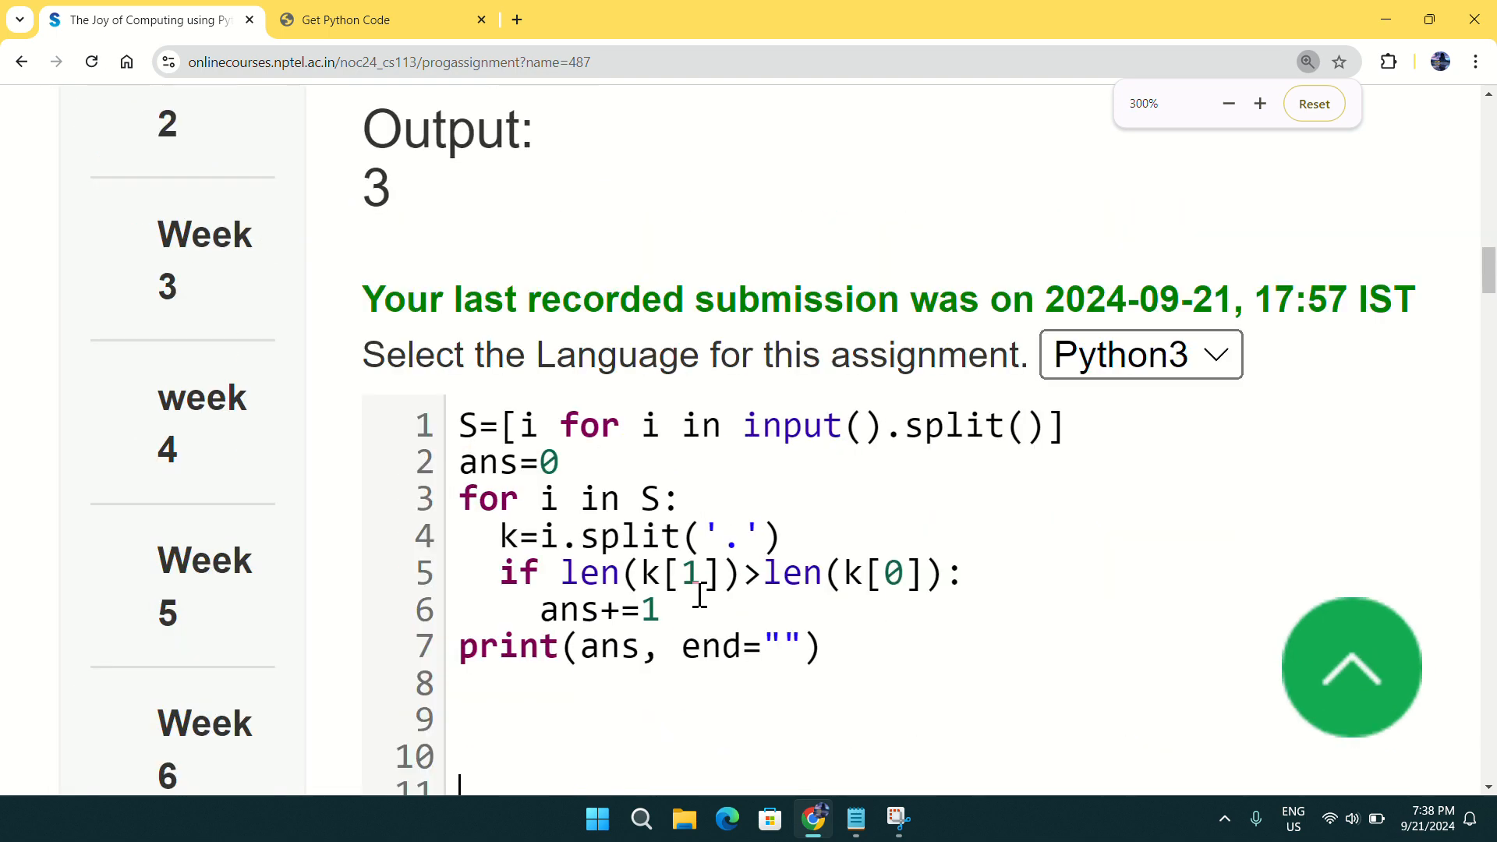
scroll(down, 3)
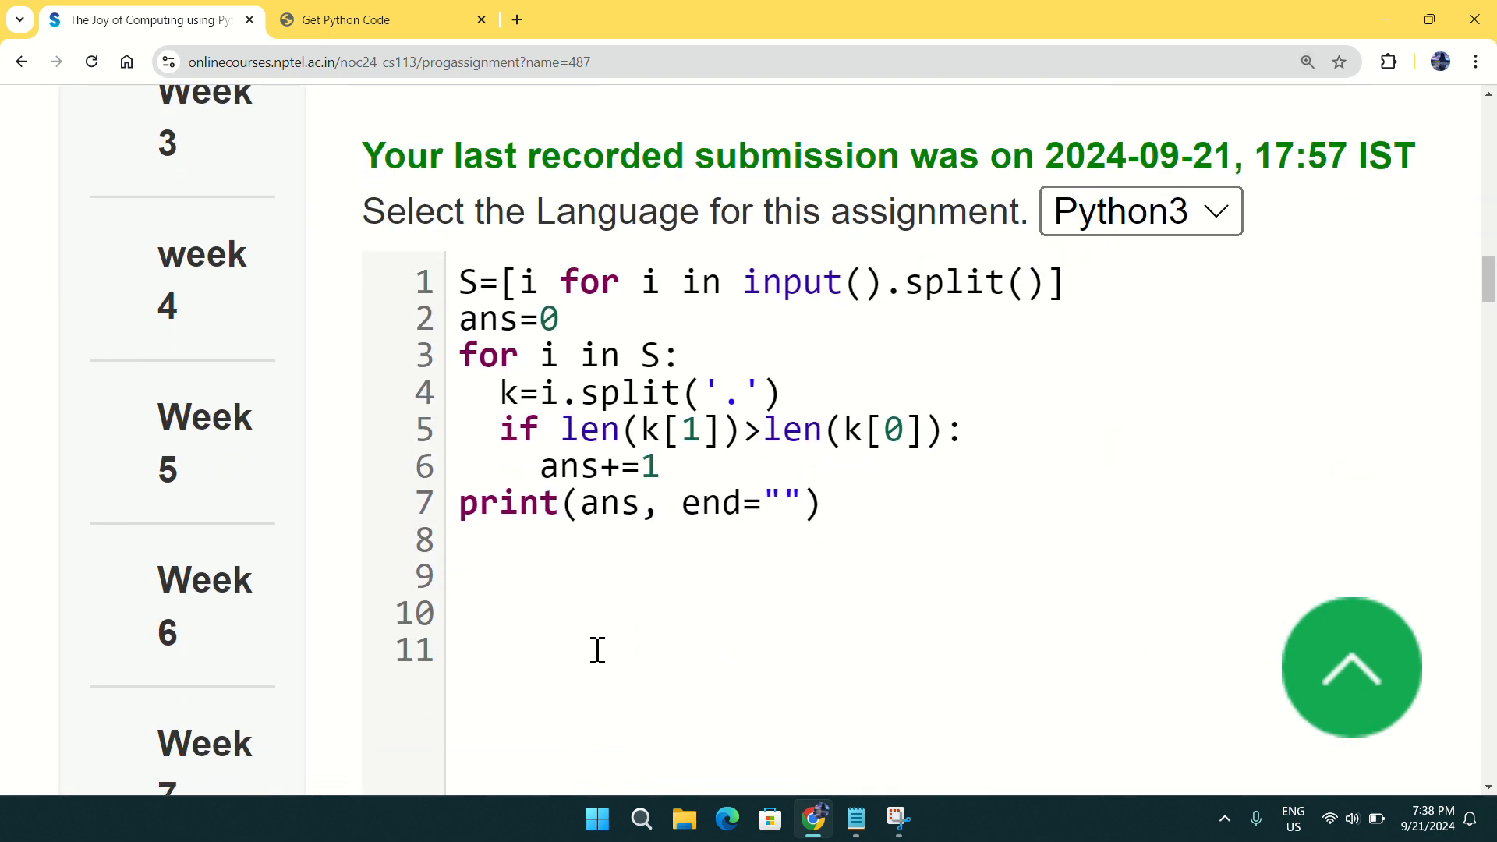
mouse_move(544, 669)
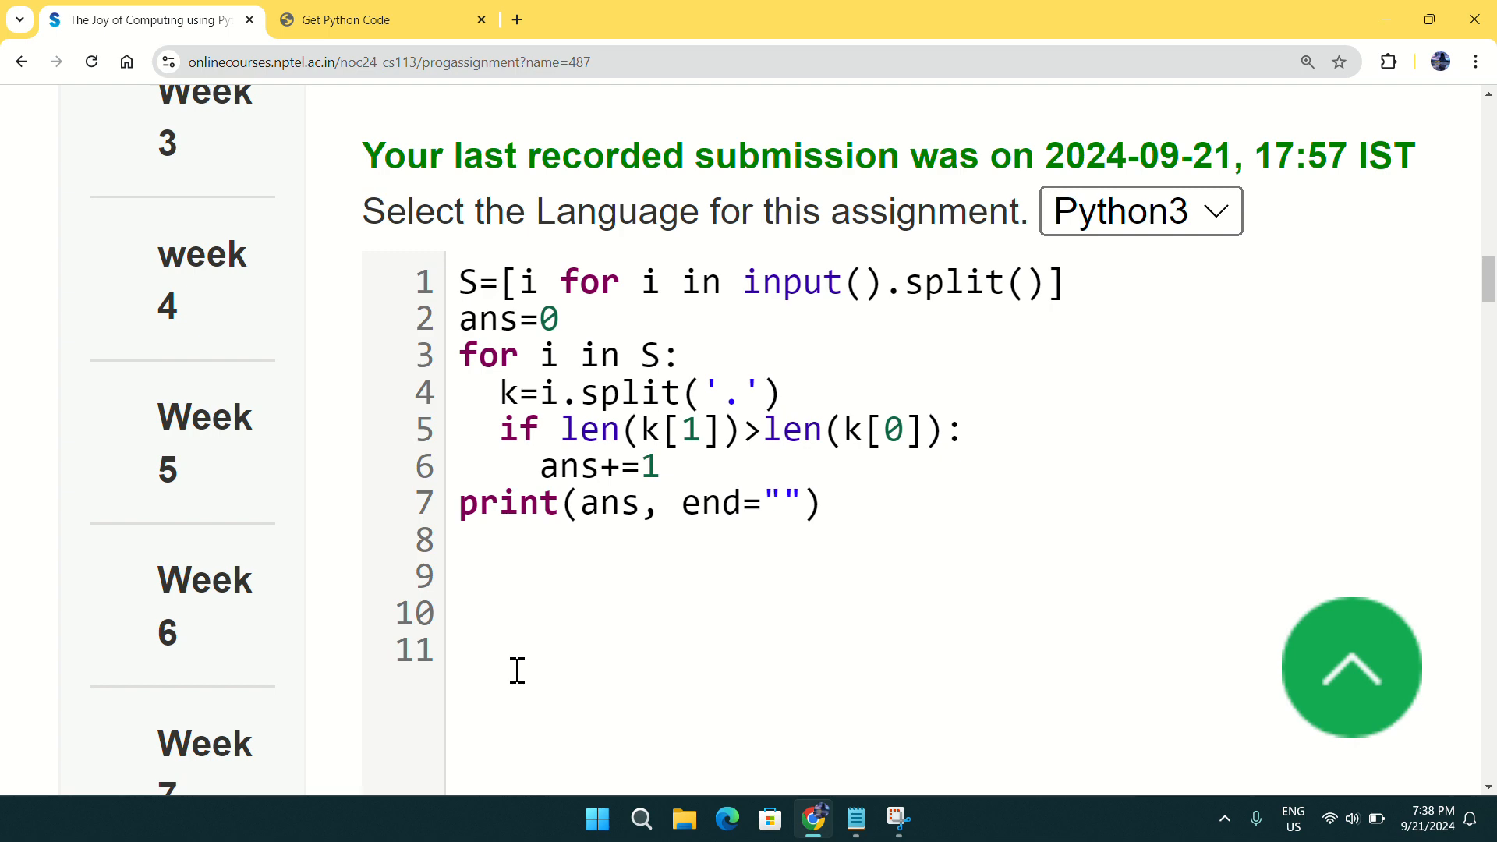
scroll(down, 3)
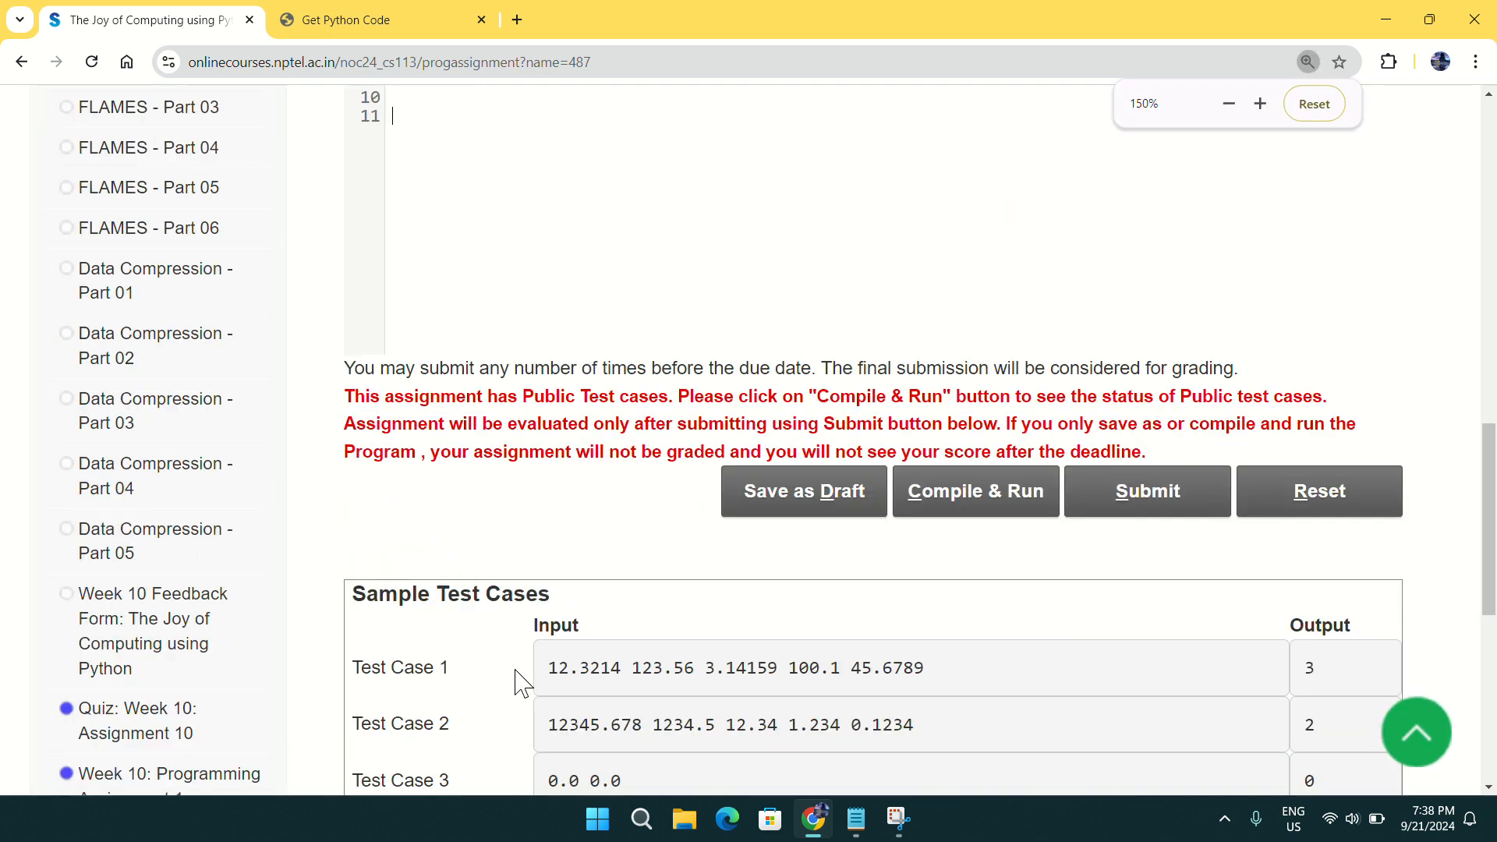
Step: Compile and run Assignment 2, passing all 3 public test cases, and submit it for grading
click(1229, 103)
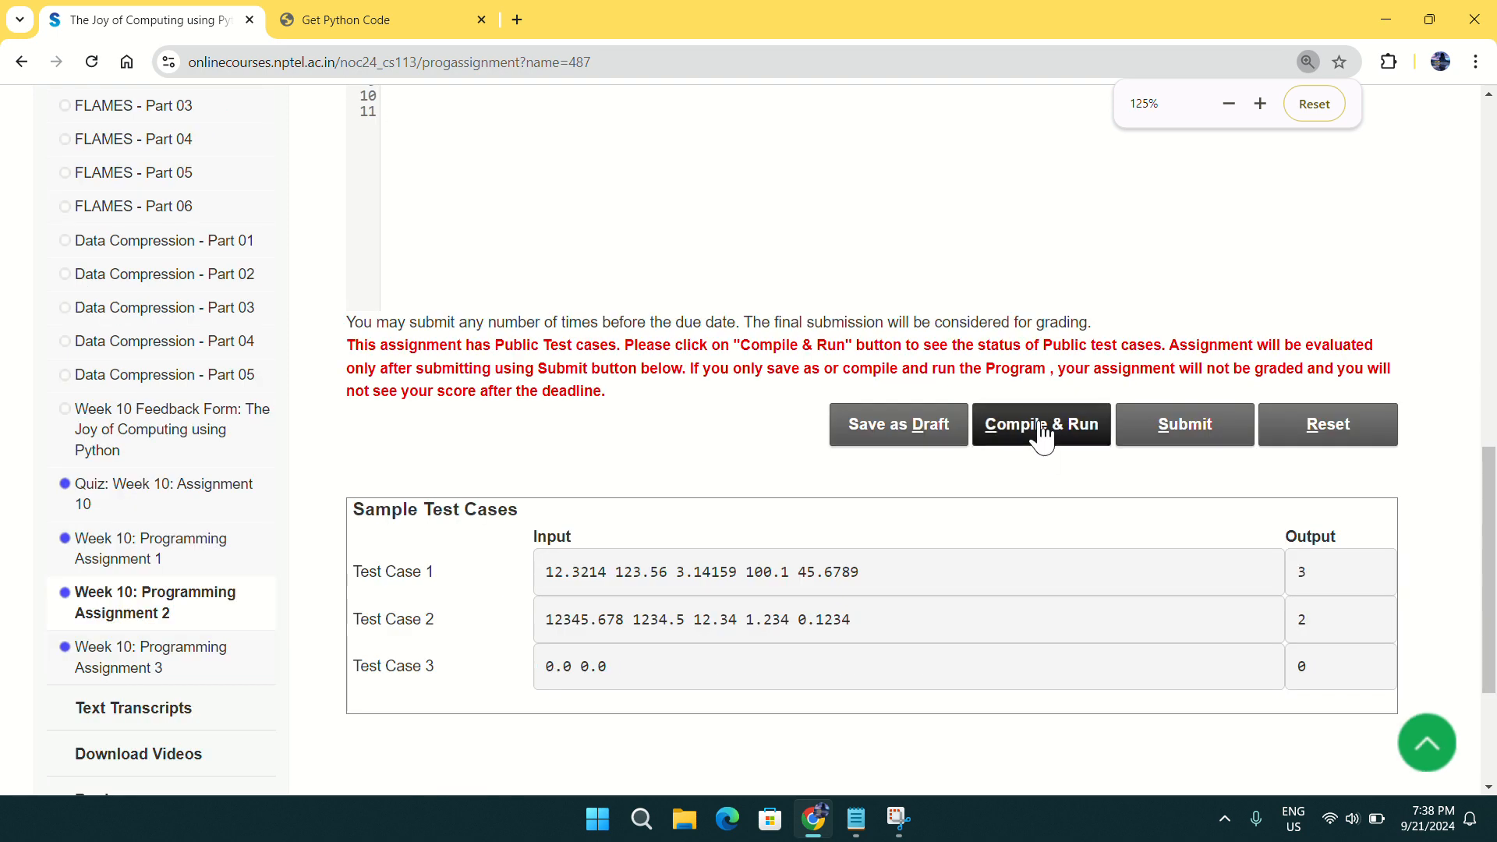
click(1040, 424)
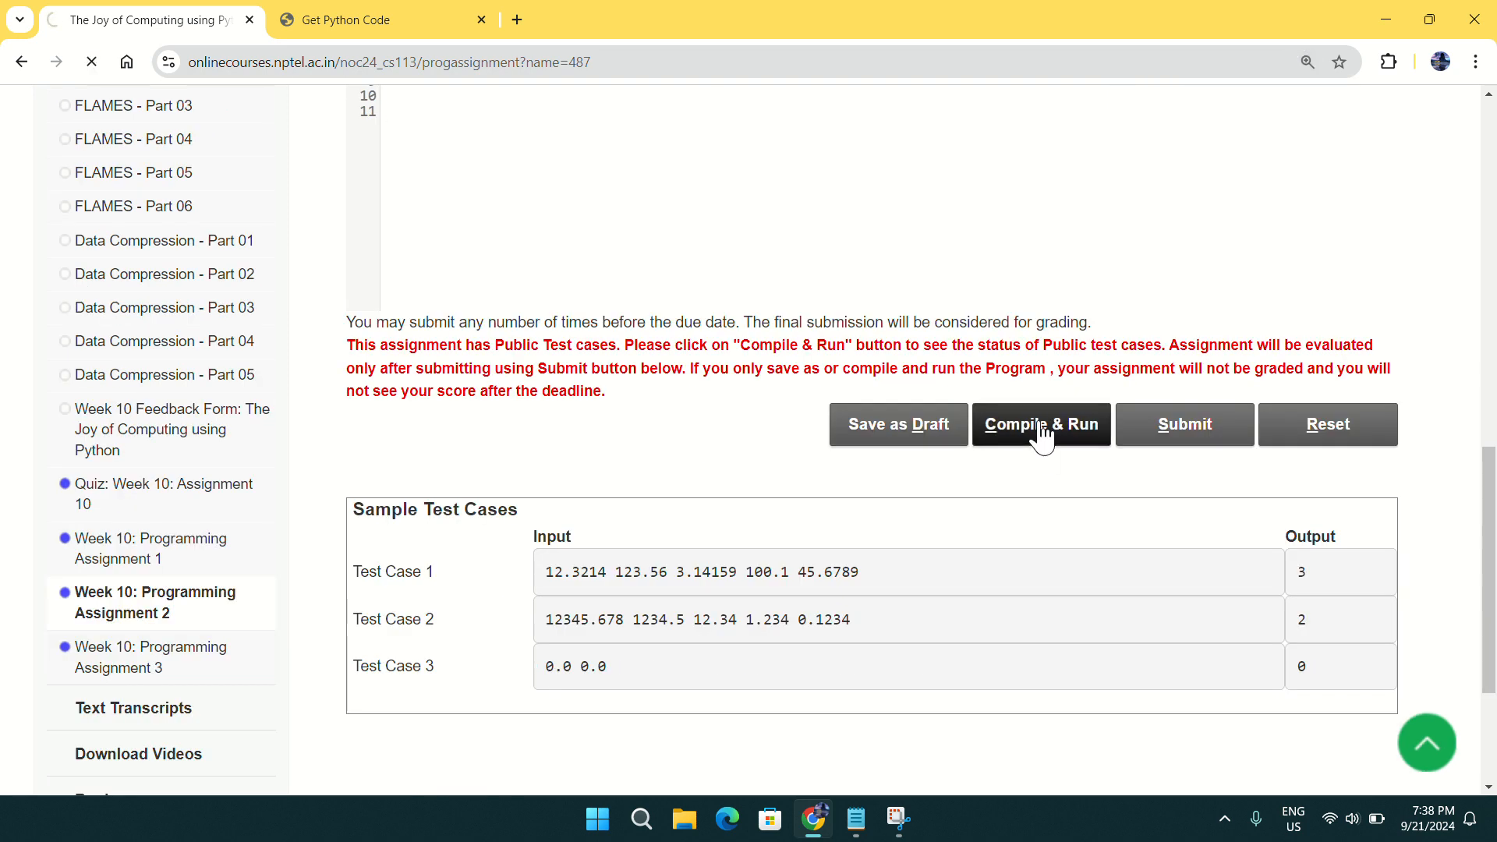
click(1040, 424)
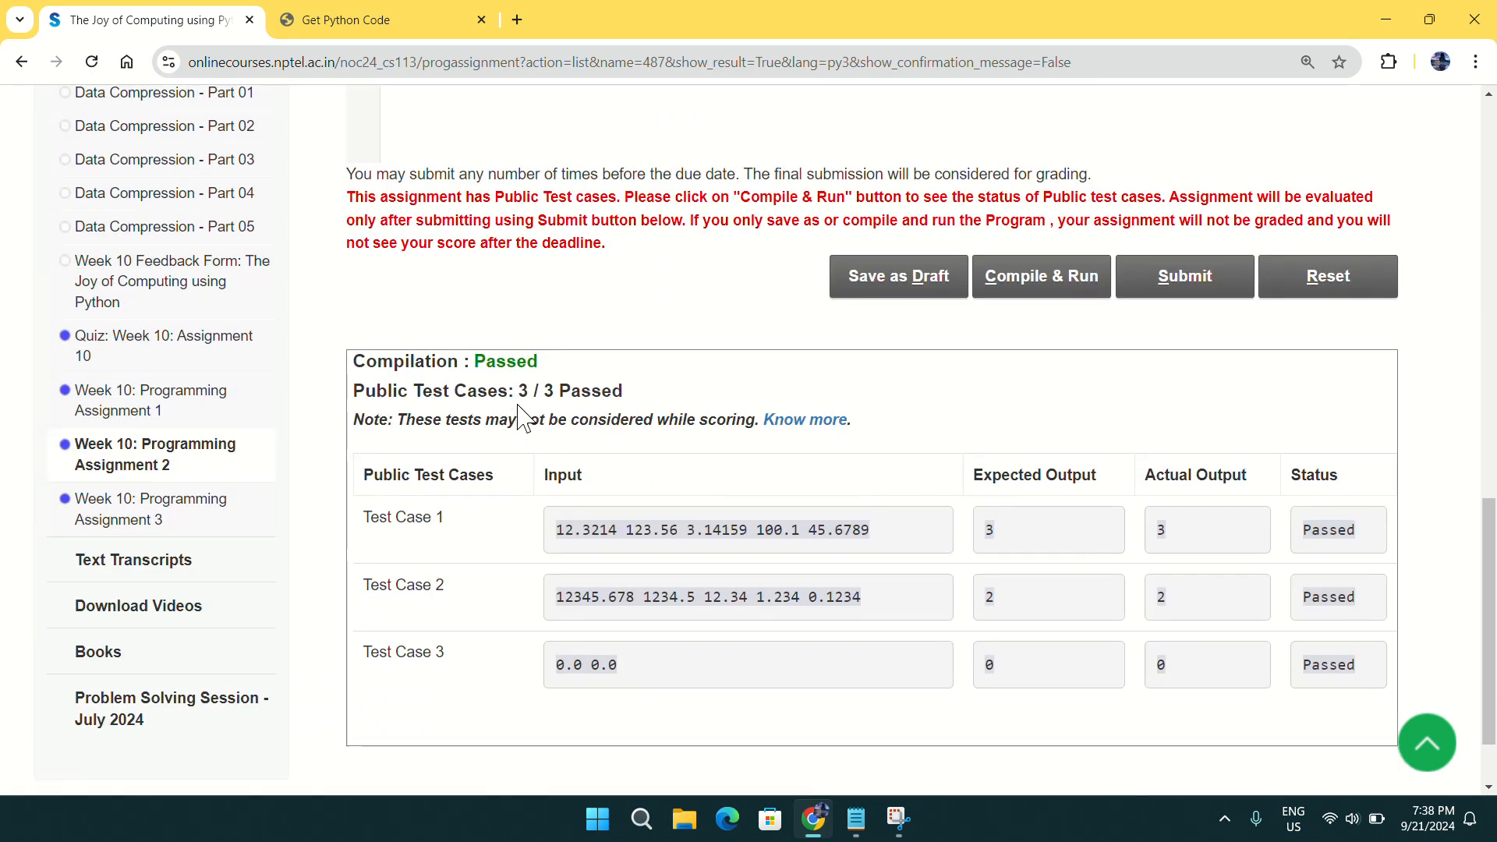
double_click(567, 390)
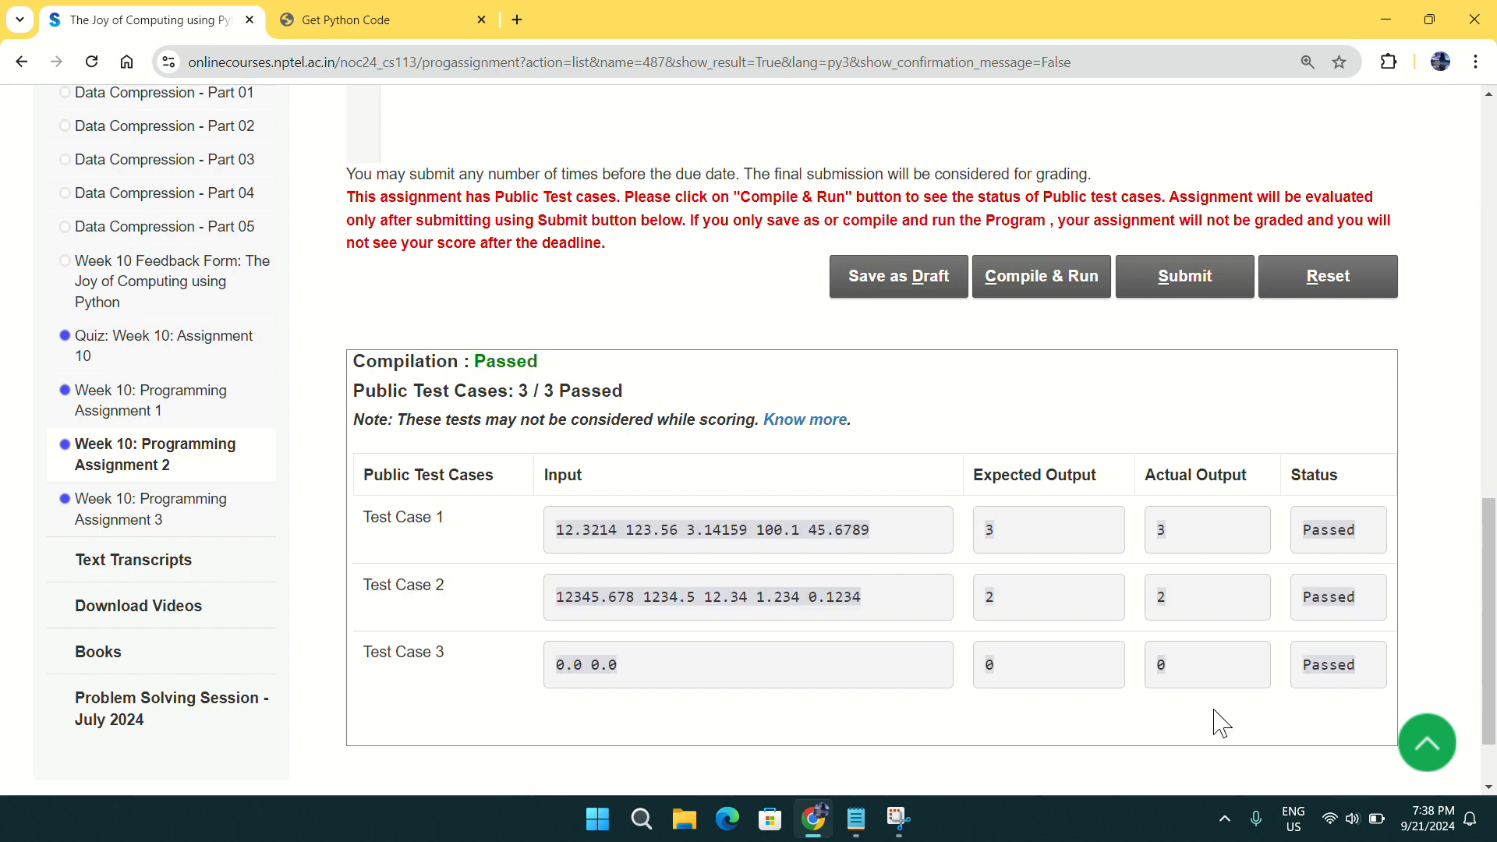
click(1183, 276)
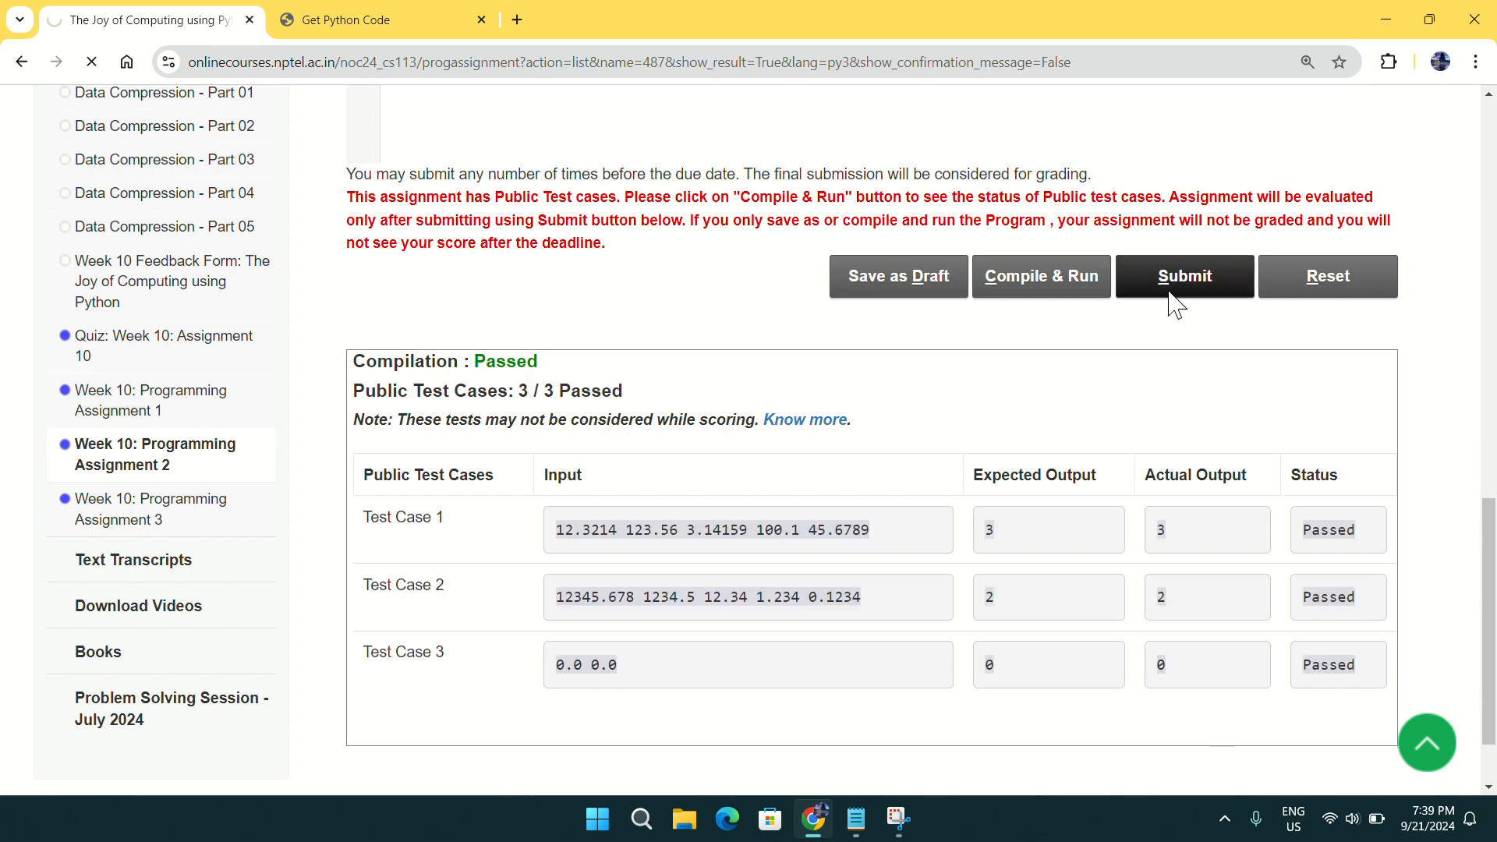
Step: Confirm Assignment 2 passed all 4 private test cases and move to Assignment 3
click(1184, 276)
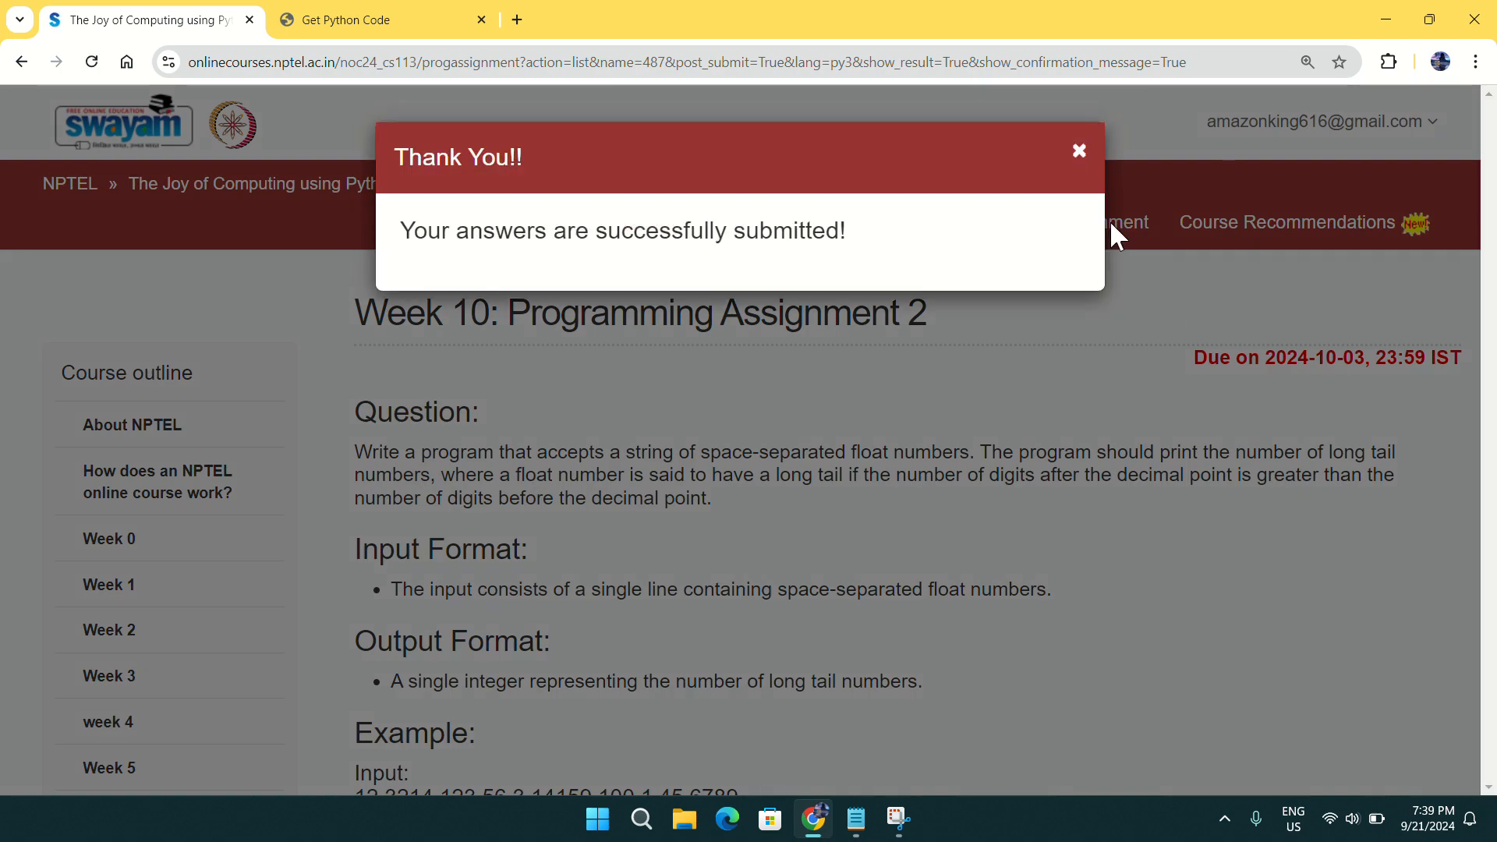
click(1078, 151)
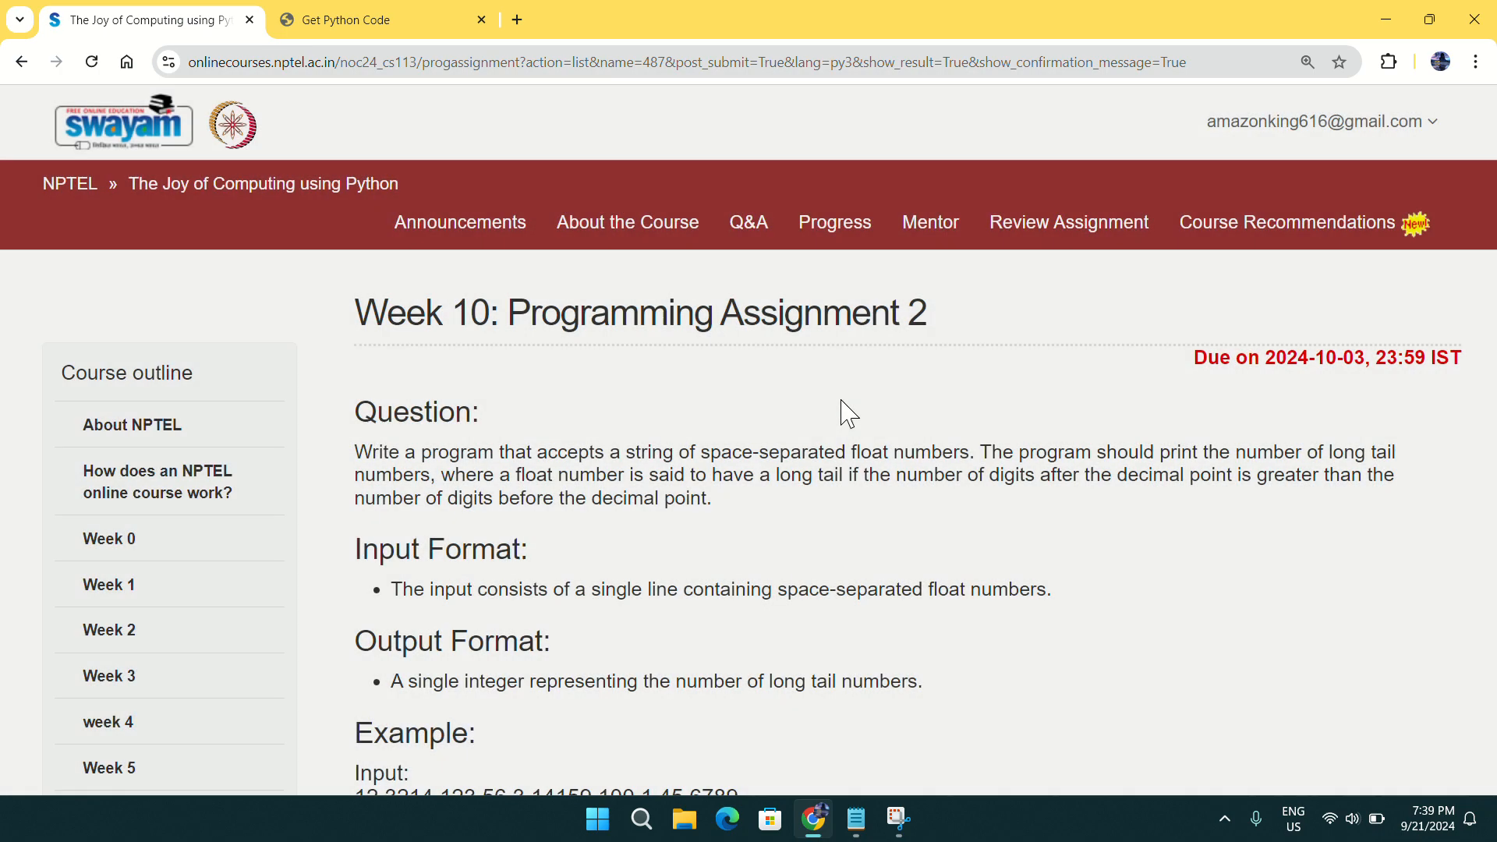
scroll(down, 3)
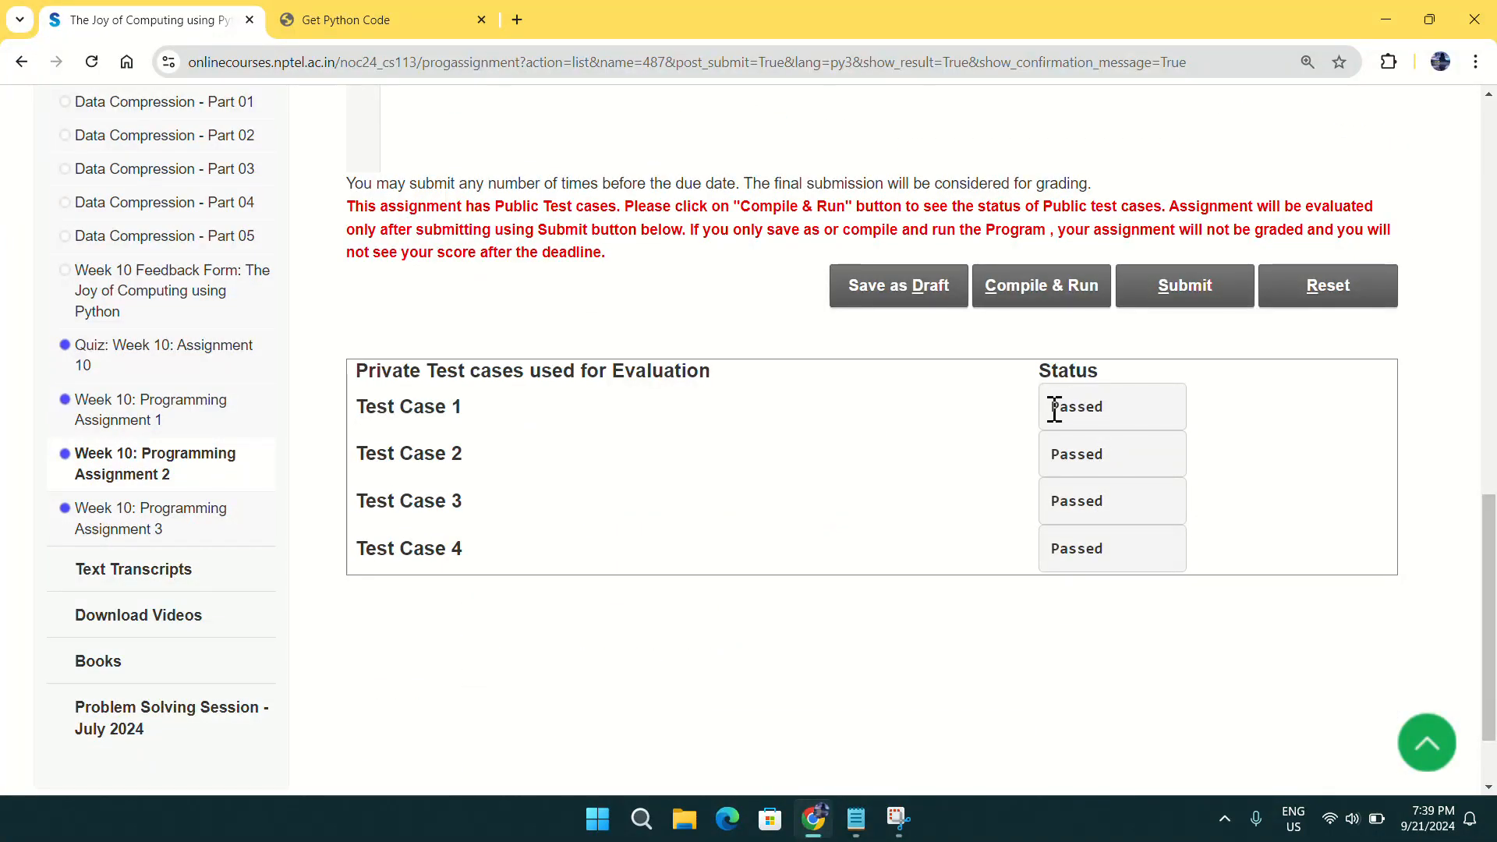
mouse_move(334, 602)
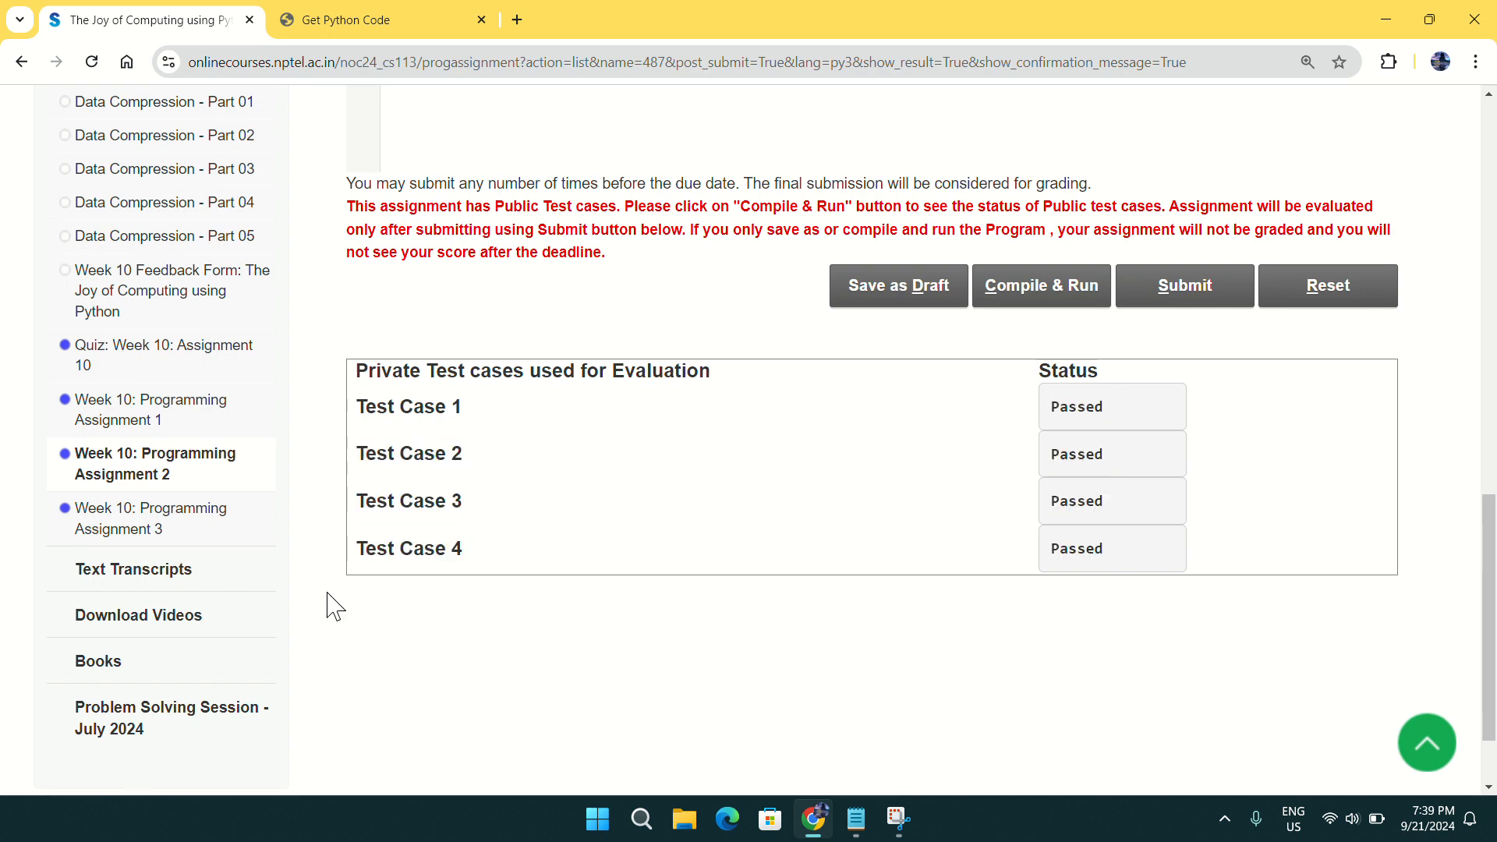
click(155, 518)
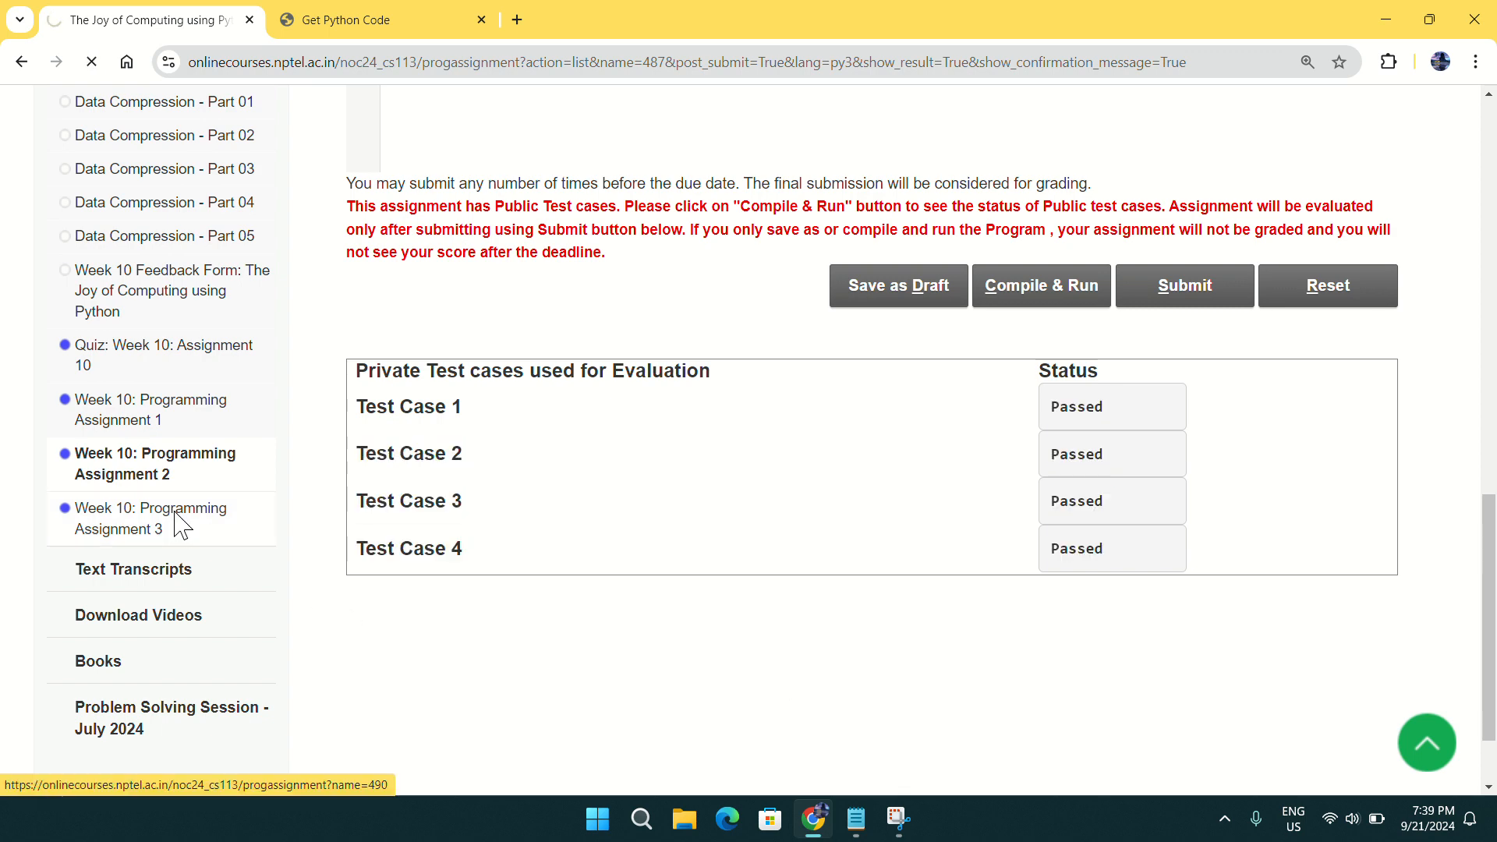
Step: Scroll to Assignment 3's empty editor and switch to the Get Python Code site
click(149, 517)
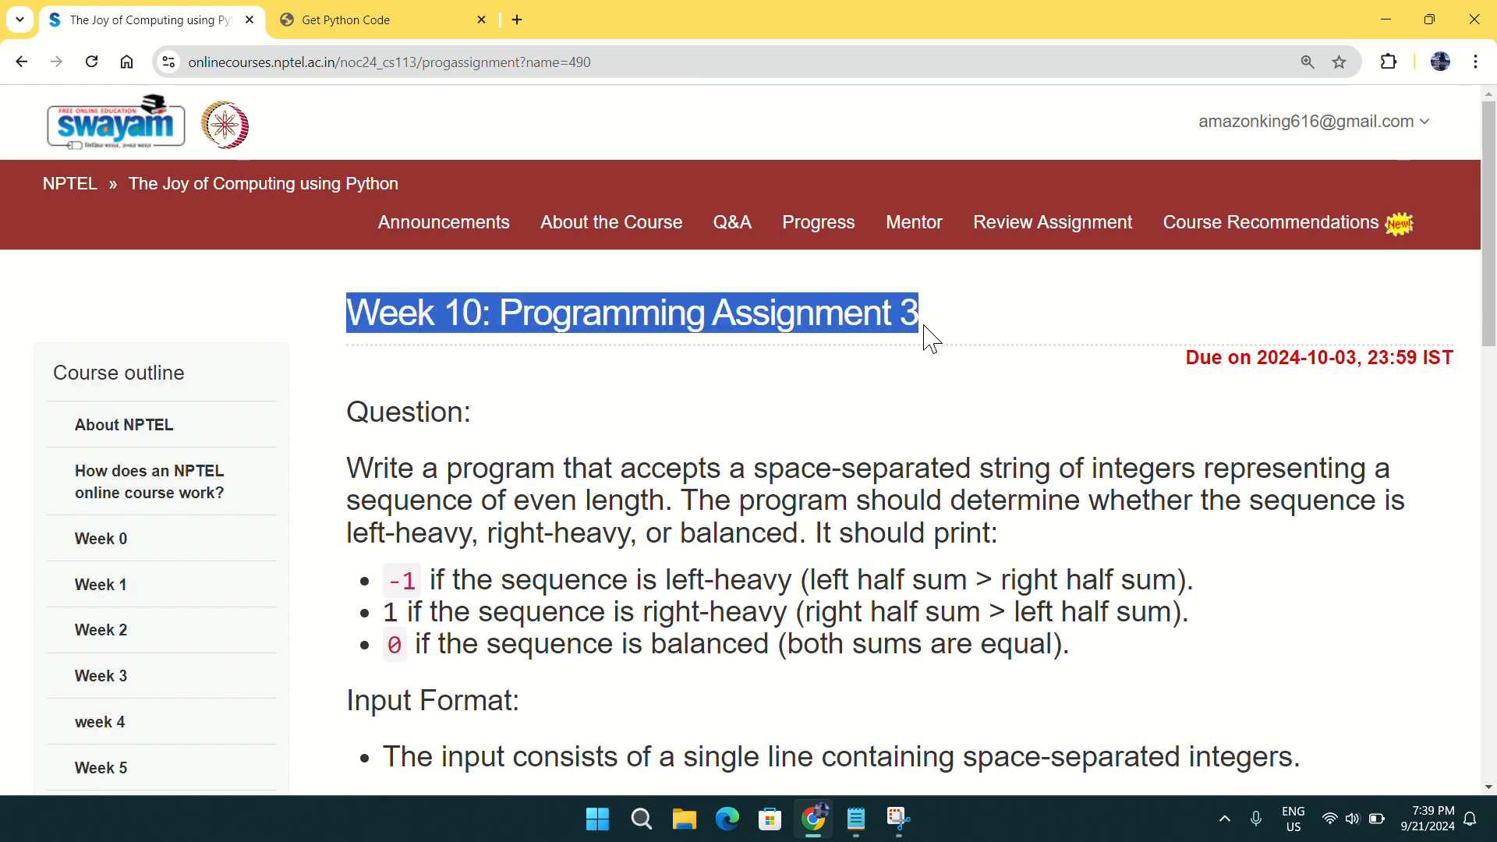
scroll(down, 3)
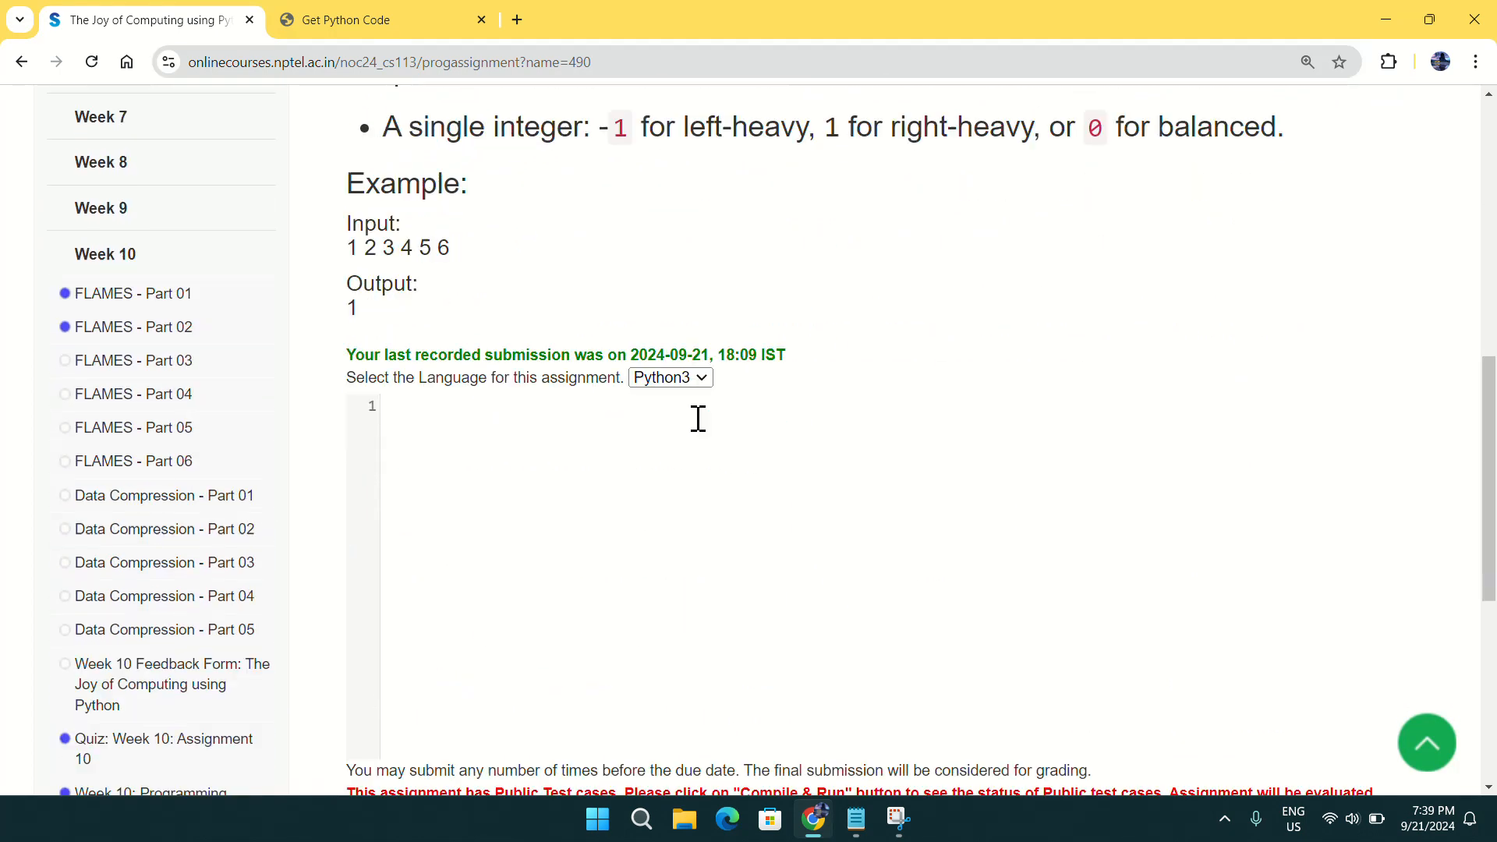
click(382, 19)
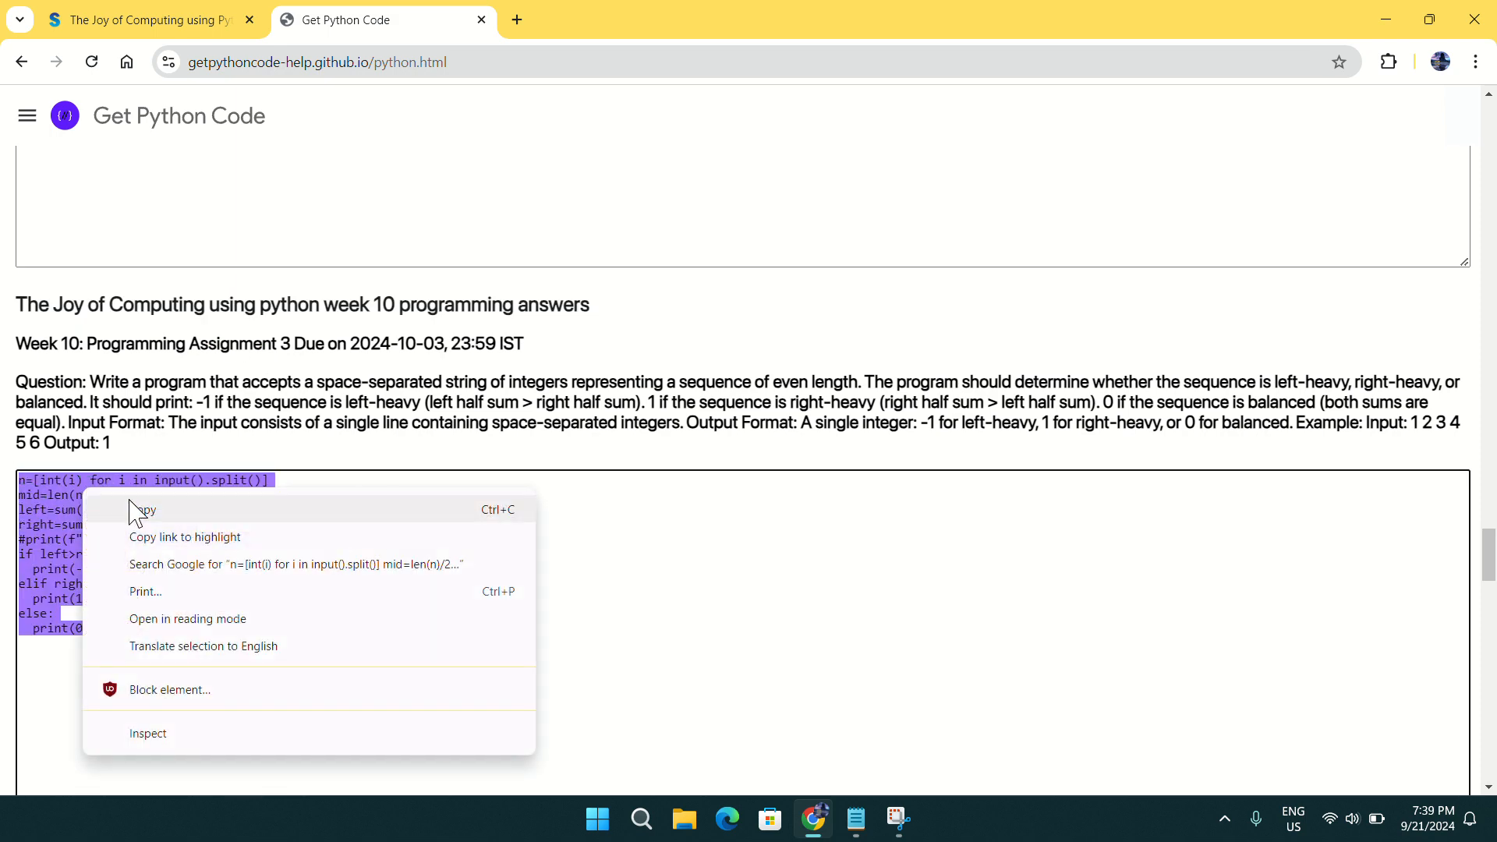
Step: Copy the selected Week 10 Assignment 3 solution code from Get Python Code
click(144, 21)
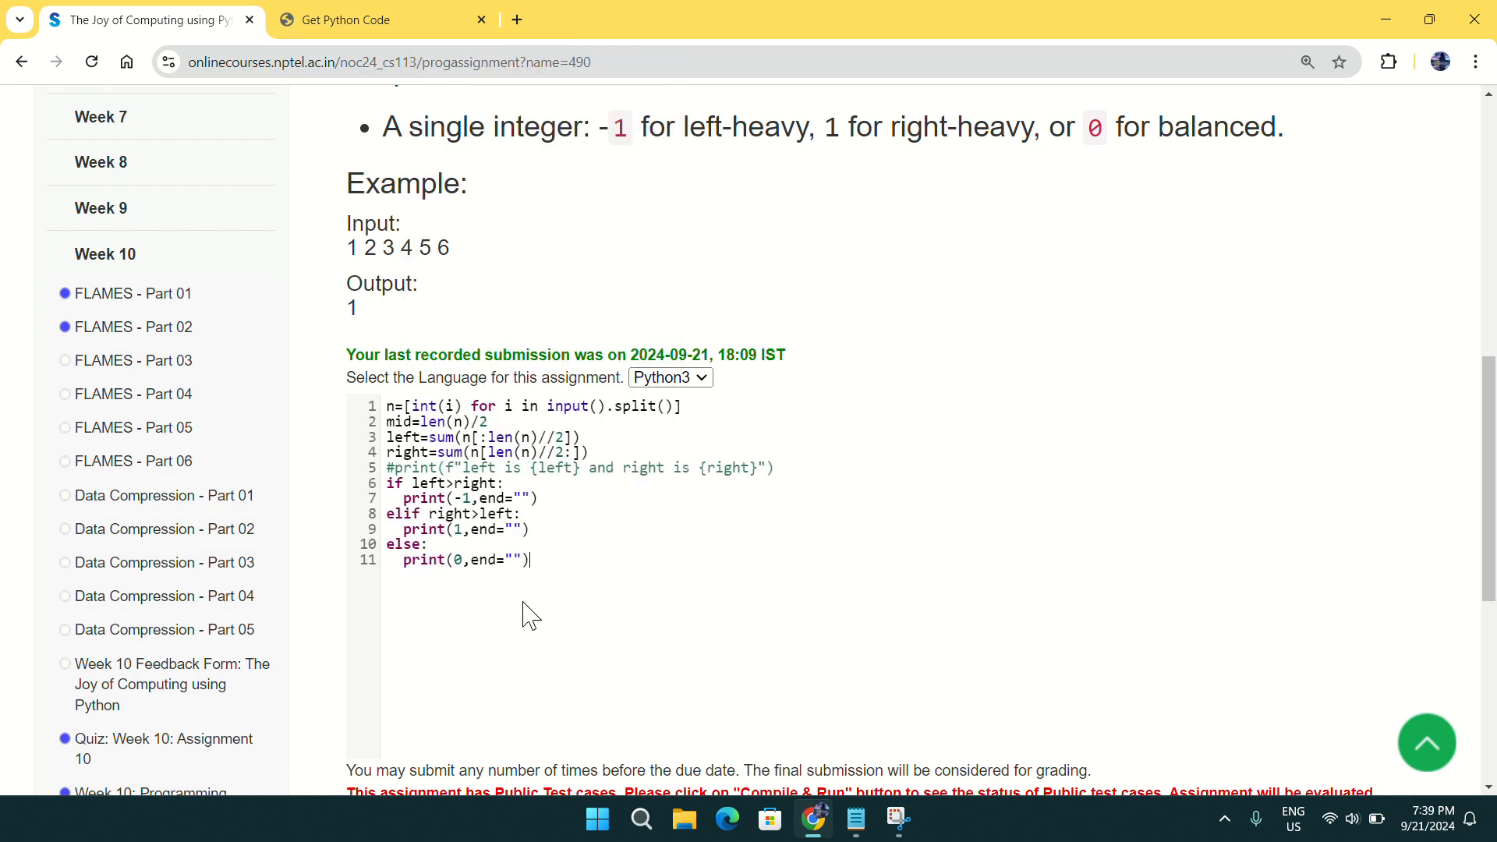
Step: Add blank lines after the pasted left/right-heavy balance code and review it zoomed in
key(Enter)
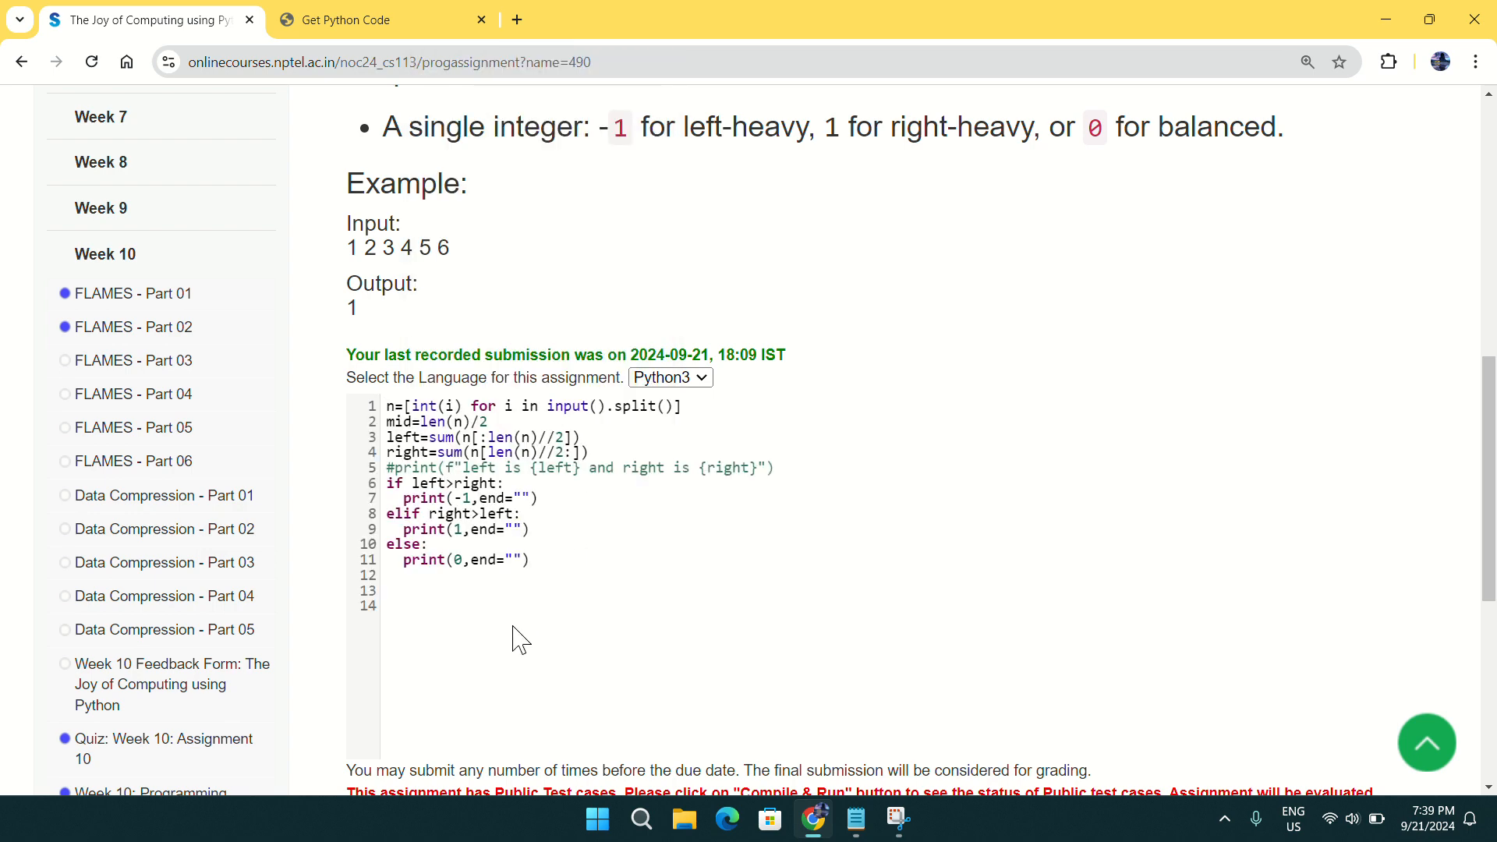
key(ctrl+plus)
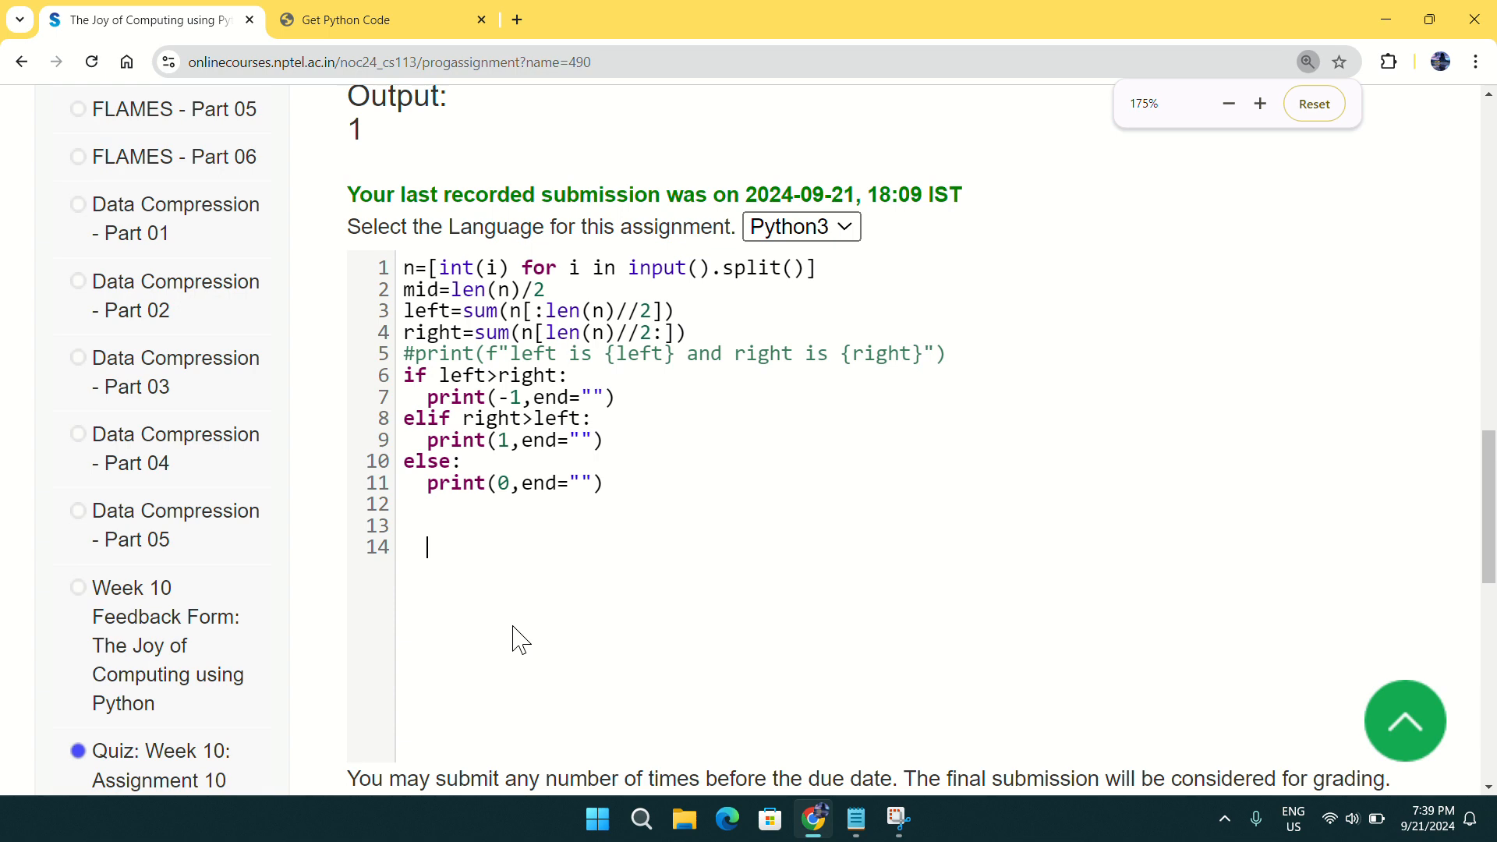
scroll(up, 3)
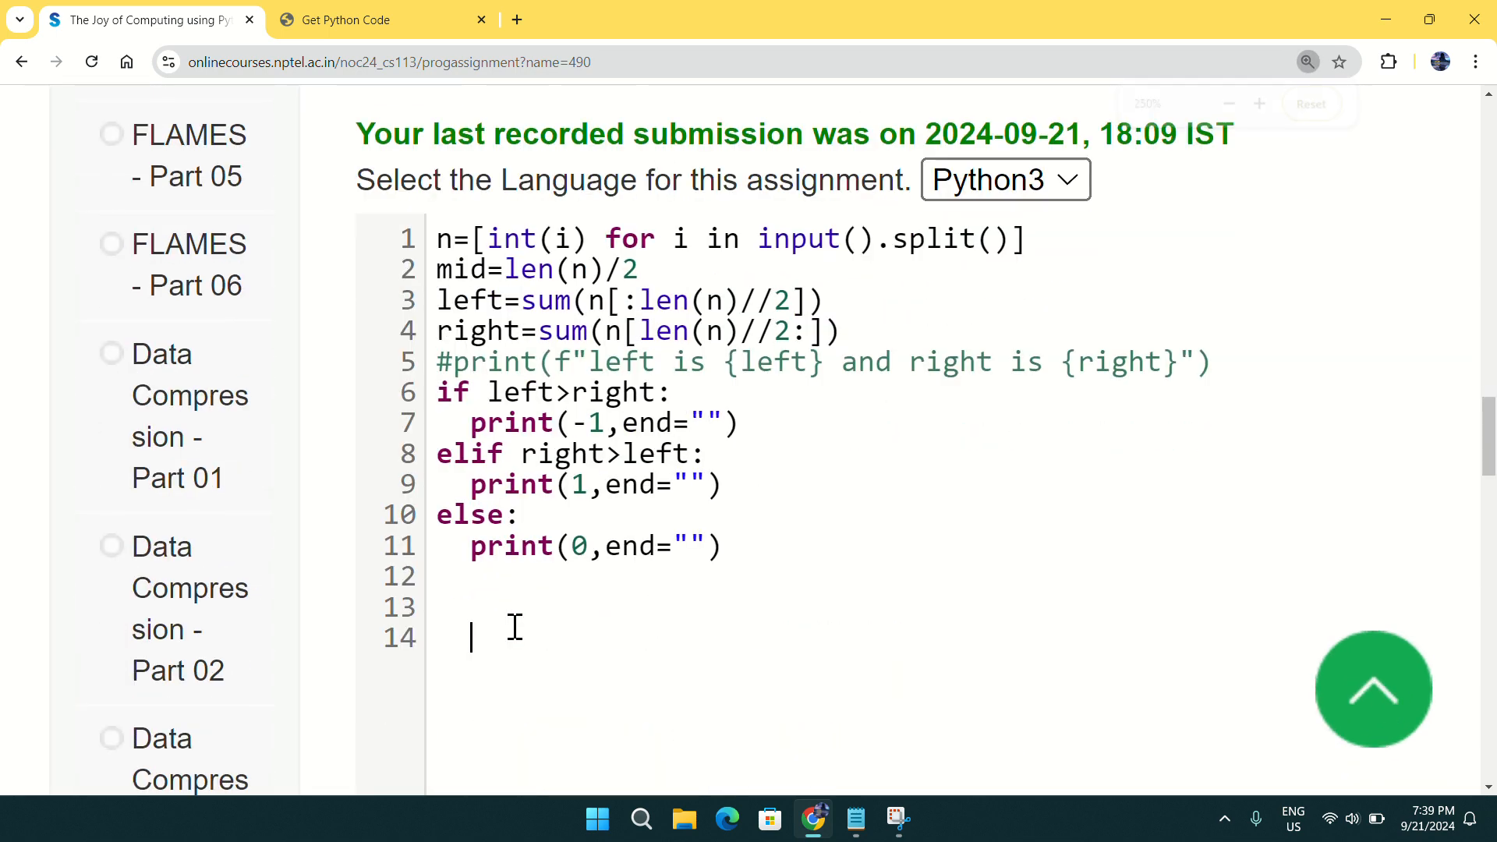
scroll(up, 3)
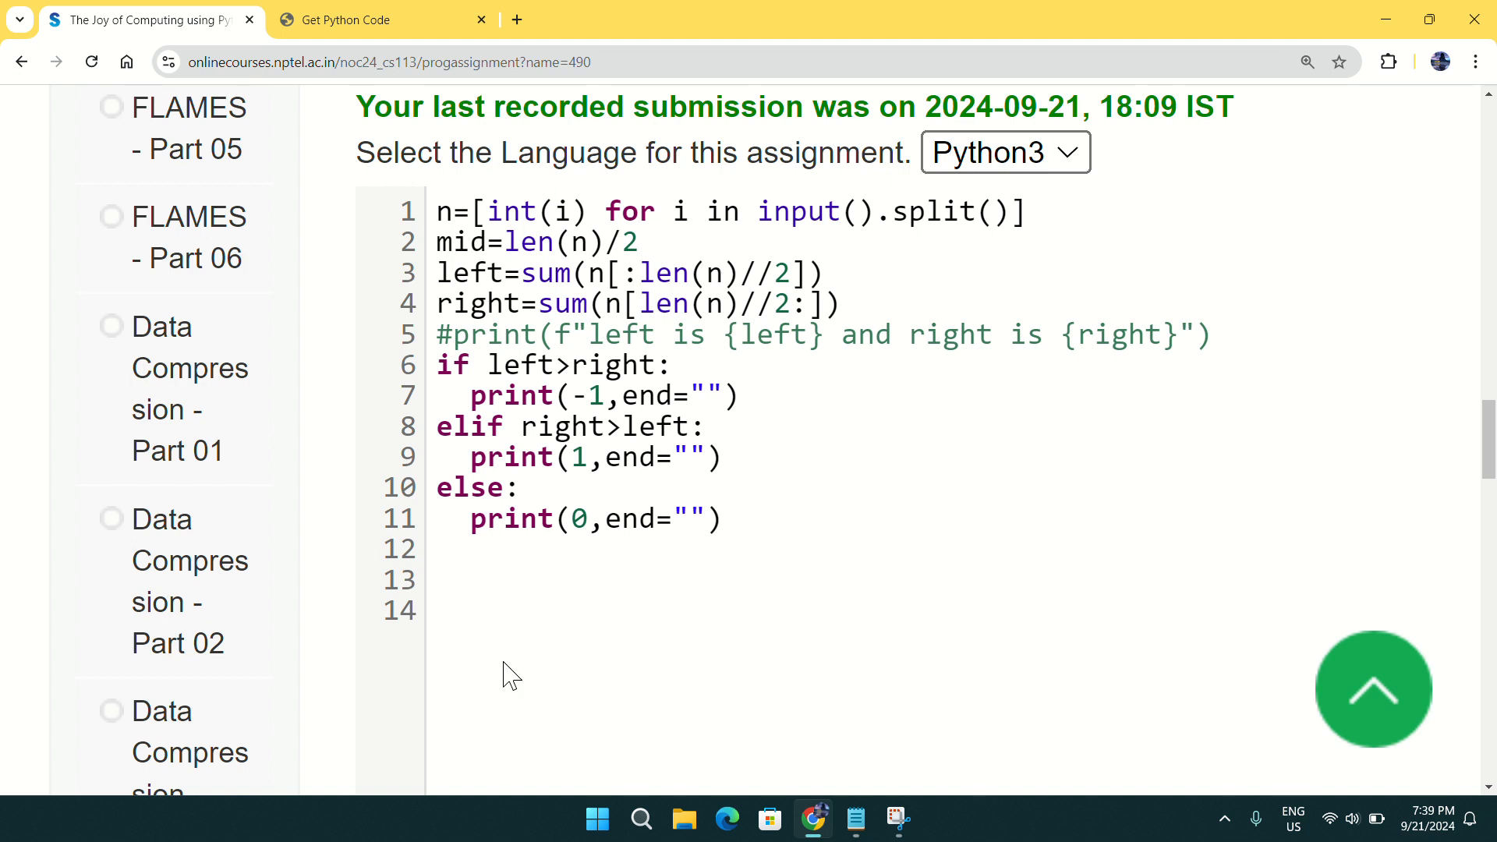
click(469, 610)
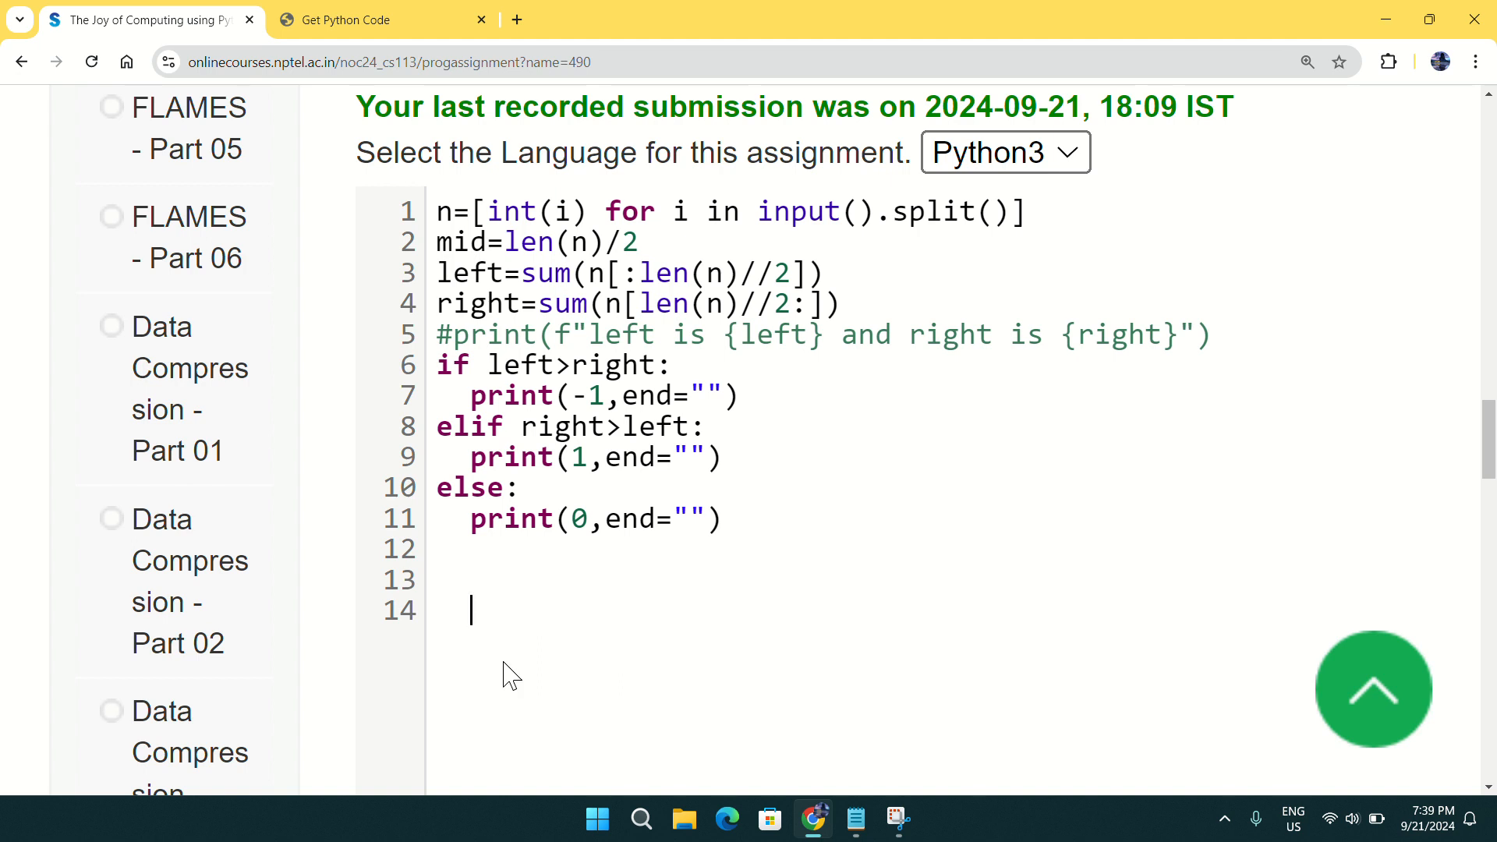